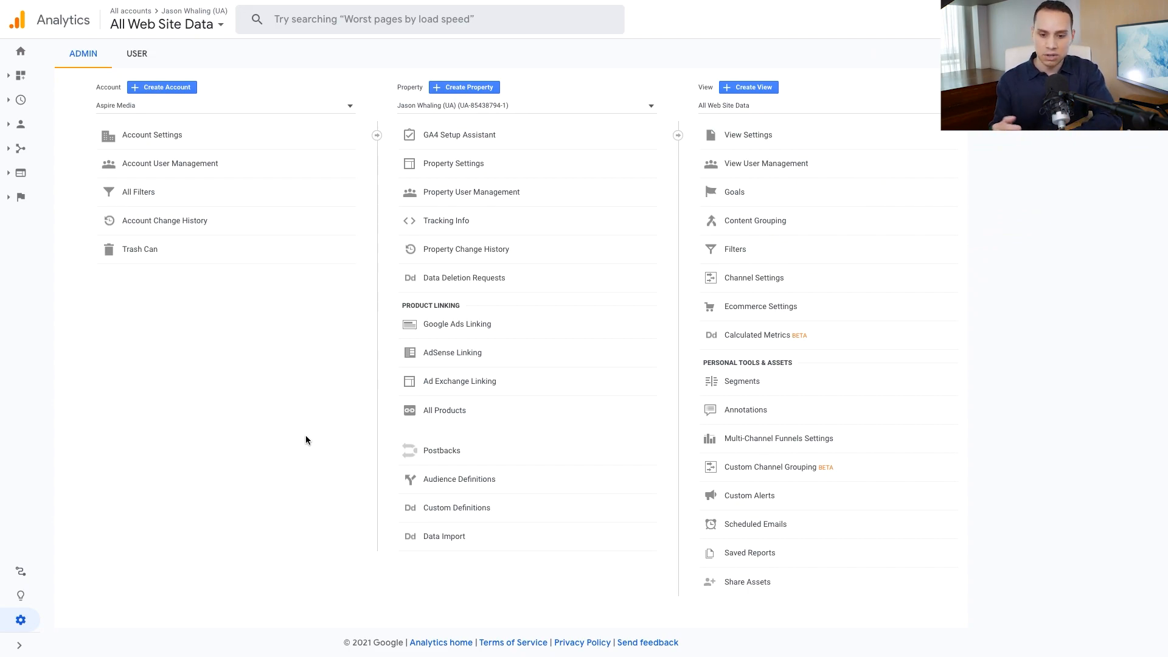
{"action": "mouse_move", "coordinate": [20, 619]}
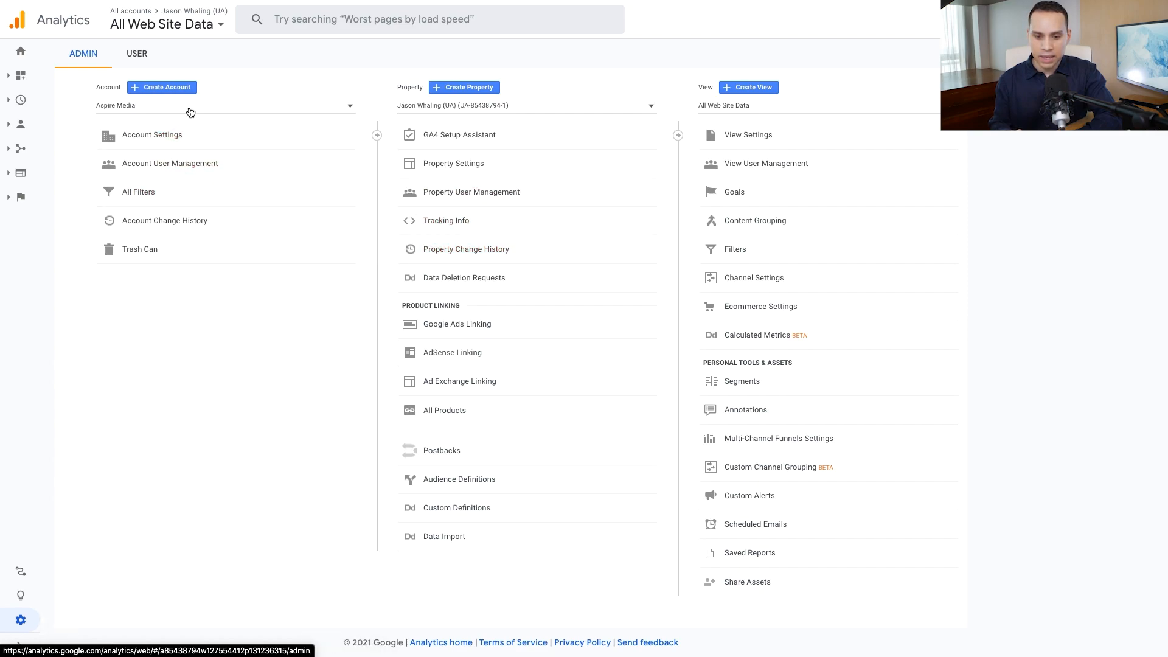
{"action": "mouse_move", "coordinate": [261, 386]}
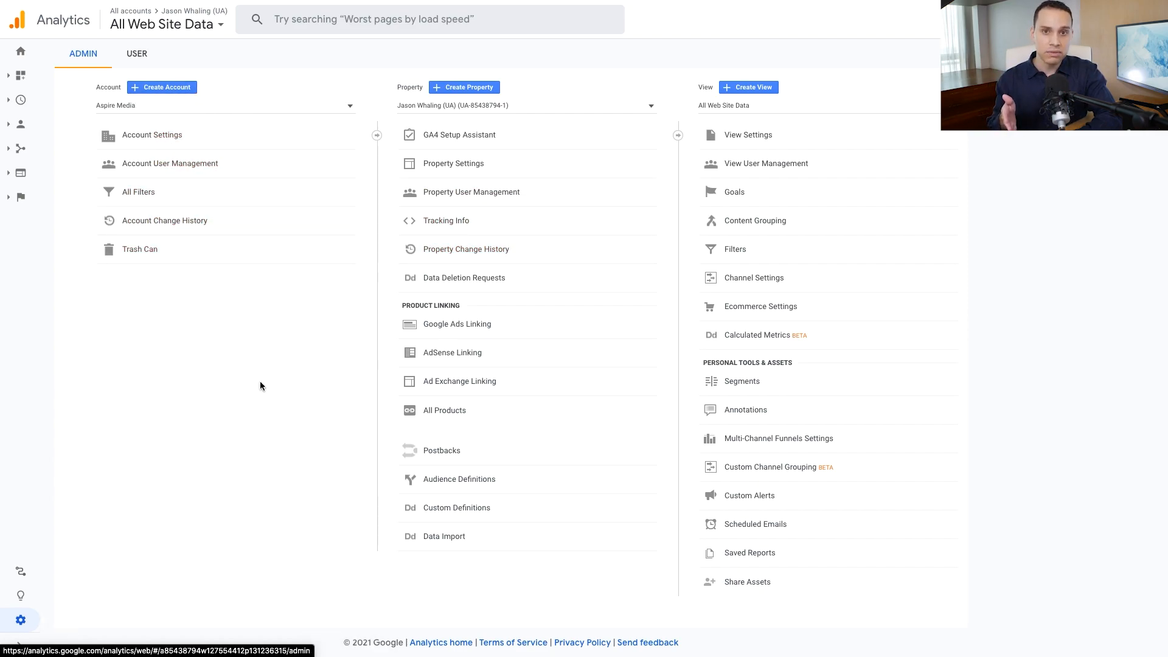
{"action": "mouse_move", "coordinate": [478, 114]}
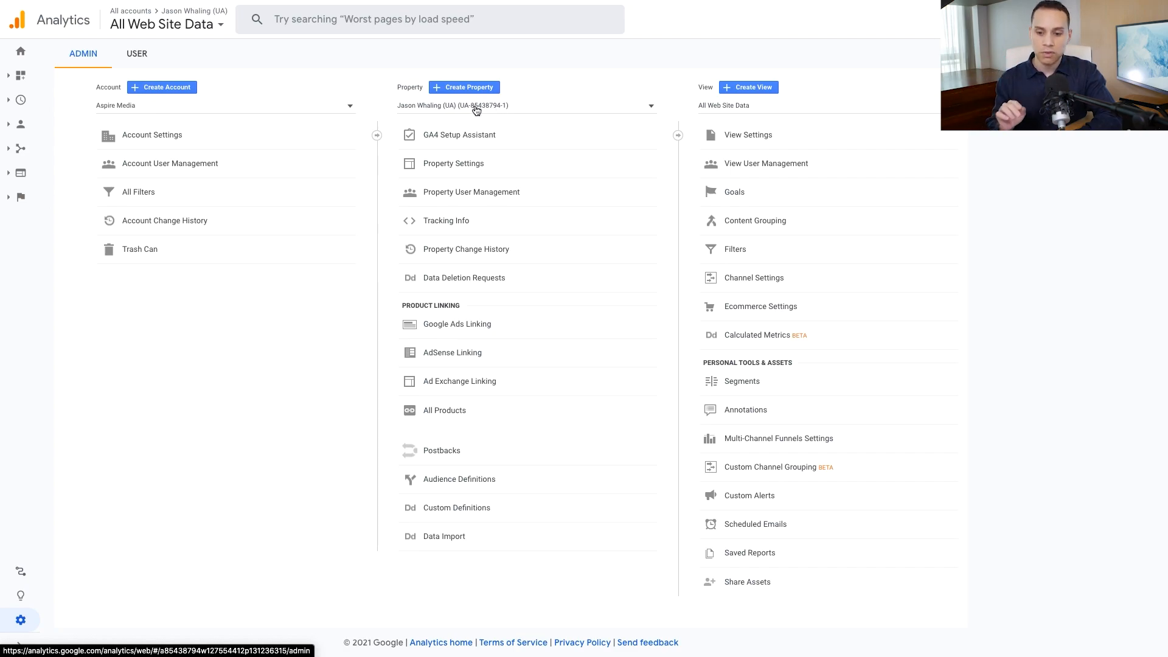
Step: Review the account's property list, then begin creating a new property
{"action": "left_click", "coordinate": [526, 105]}
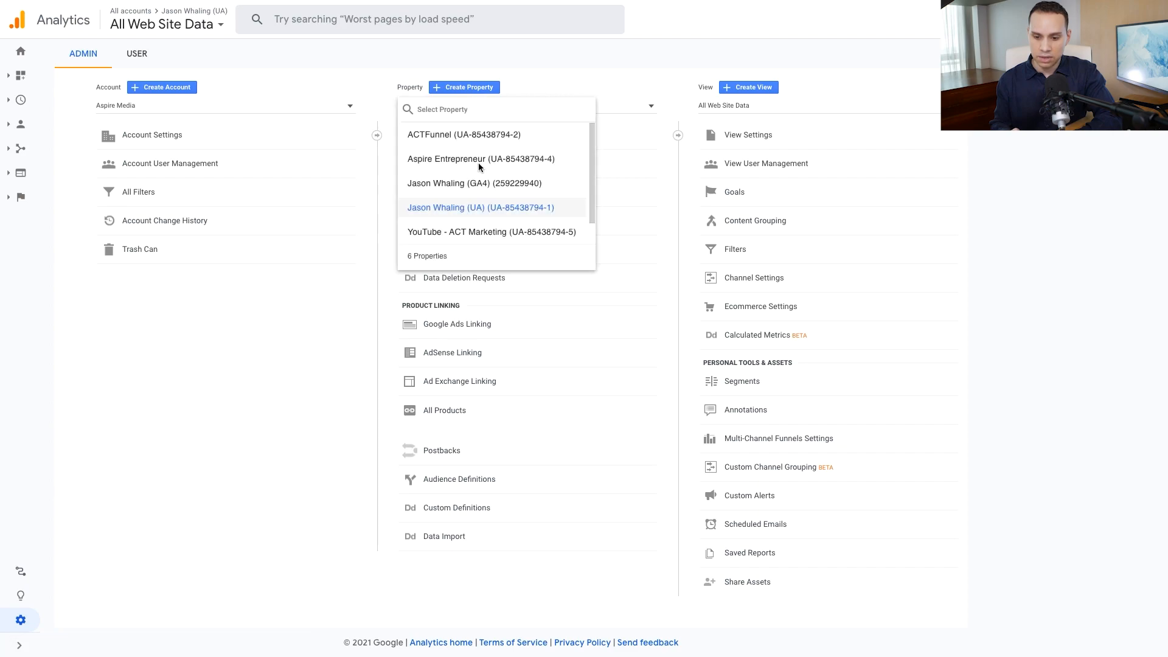
{"action": "mouse_move", "coordinate": [520, 217]}
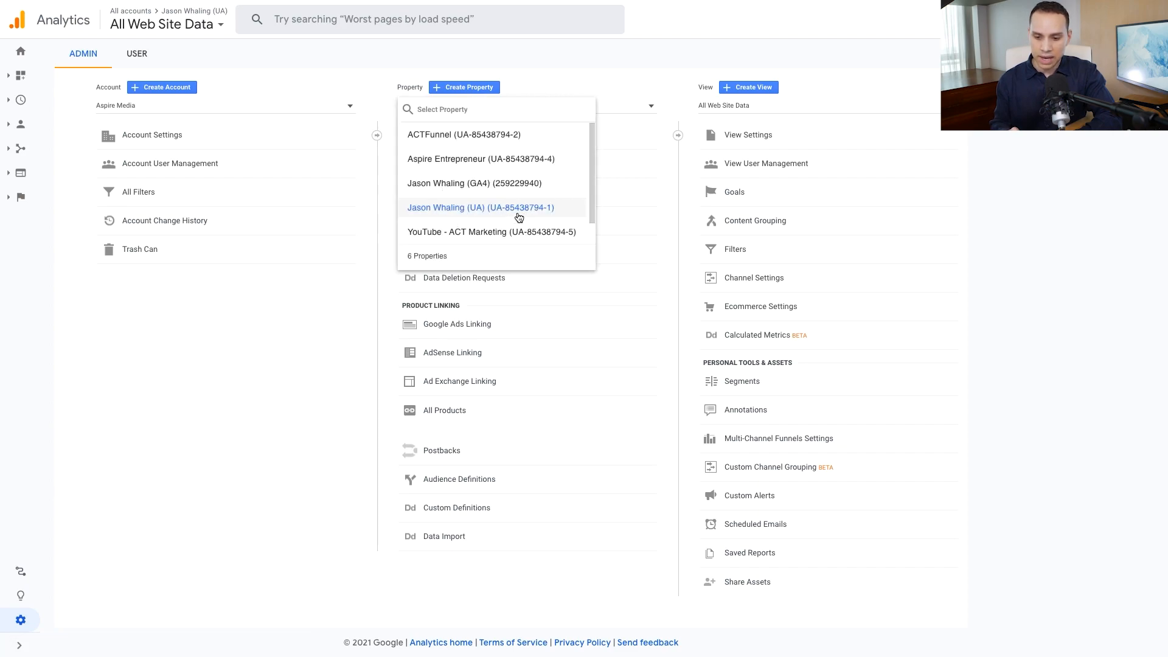
{"action": "mouse_move", "coordinate": [480, 188]}
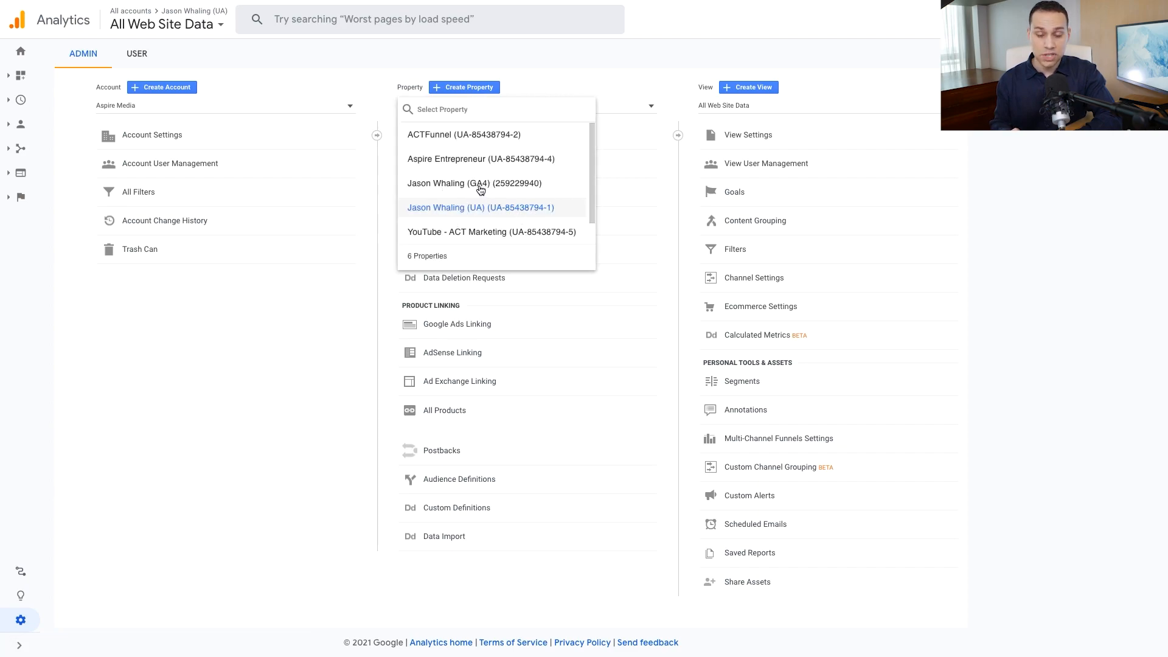
{"action": "mouse_move", "coordinate": [575, 94]}
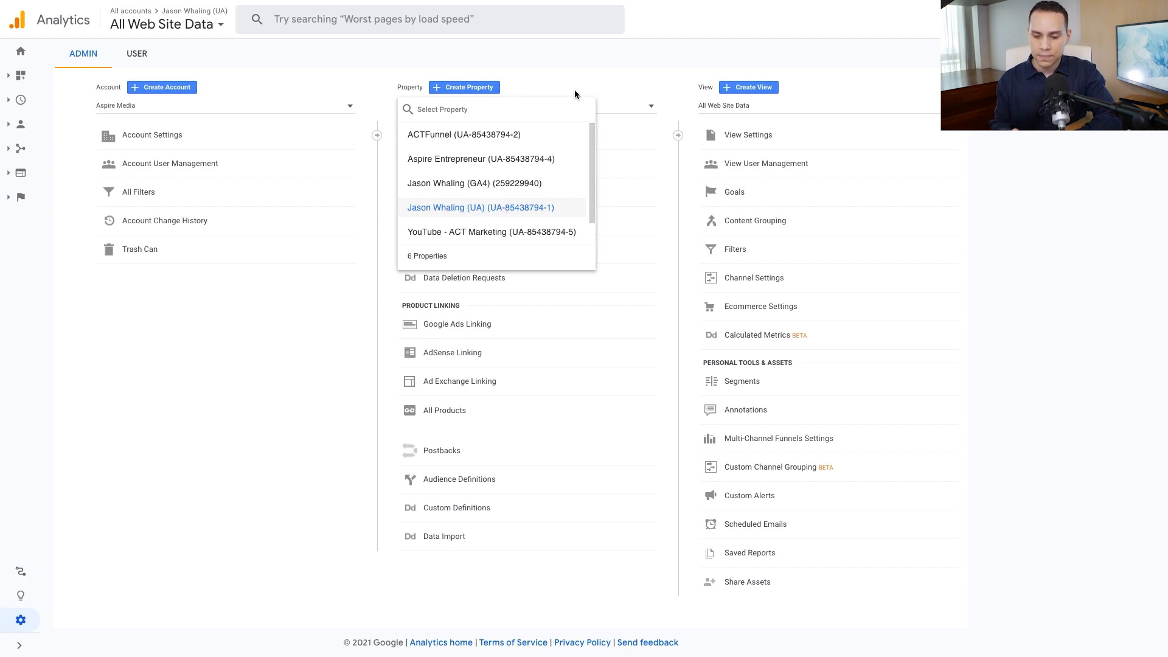
{"action": "left_click", "coordinate": [480, 206]}
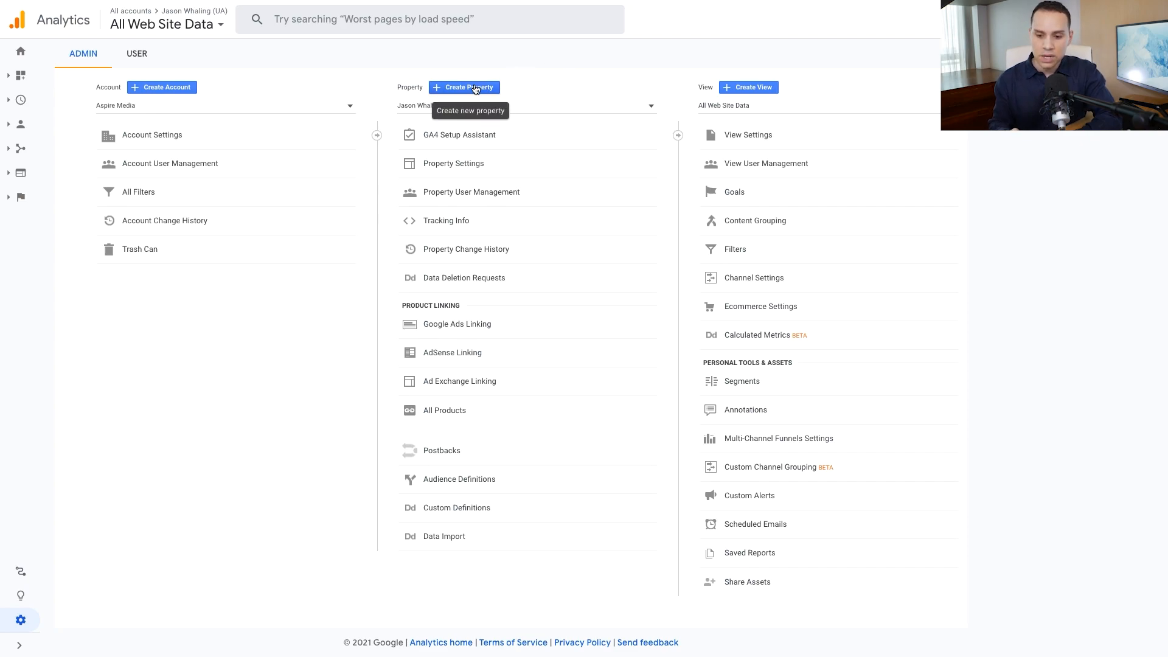
{"action": "left_click", "coordinate": [463, 88]}
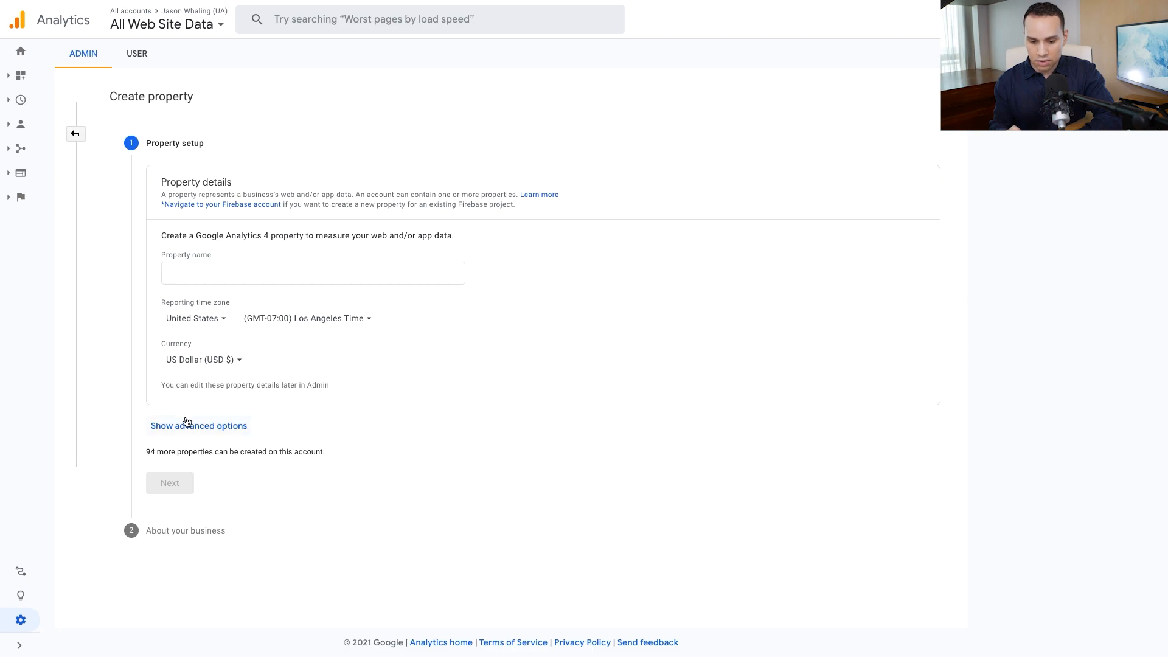
Step: Reveal advanced setup options and toggle the Universal Analytics property switch on then off
{"action": "left_click", "coordinate": [199, 426]}
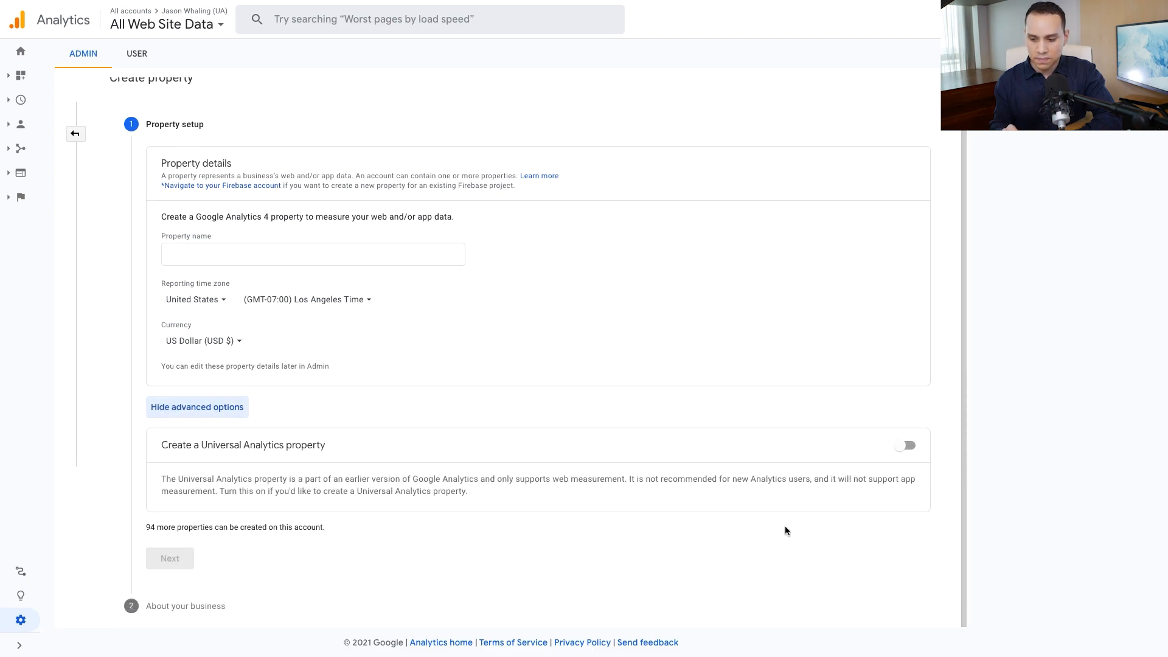
{"action": "left_click", "coordinate": [904, 445]}
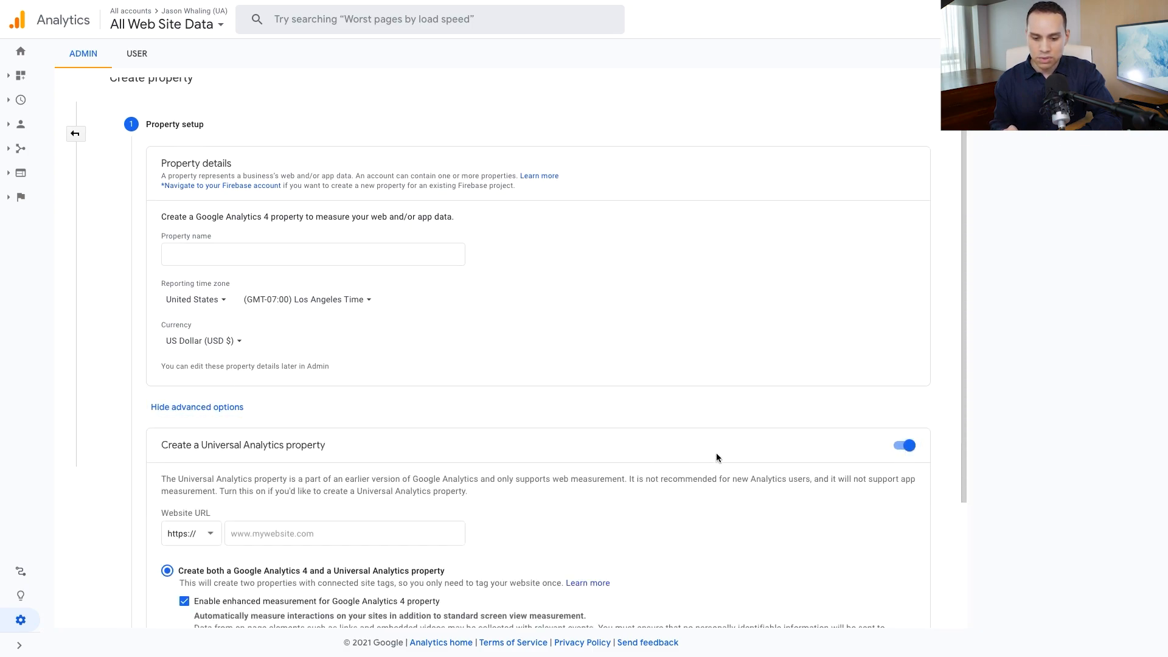
{"action": "mouse_move", "coordinate": [760, 448]}
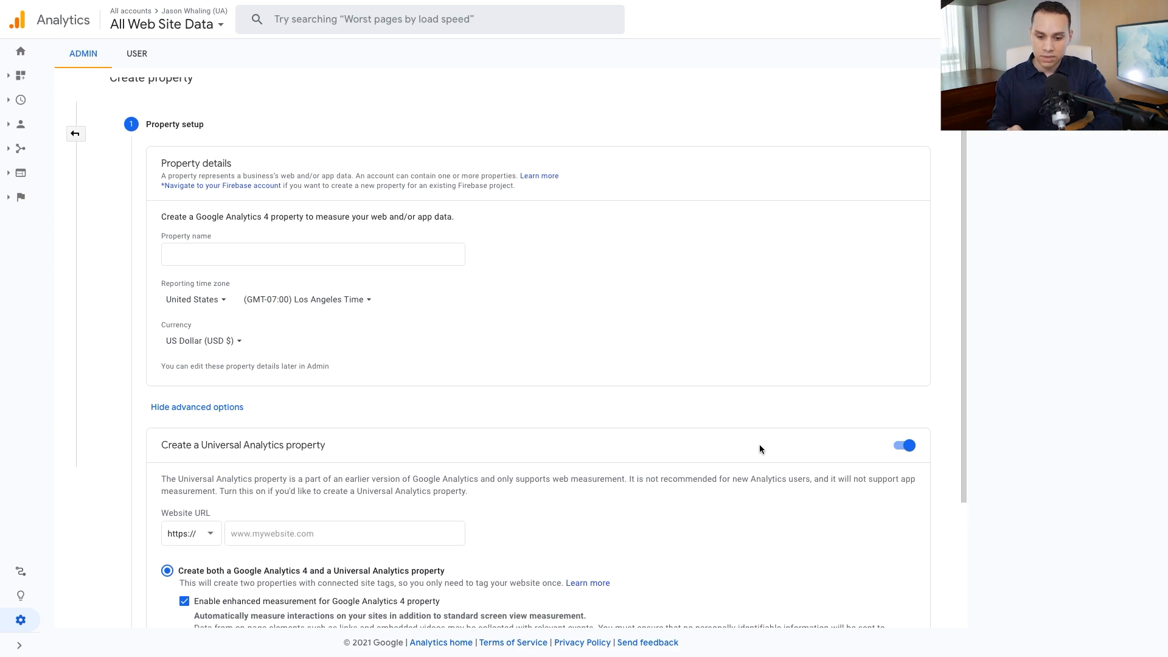
{"action": "mouse_move", "coordinate": [771, 447]}
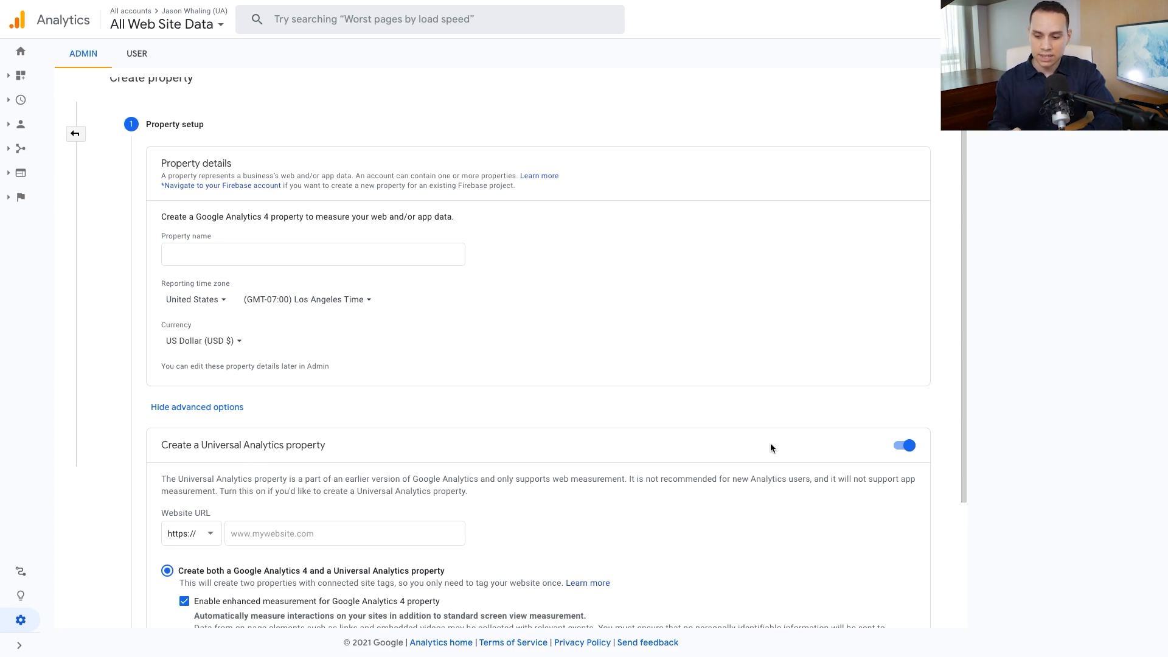
{"action": "left_click", "coordinate": [903, 446]}
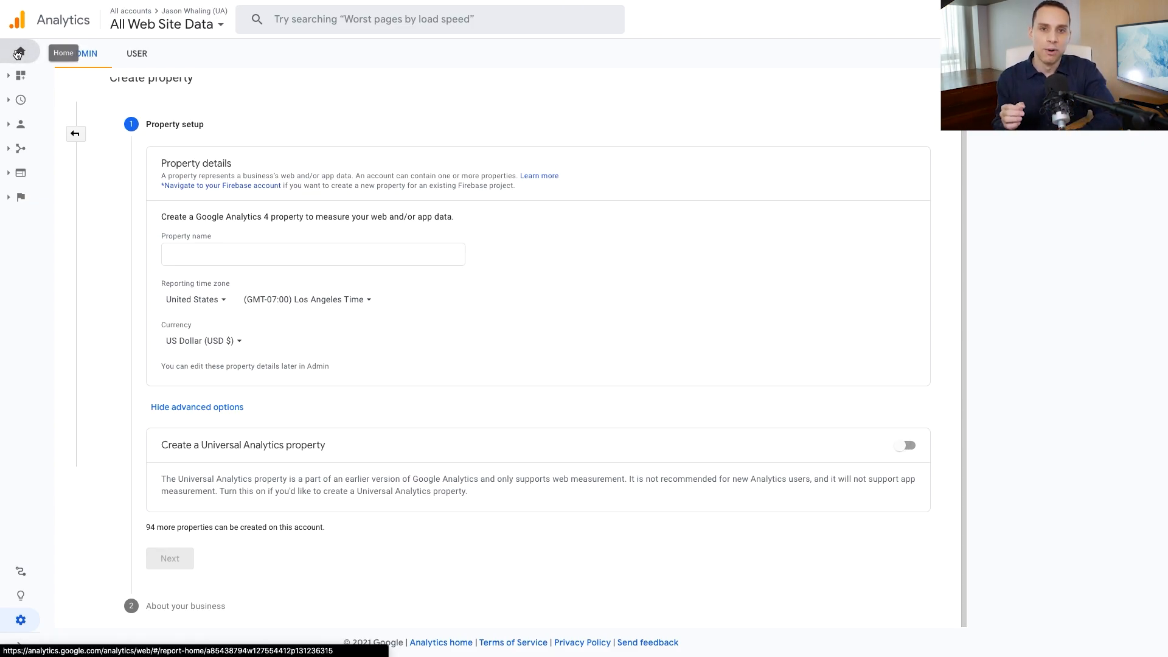
Step: Return to the Analytics Home dashboard, abandoning the property setup
{"action": "left_click", "coordinate": [20, 51]}
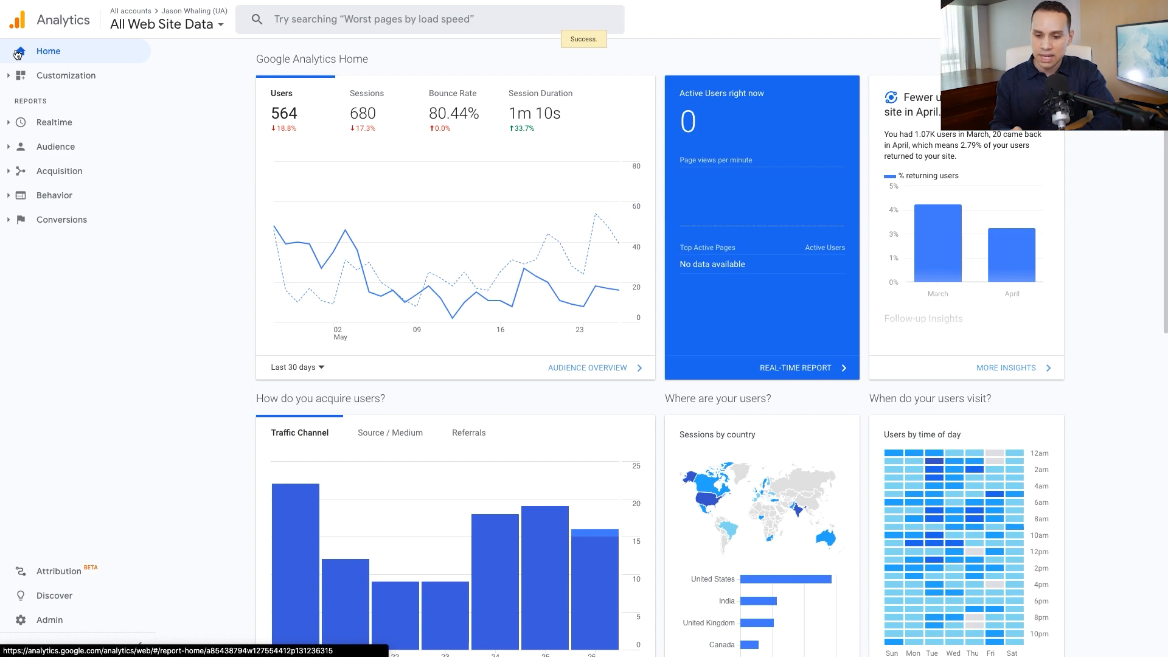
{"action": "mouse_move", "coordinate": [154, 253]}
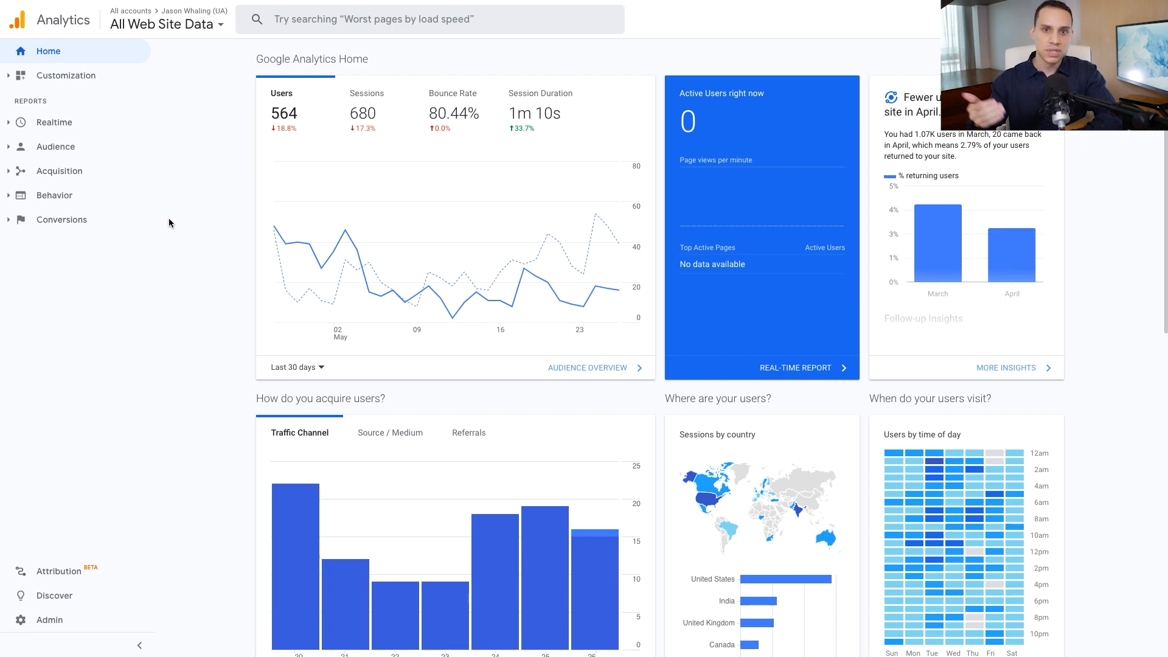
{"action": "mouse_move", "coordinate": [58, 170]}
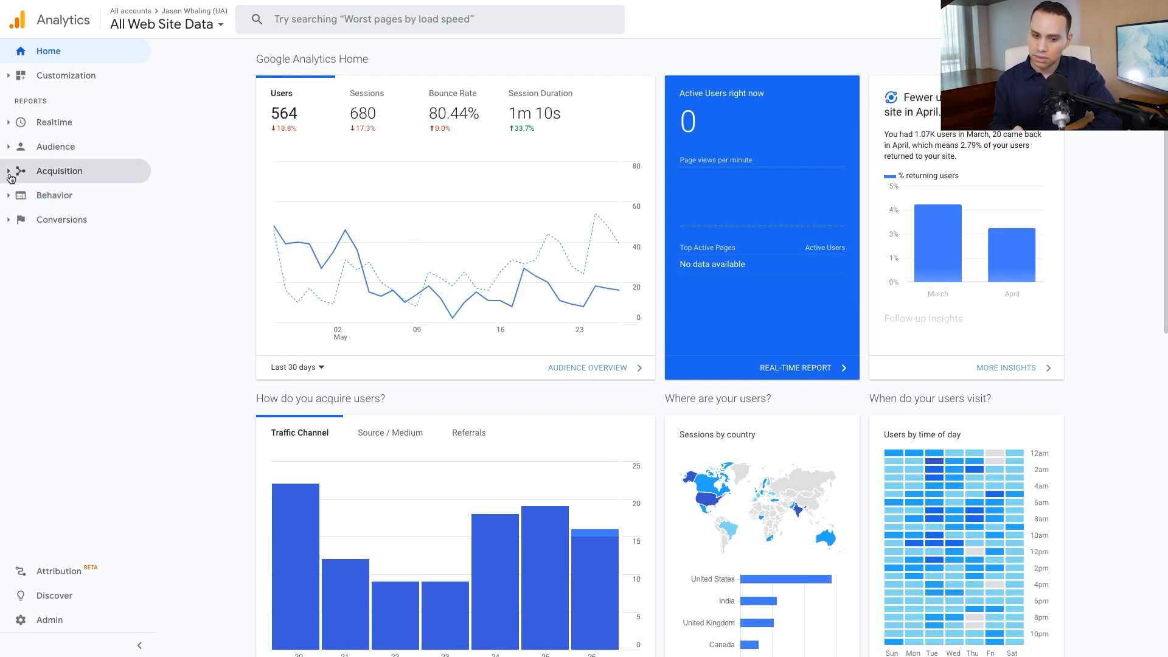
{"action": "mouse_move", "coordinate": [53, 195]}
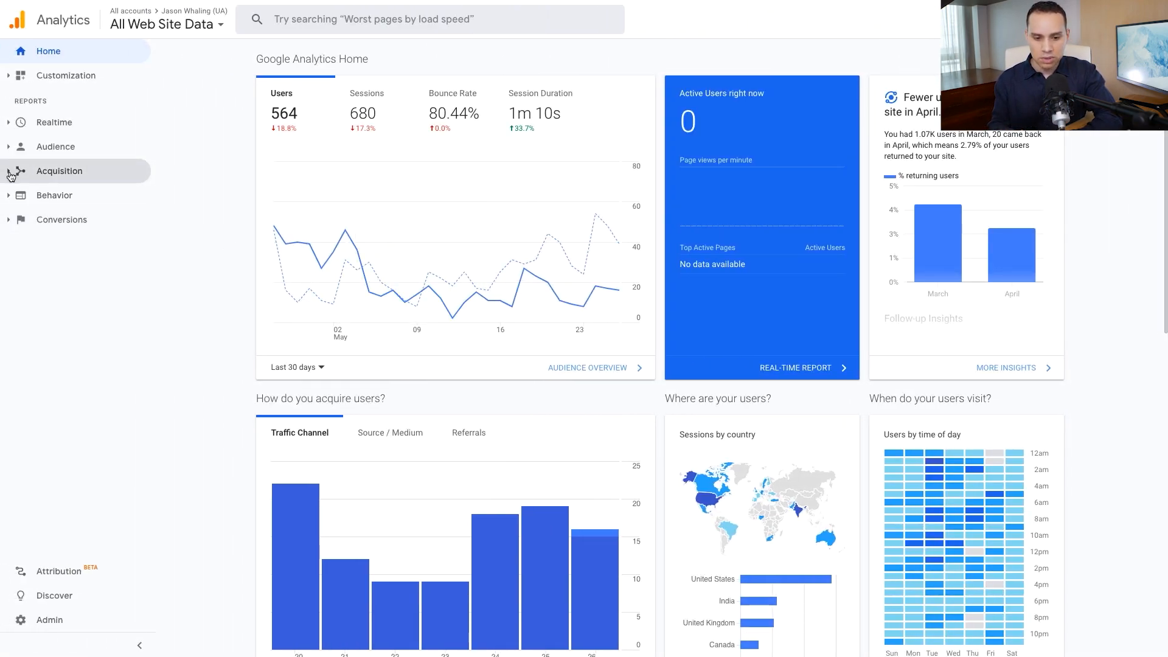
Step: Navigate Acquisition > Campaigns to the All Campaigns report listing UTM campaigns
{"action": "left_click", "coordinate": [59, 171]}
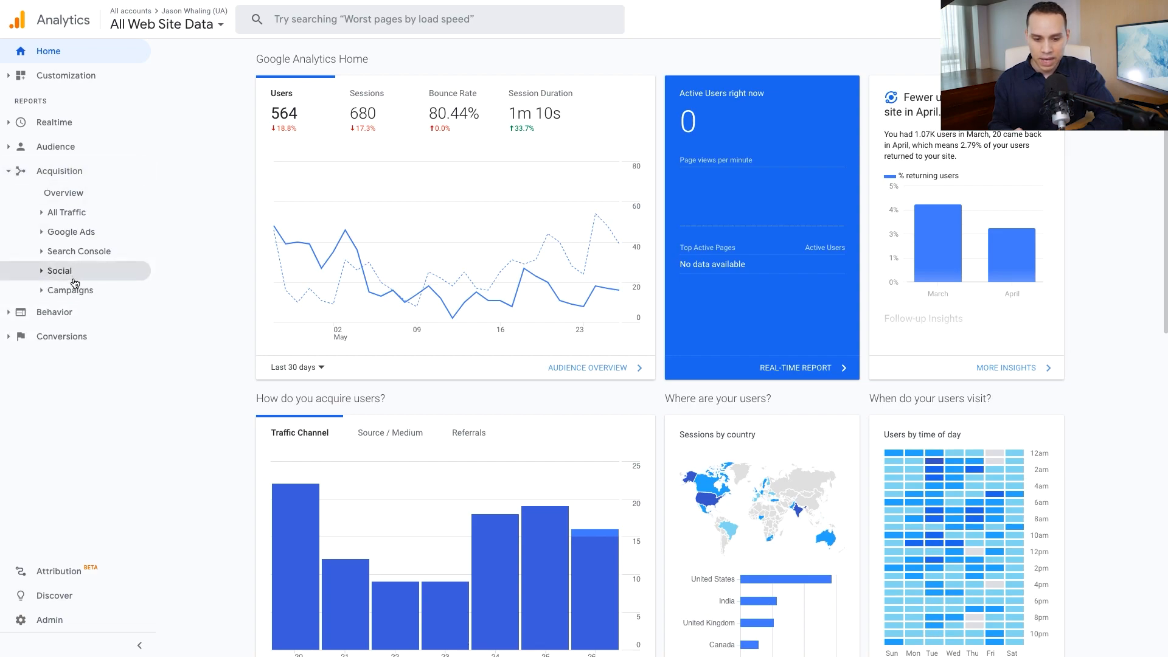
{"action": "left_click", "coordinate": [70, 289]}
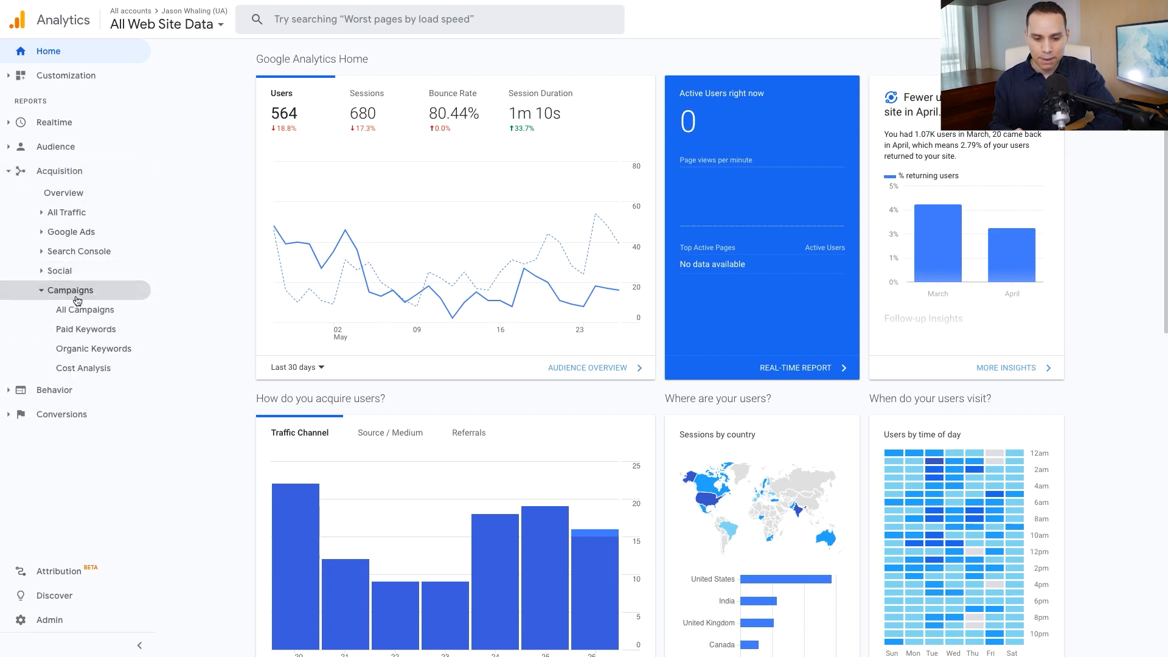
{"action": "left_click", "coordinate": [85, 309]}
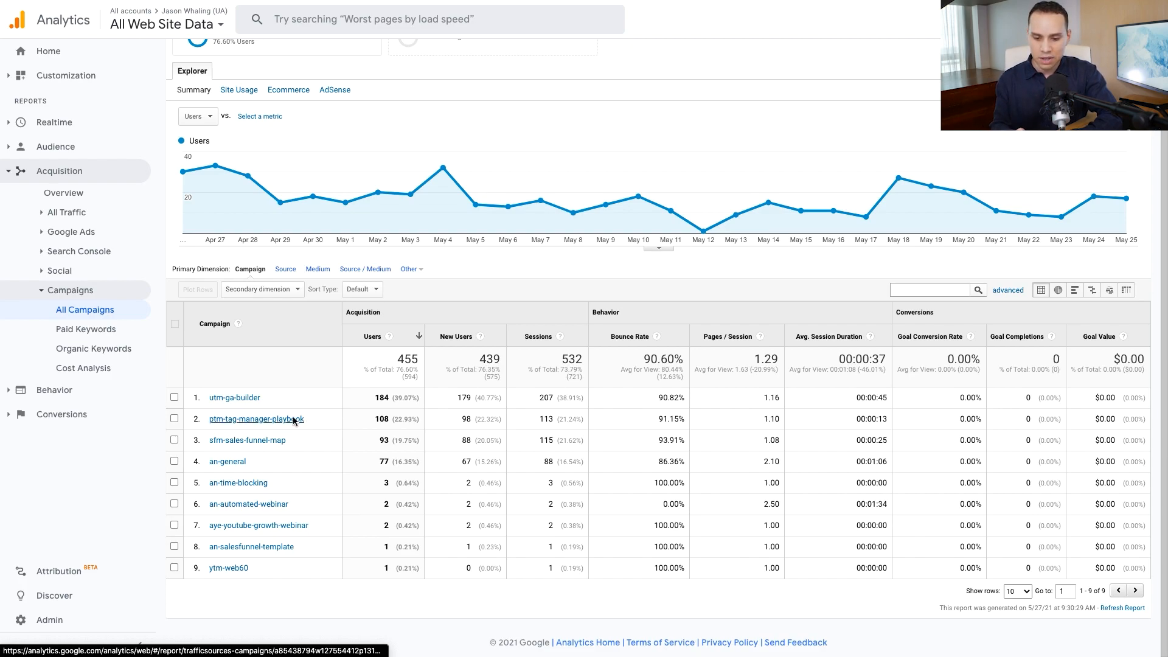
{"action": "double_click", "coordinate": [381, 419]}
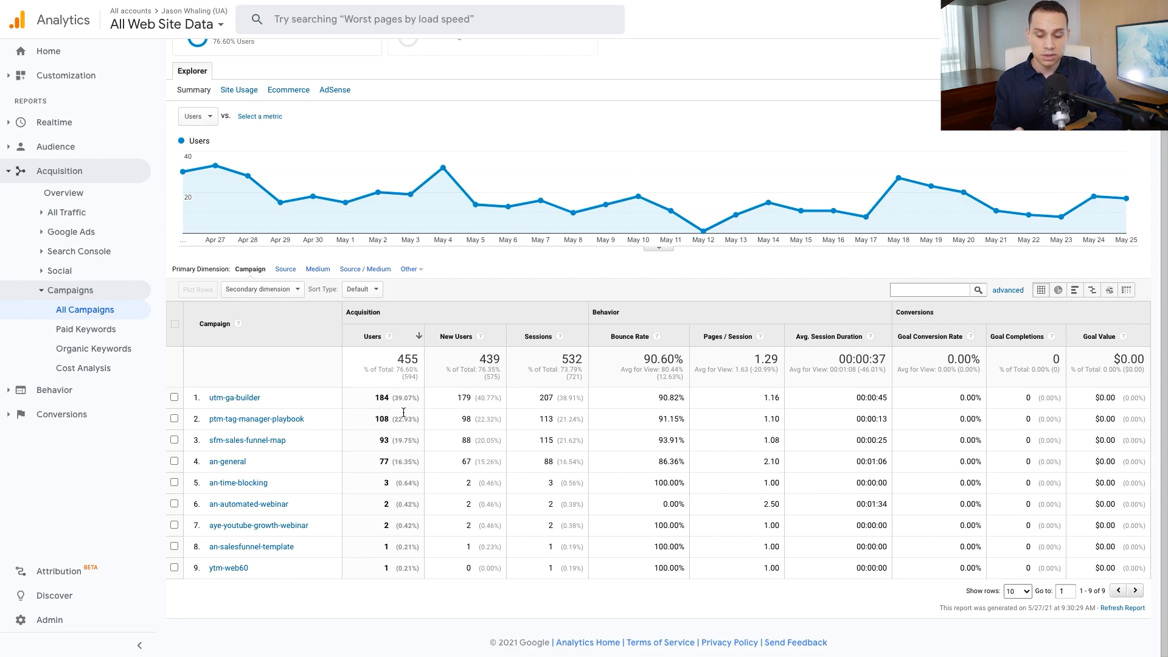
{"action": "mouse_move", "coordinate": [385, 417]}
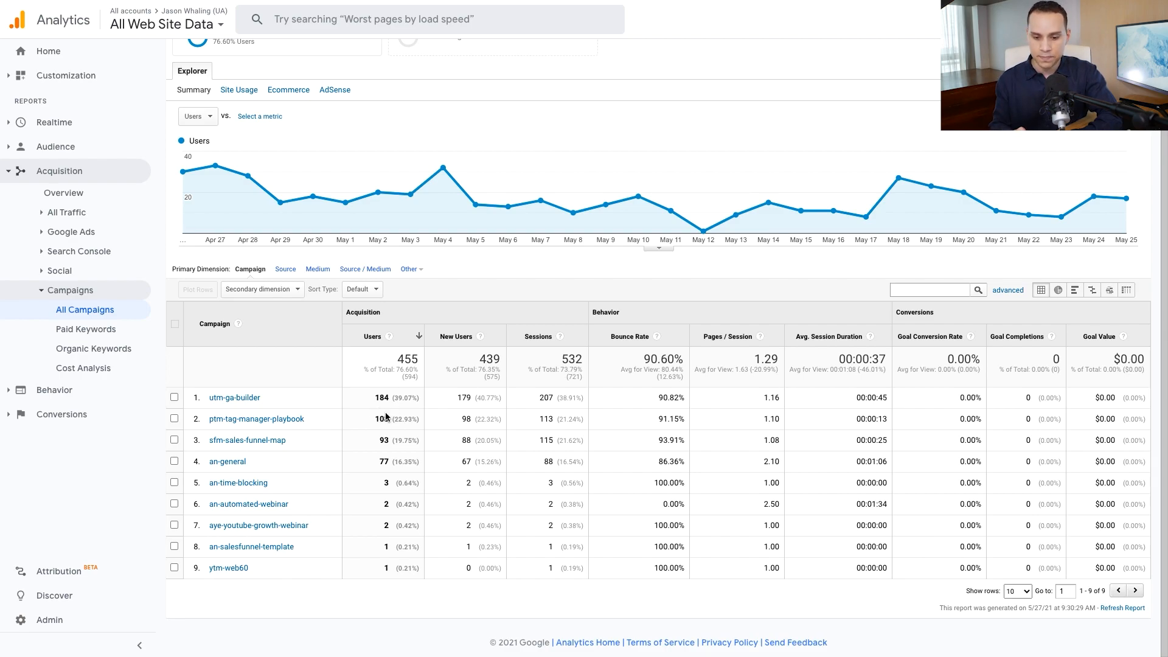
Step: Filter the Secondary dimension list by 'ad' and expand the Acquisition and Advertising groups
{"action": "left_click", "coordinate": [259, 290]}
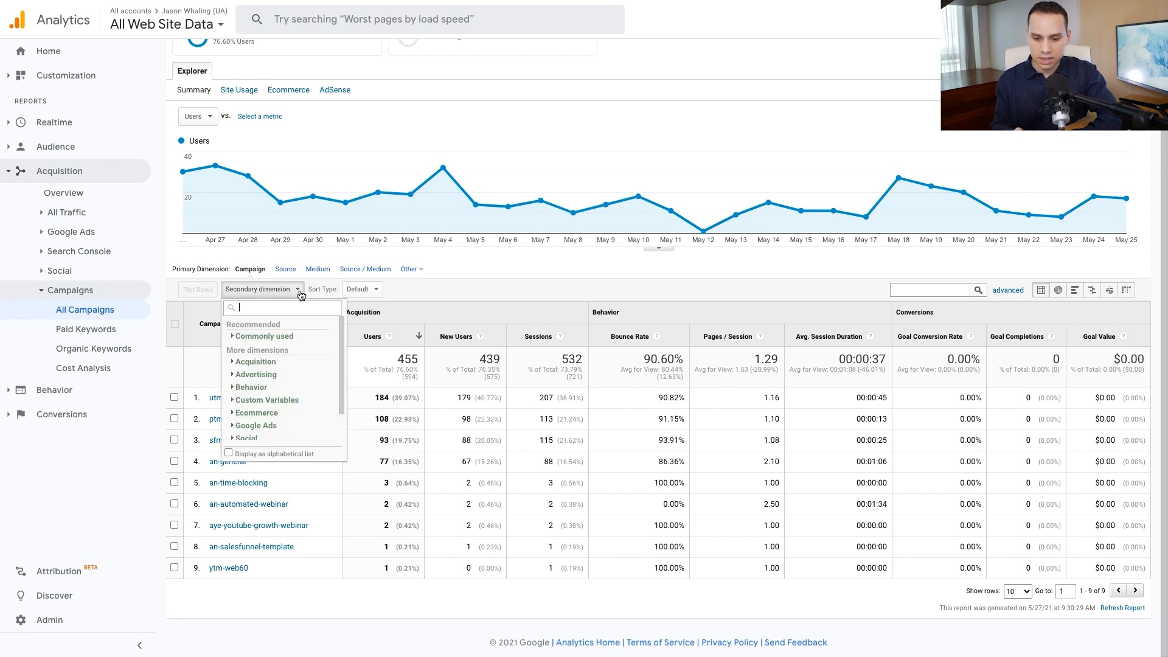
{"action": "type", "text": "ad"}
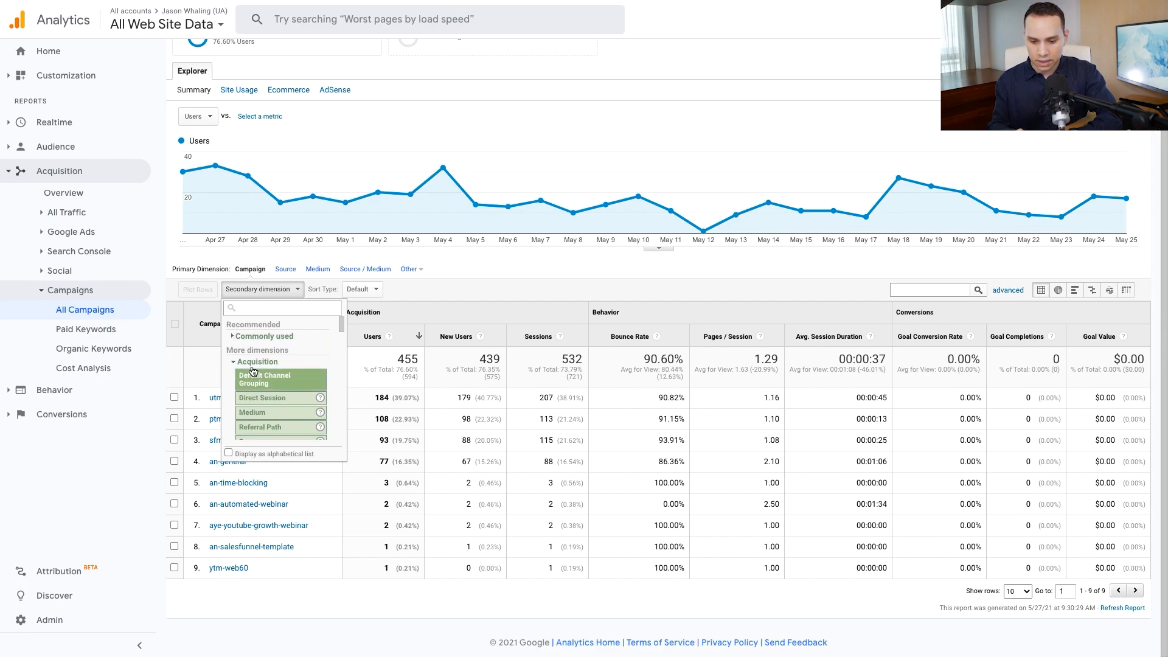
{"action": "left_click", "coordinate": [257, 373]}
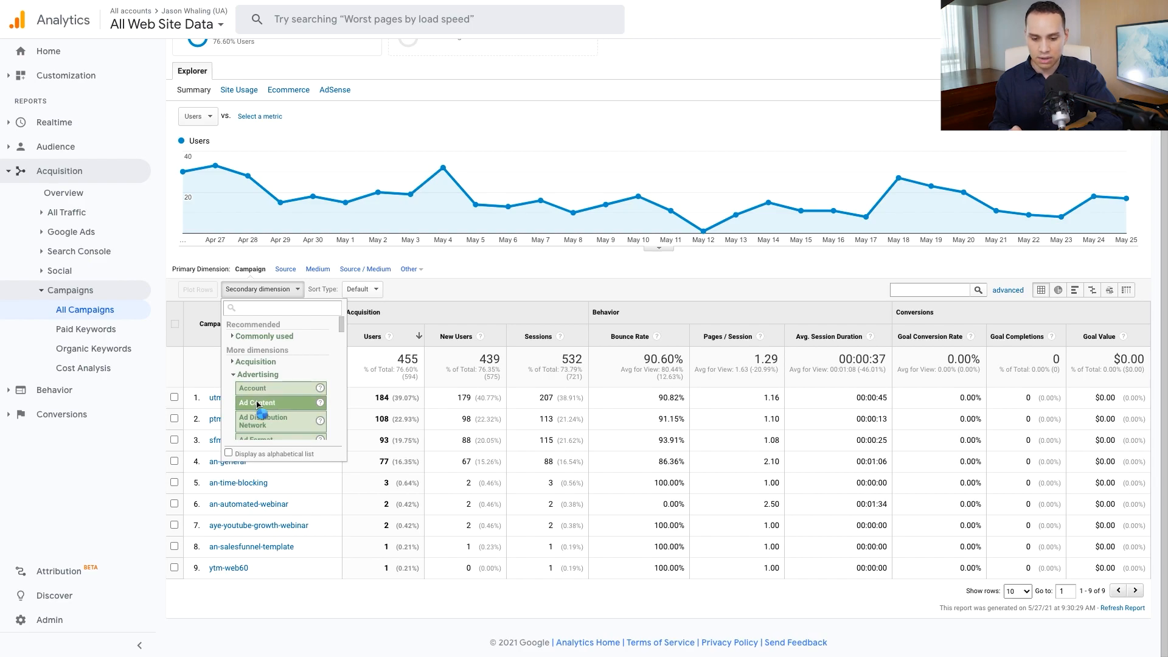
{"action": "left_click", "coordinate": [260, 403]}
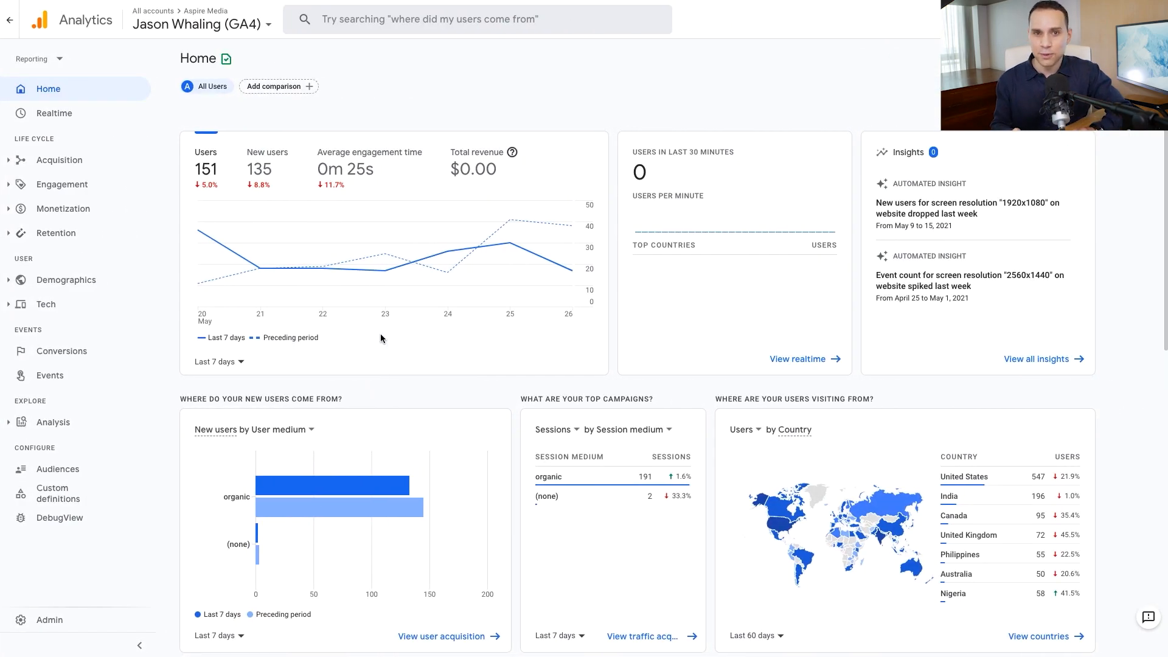
{"action": "mouse_move", "coordinate": [261, 266]}
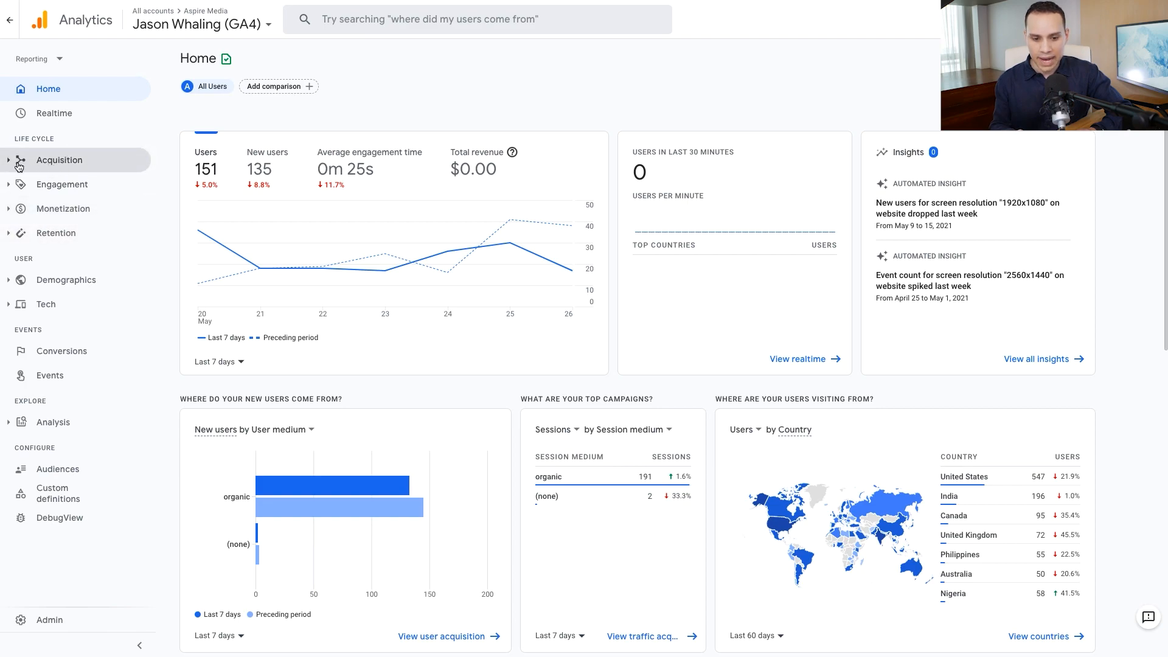
Step: Show the GA4 Traffic acquisition report by session source/medium and list its primary dimension choices
{"action": "left_click", "coordinate": [59, 159]}
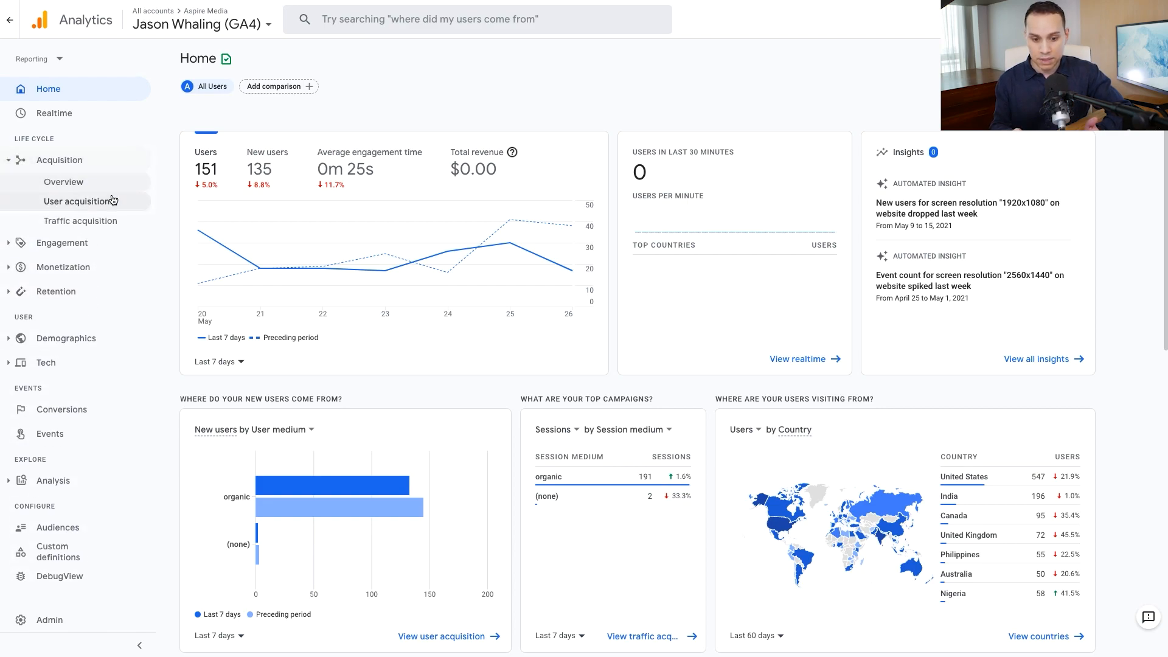
{"action": "left_click", "coordinate": [80, 220]}
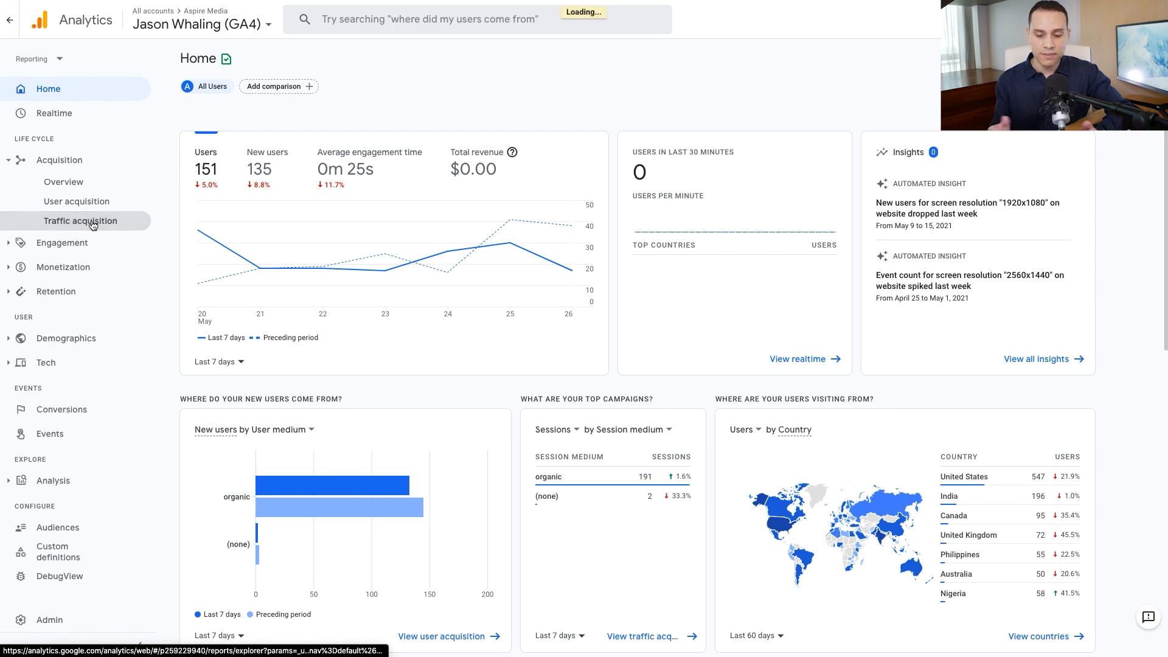
{"action": "left_click", "coordinate": [80, 220]}
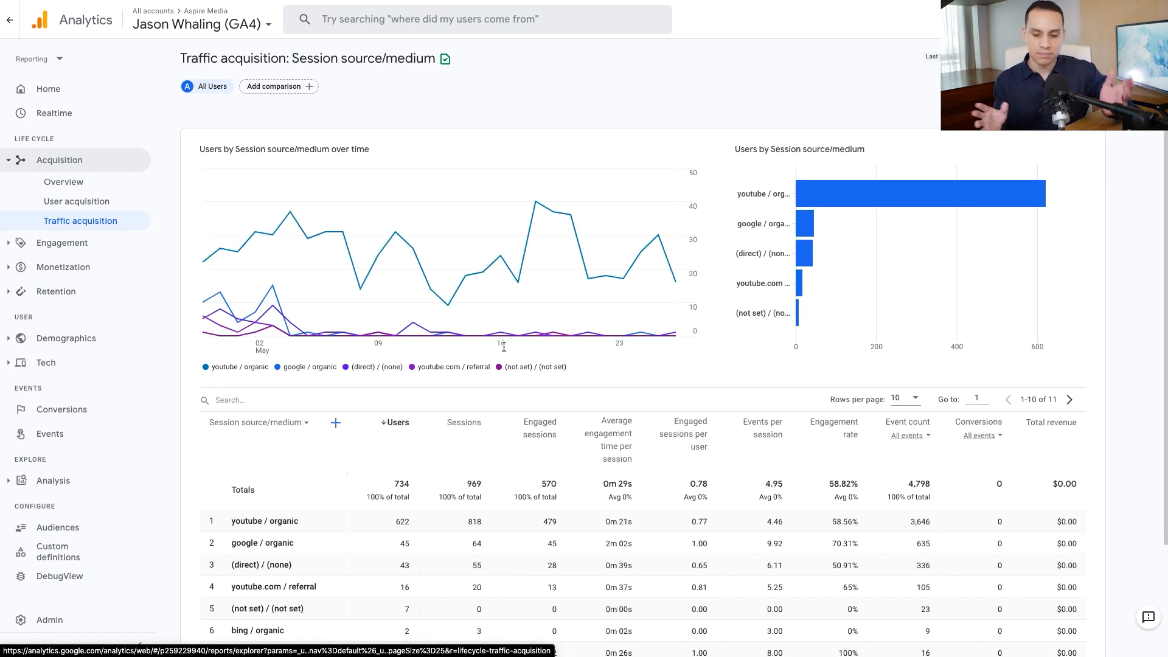
{"action": "scroll", "scroll_direction": "down", "scroll_amount": 3}
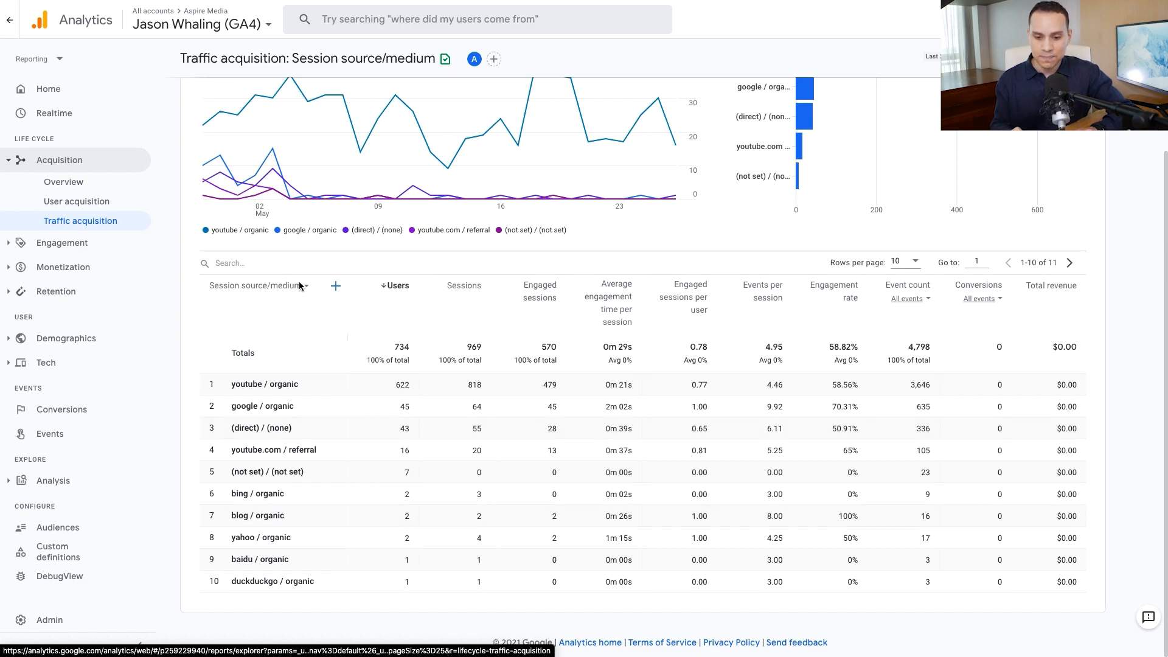
{"action": "left_click", "coordinate": [256, 285]}
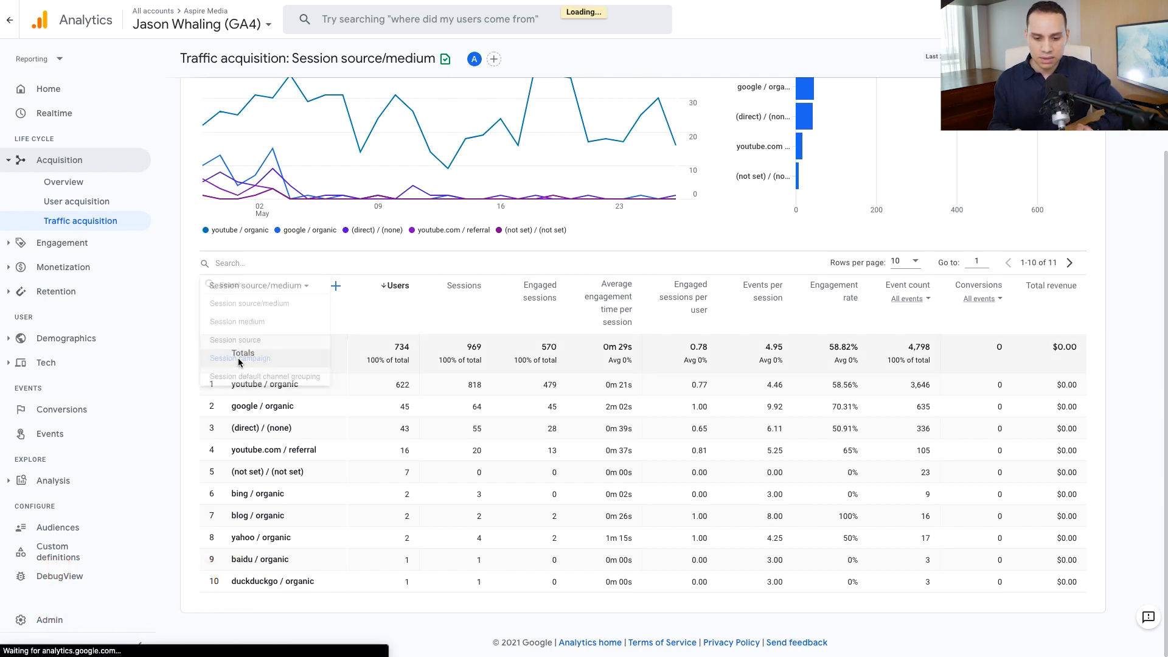
Step: Switch the breakdown to Session campaign and search 'ad cont' for a secondary dimension
{"action": "left_click", "coordinate": [244, 357]}
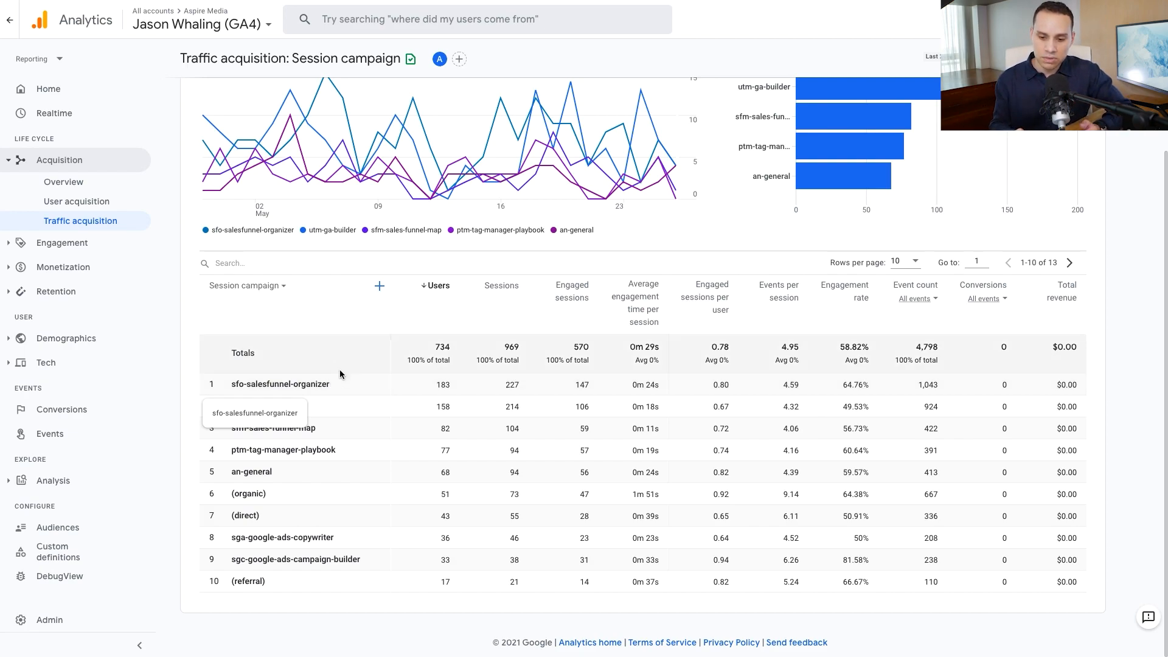
{"action": "left_click", "coordinate": [380, 286]}
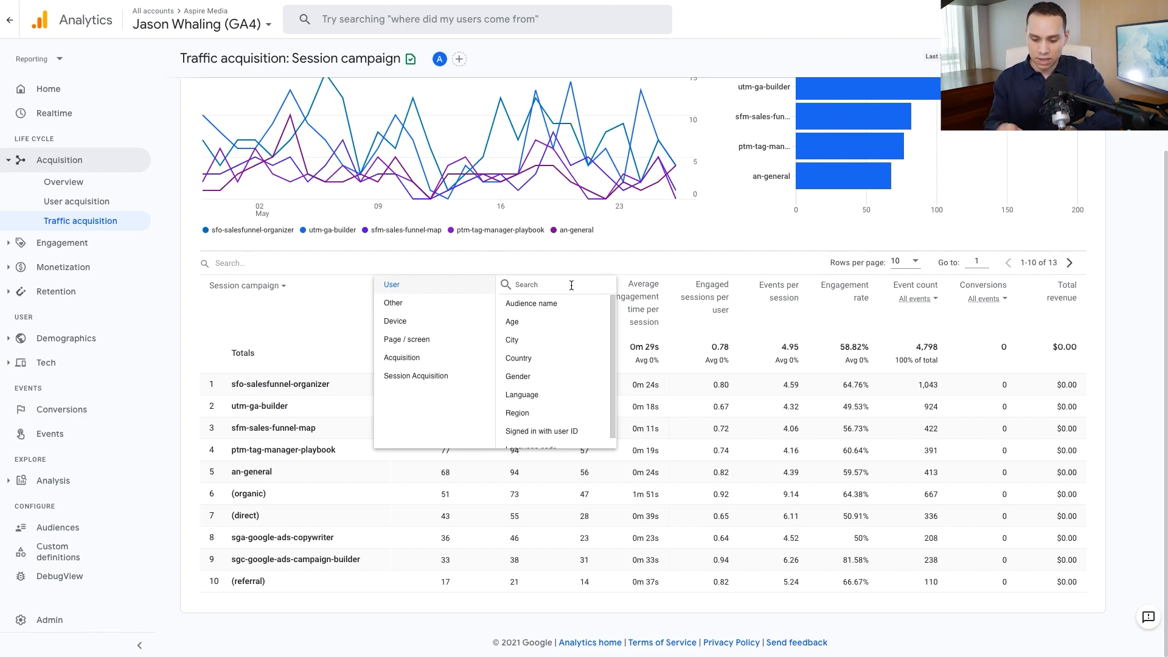
{"action": "type", "text": "ad cont"}
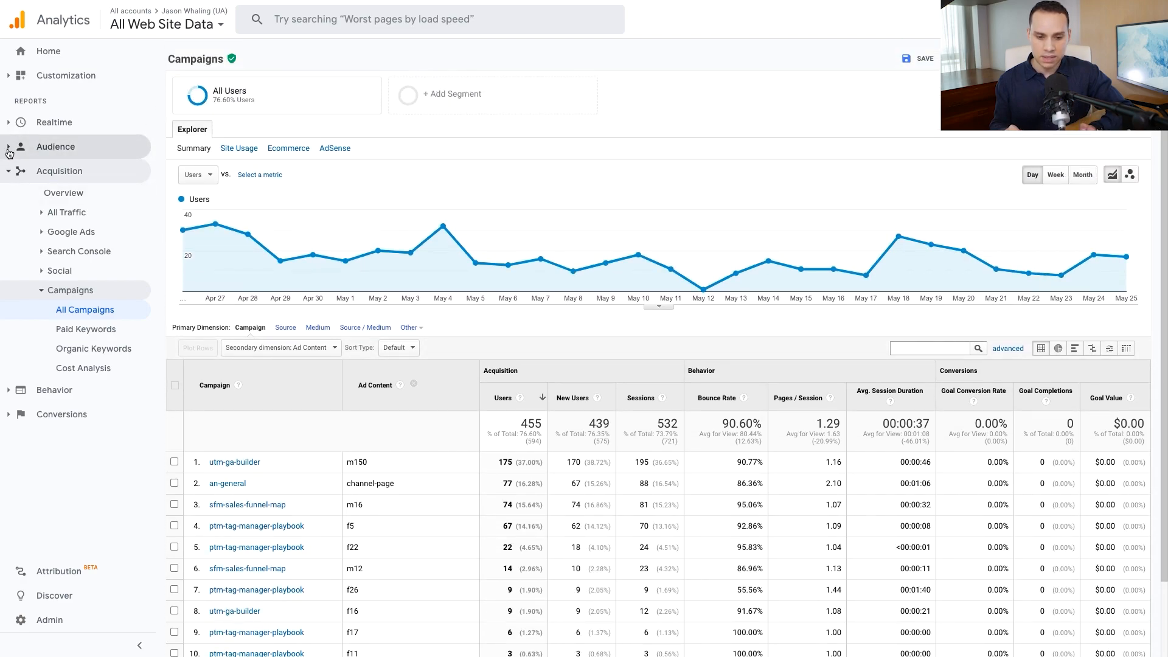
Step: Navigate Audience > Demographics to the UA Overview with age and gender charts
{"action": "left_click", "coordinate": [55, 145]}
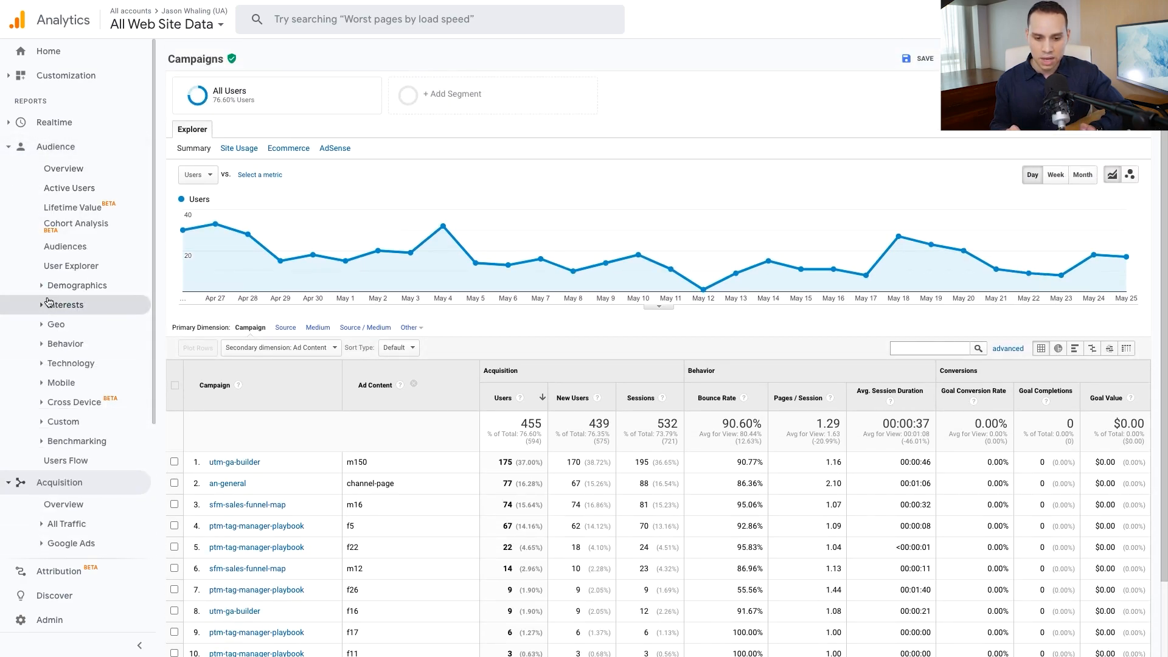
{"action": "left_click", "coordinate": [77, 285]}
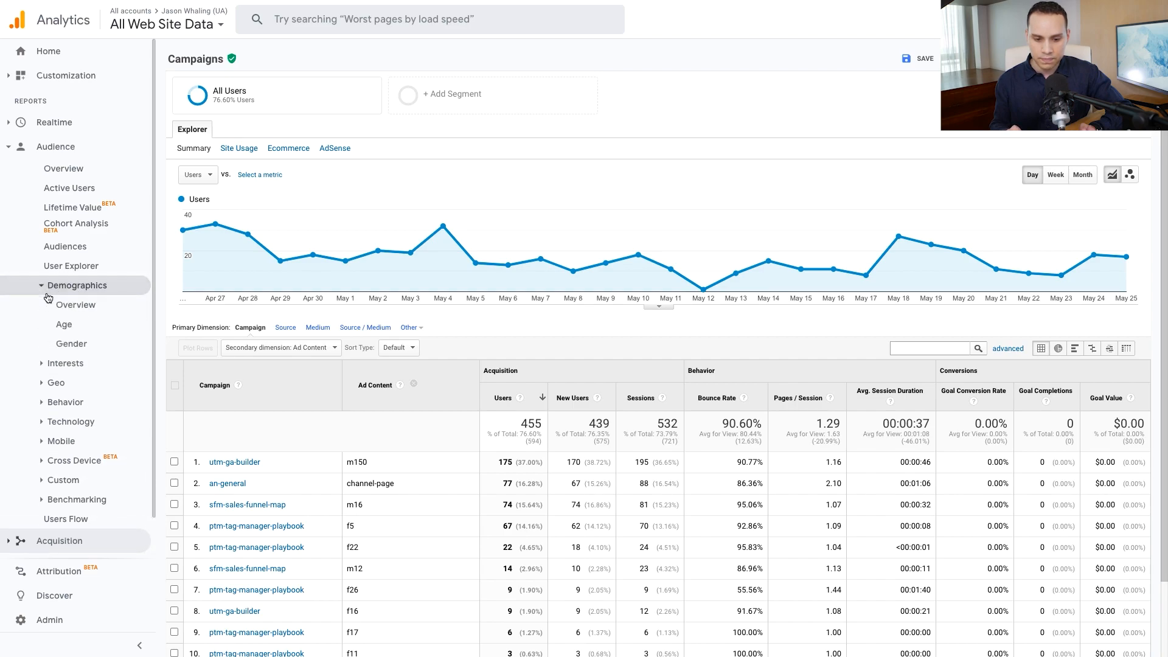
{"action": "left_click", "coordinate": [75, 304]}
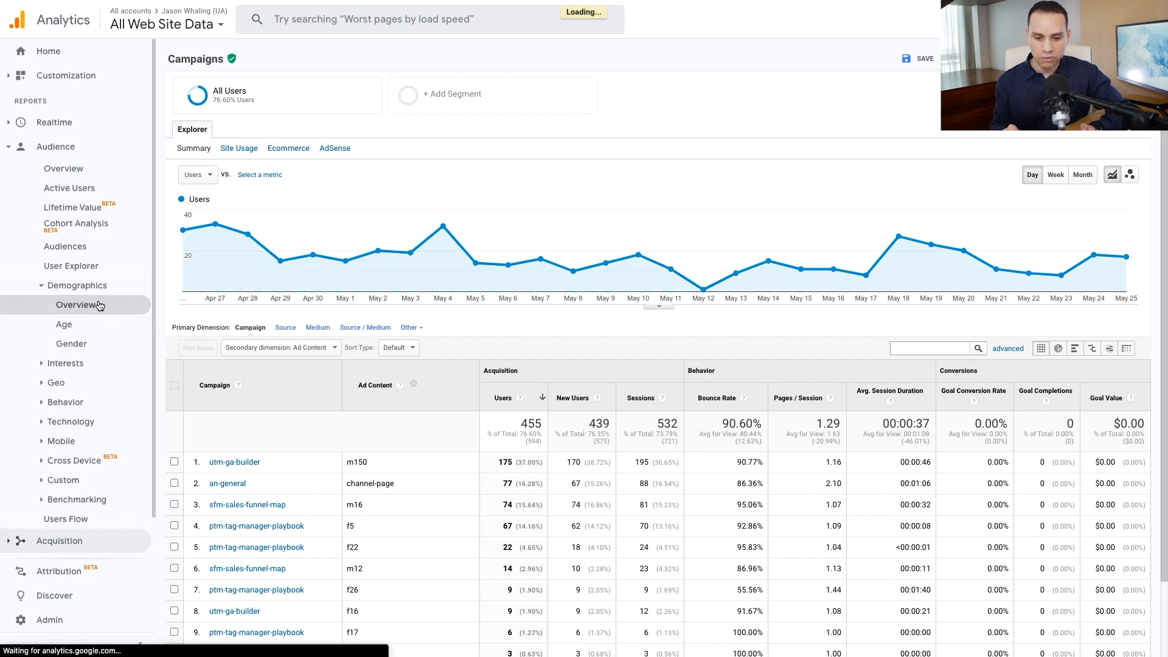
{"action": "left_click", "coordinate": [76, 304]}
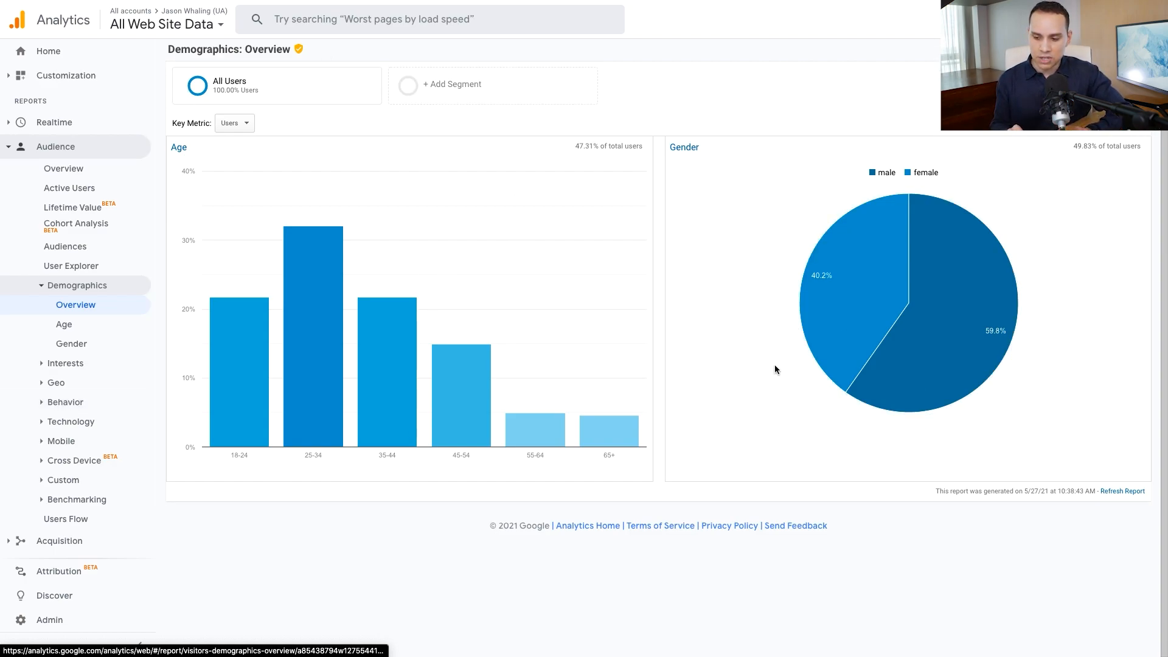
{"action": "mouse_move", "coordinate": [835, 284]}
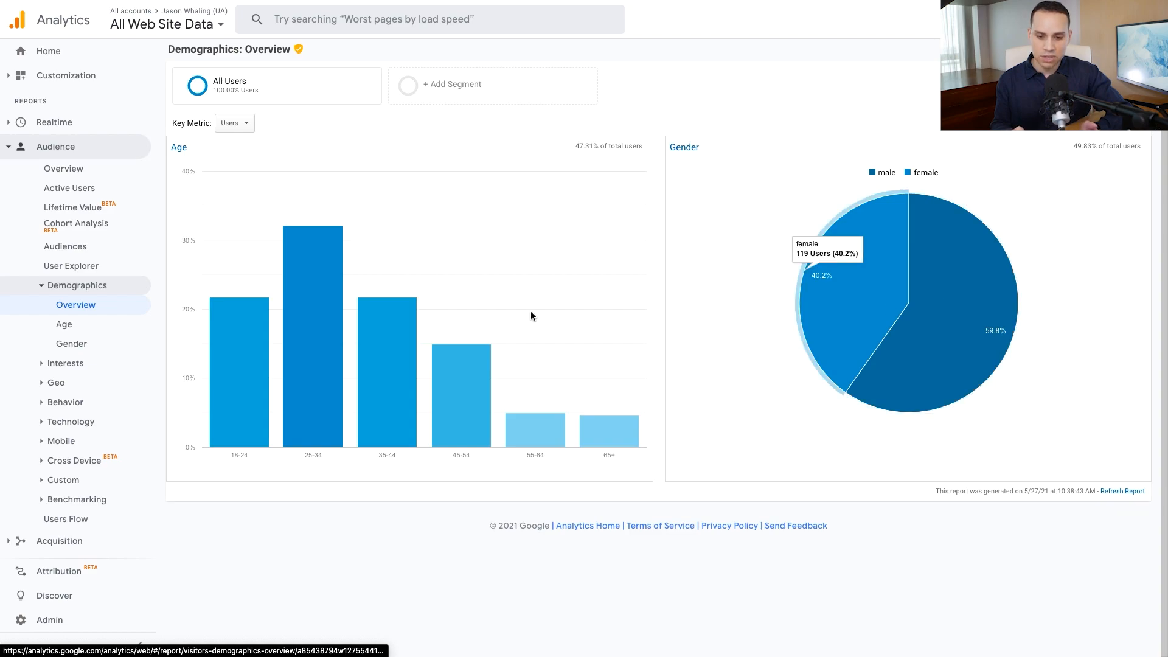
{"action": "mouse_move", "coordinate": [512, 316]}
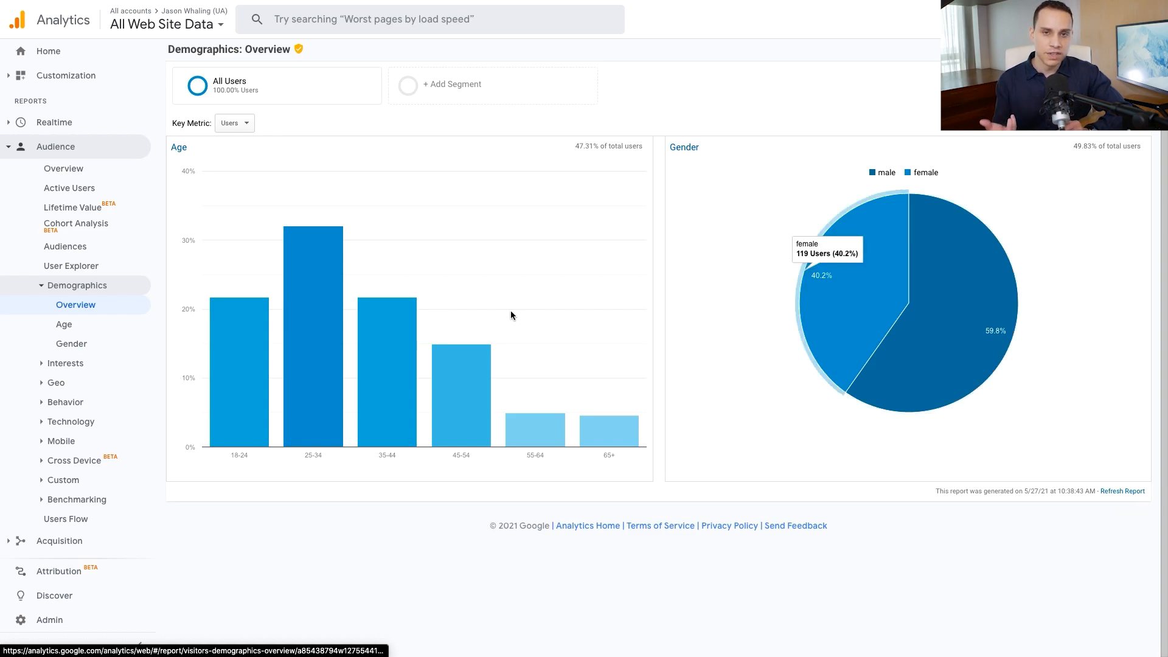
{"action": "scroll", "scroll_direction": "down", "scroll_amount": 3}
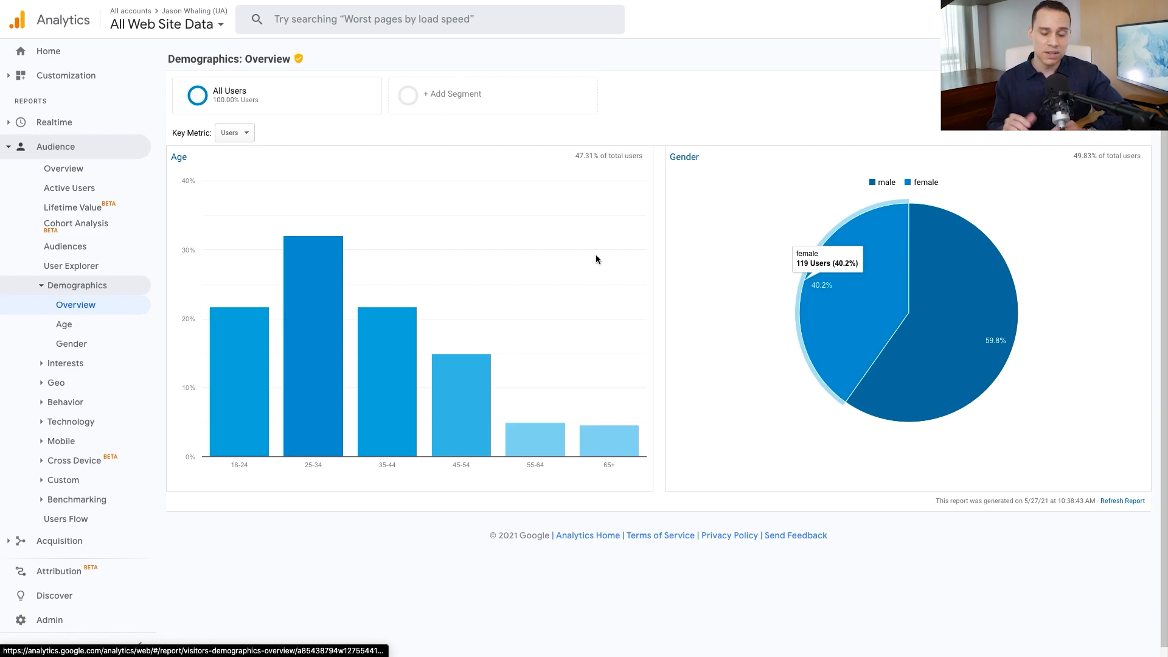
{"action": "mouse_move", "coordinate": [65, 324]}
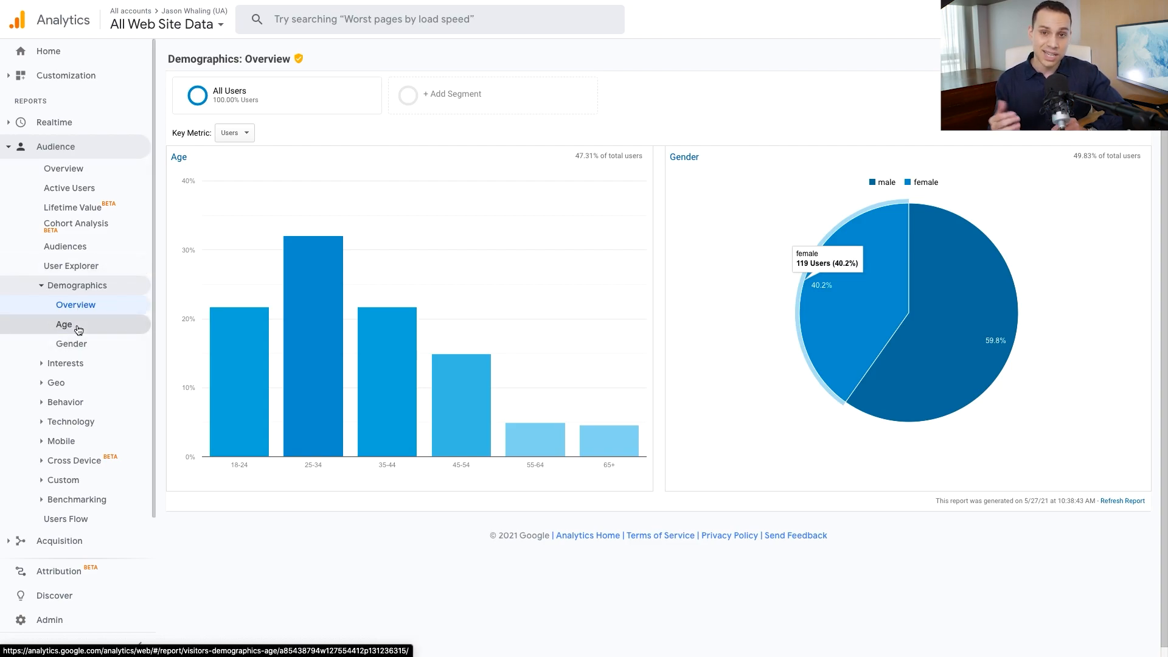
Step: Show the UA Demographics Age report listing users by age bracket
{"action": "left_click", "coordinate": [63, 323]}
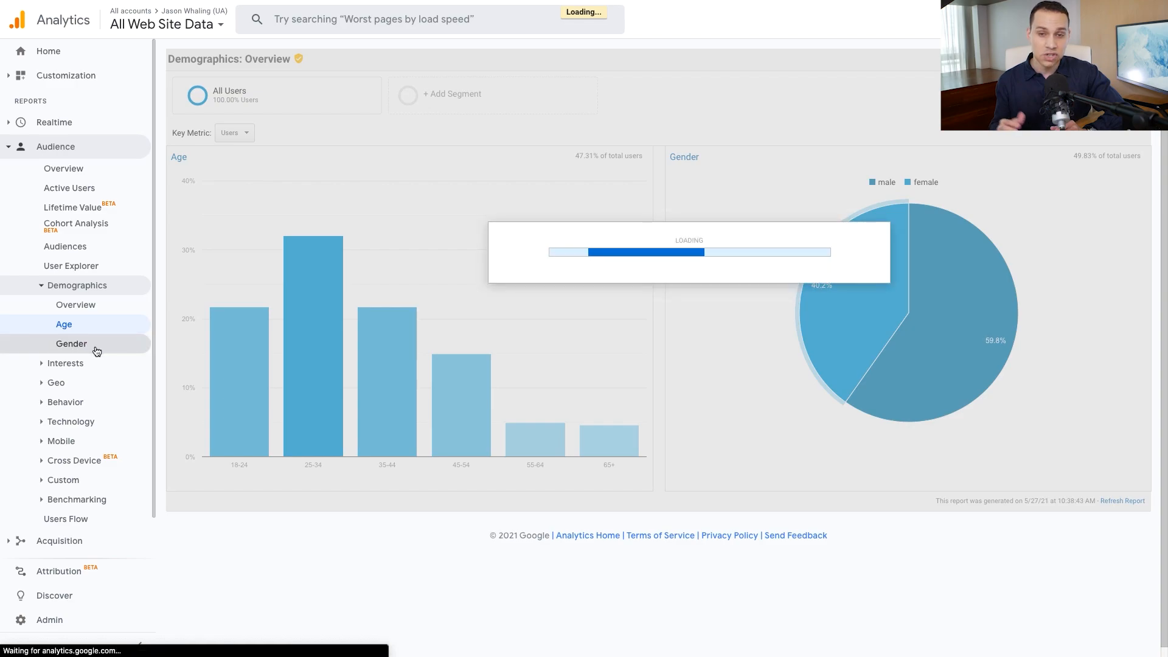
{"action": "left_click", "coordinate": [63, 323]}
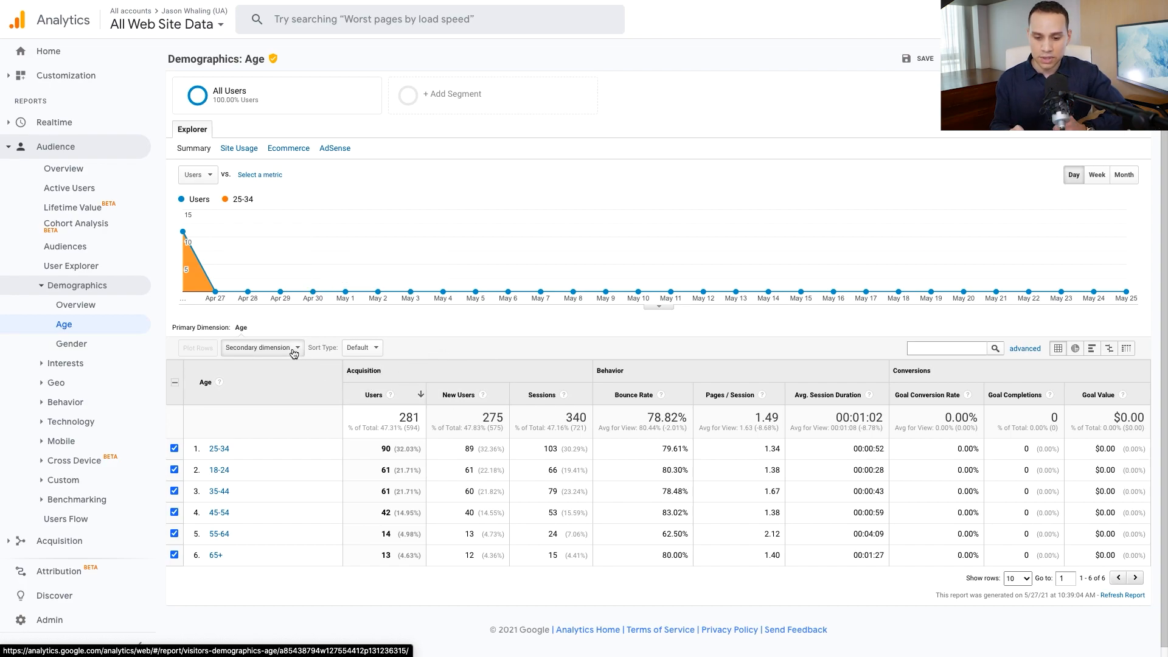
{"action": "left_click", "coordinate": [261, 347]}
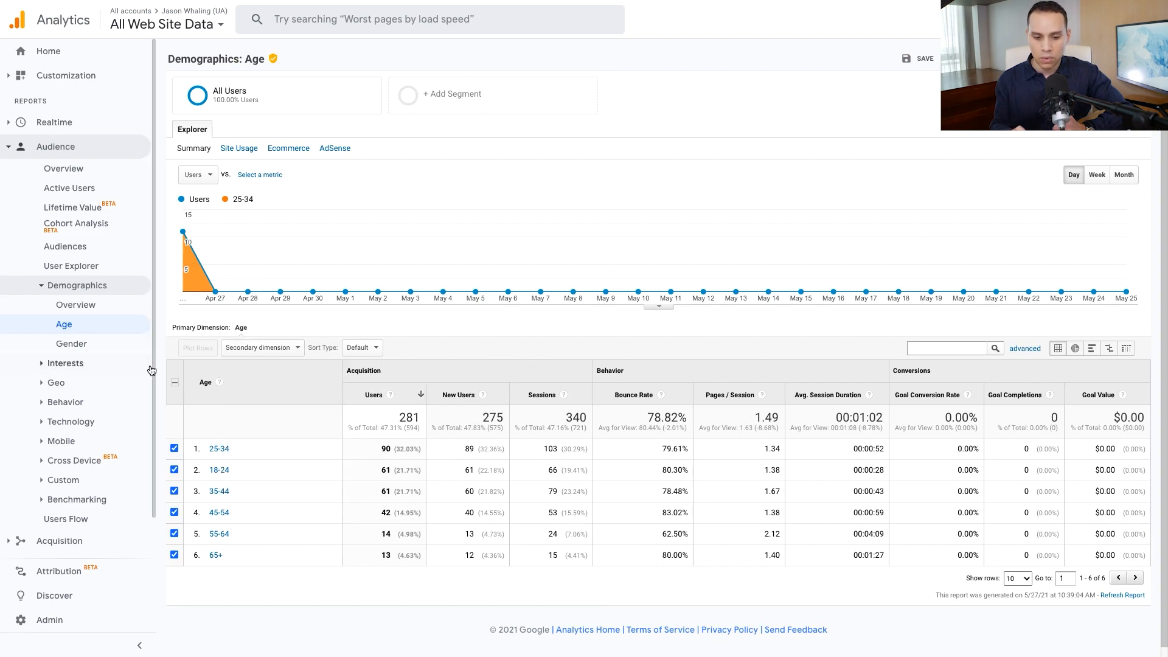
{"action": "mouse_move", "coordinate": [54, 383]}
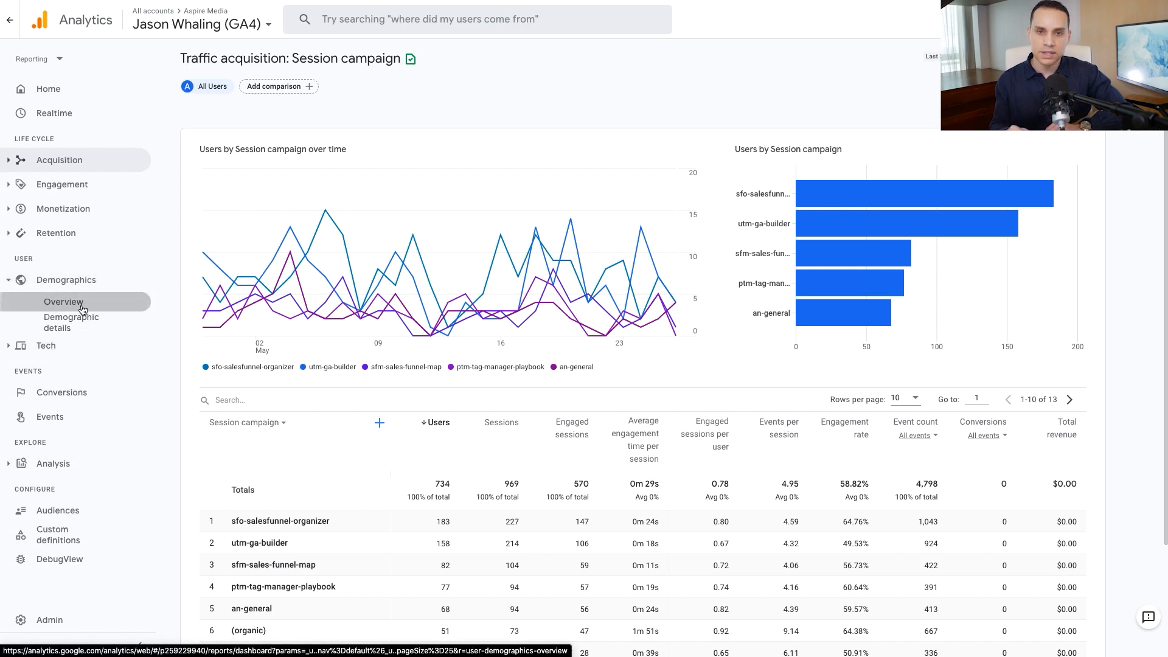
Step: Show the GA4 Demographics overview cards for country, city, gender, interests, age and language
{"action": "left_click", "coordinate": [64, 302]}
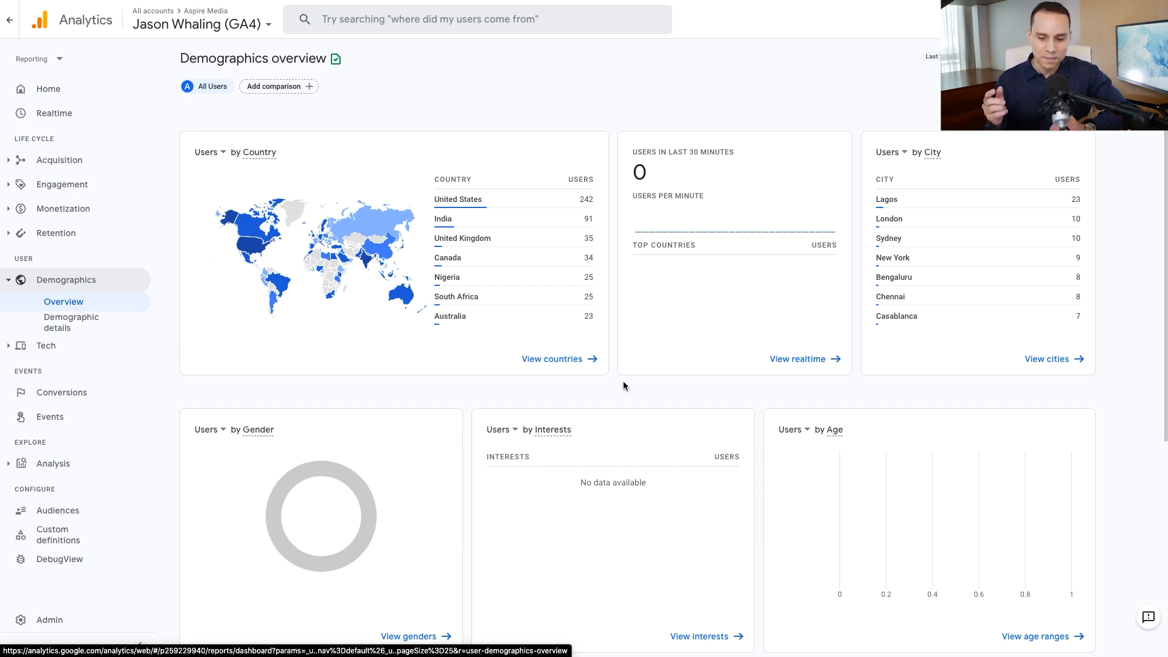
{"action": "scroll", "scroll_direction": "down", "scroll_amount": 3}
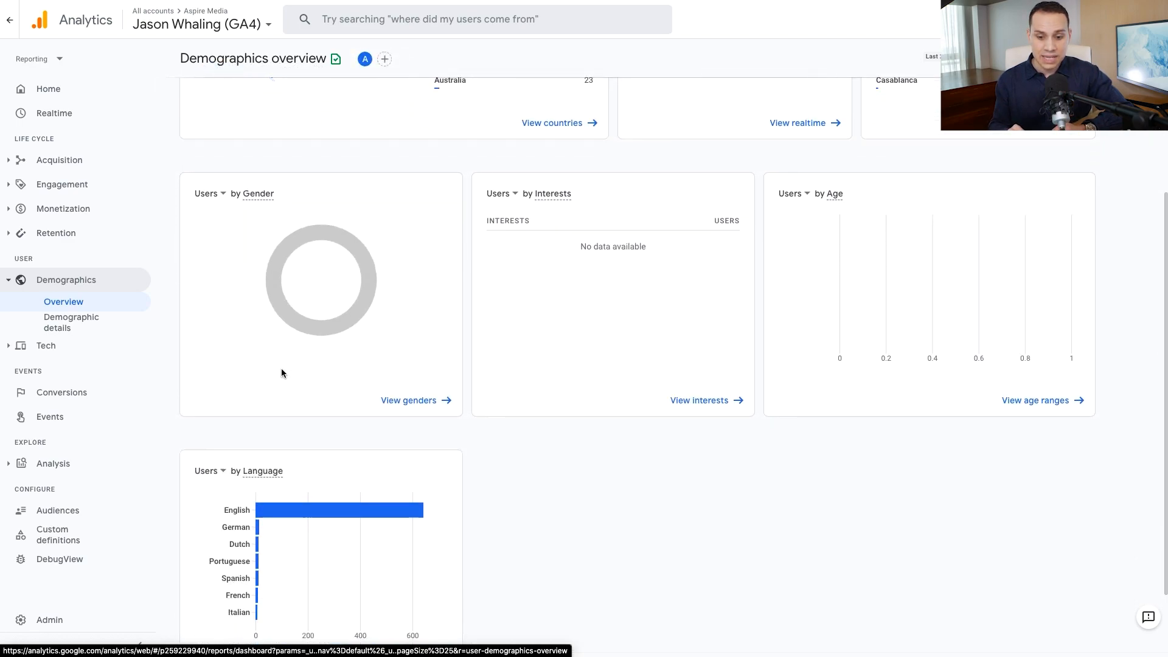
{"action": "mouse_move", "coordinate": [915, 250]}
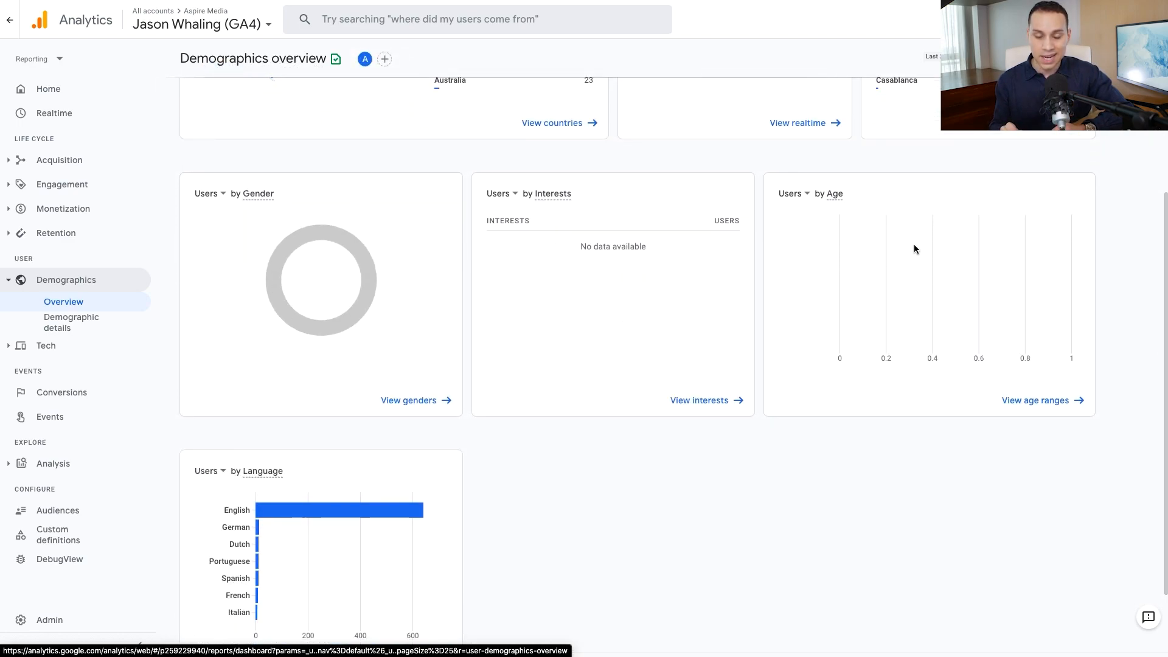
{"action": "mouse_move", "coordinate": [917, 251]}
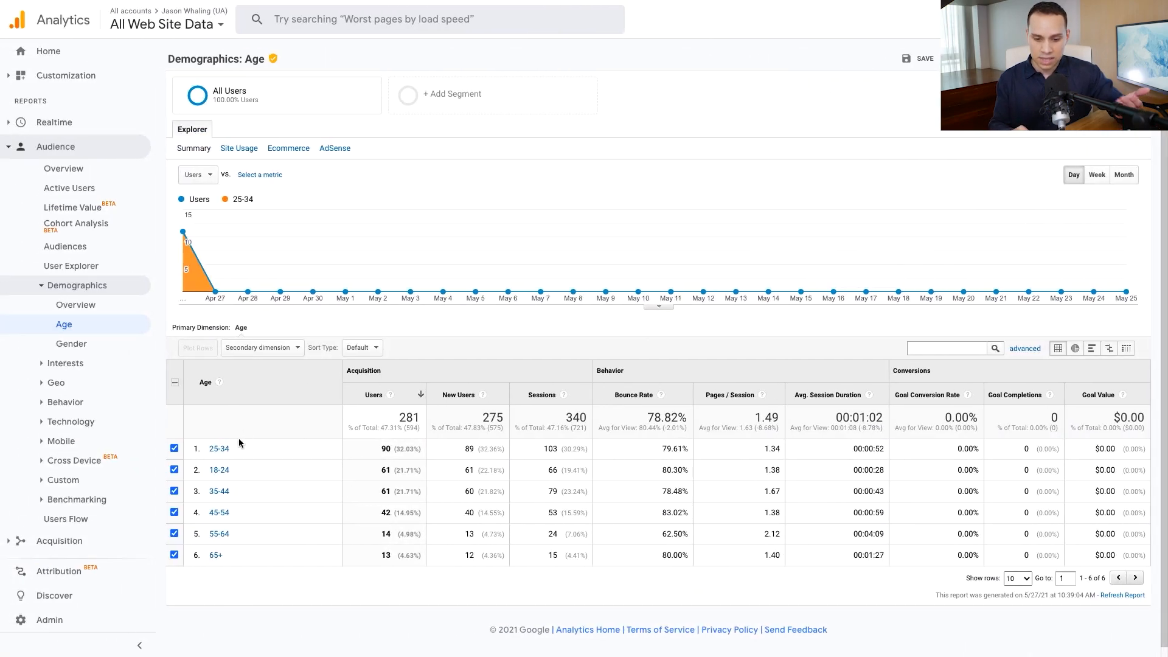
{"action": "mouse_move", "coordinate": [253, 512]}
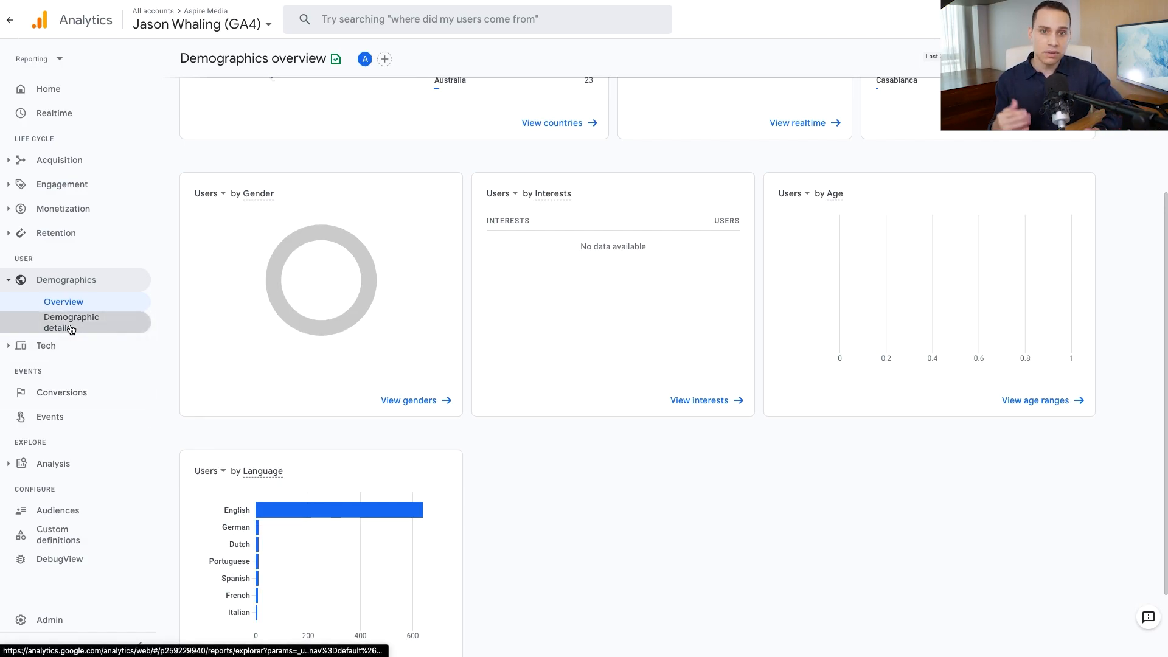
Step: Show Demographic details by country and add Gender as secondary dimension, returning no data
{"action": "left_click", "coordinate": [71, 321]}
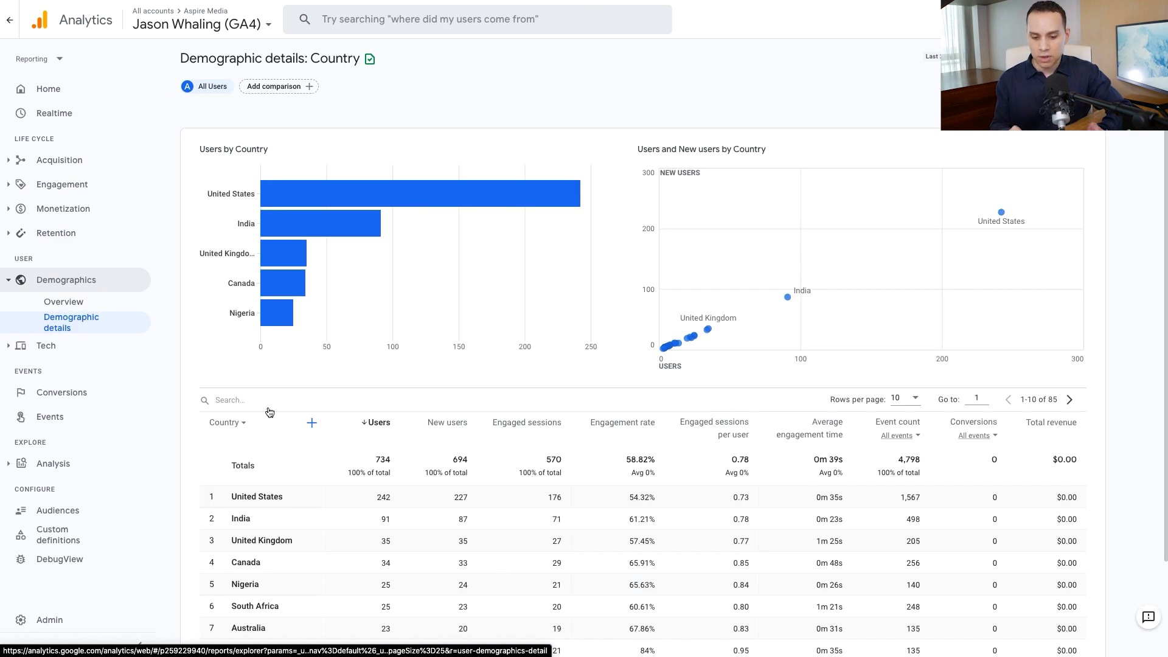
{"action": "scroll", "scroll_direction": "down", "scroll_amount": 3}
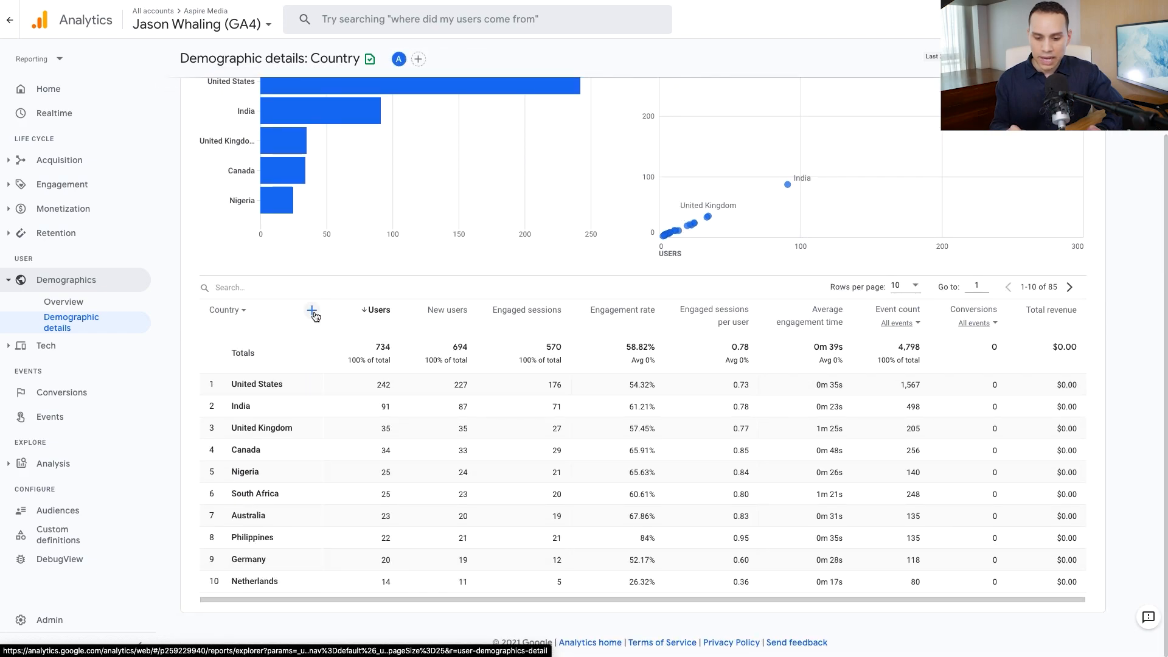
{"action": "left_click", "coordinate": [313, 313]}
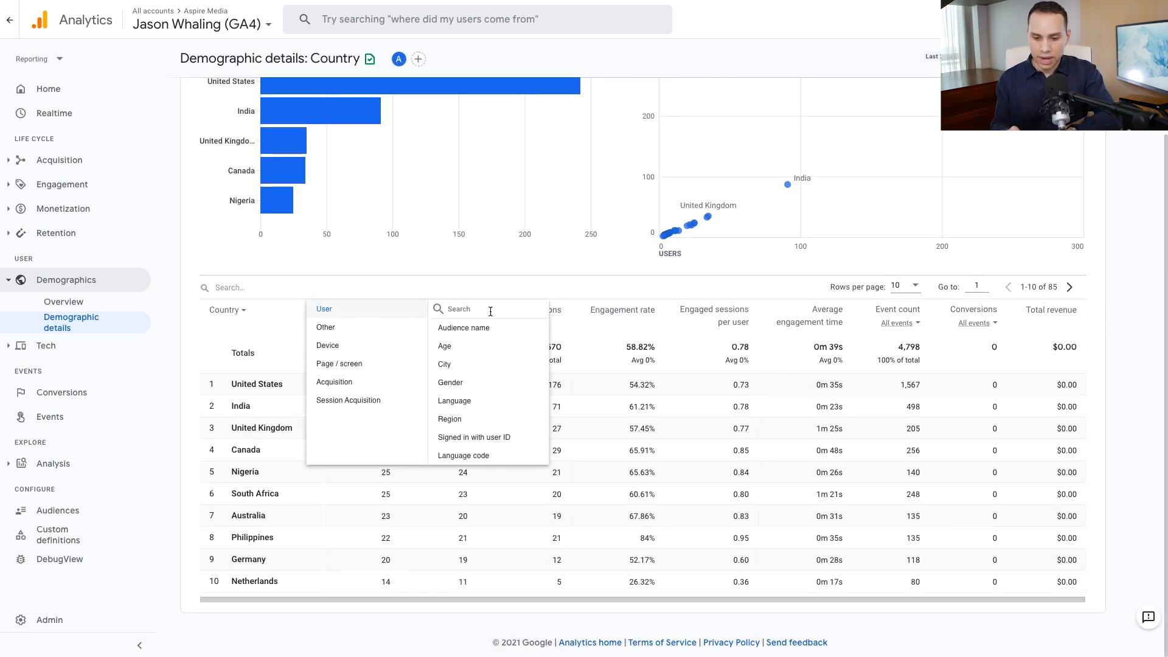
{"action": "type", "text": "gen"}
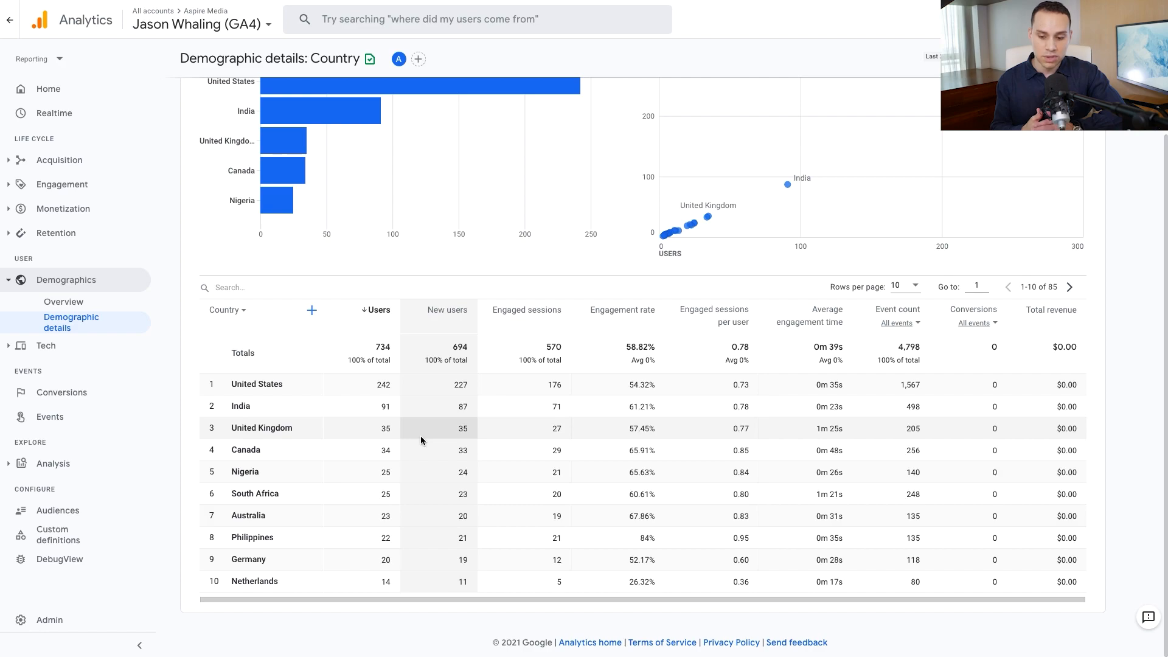
{"action": "left_click", "coordinate": [311, 311]}
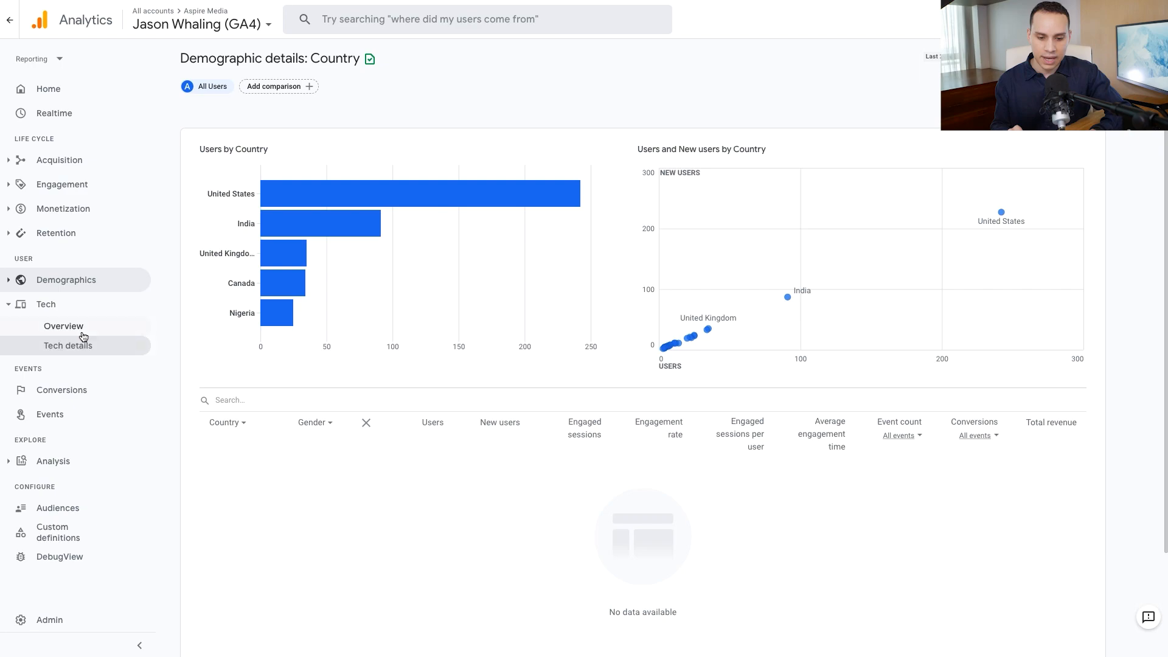
Step: View the UA Demographics Age report and collapse the Audience section
{"action": "left_click", "coordinate": [63, 326]}
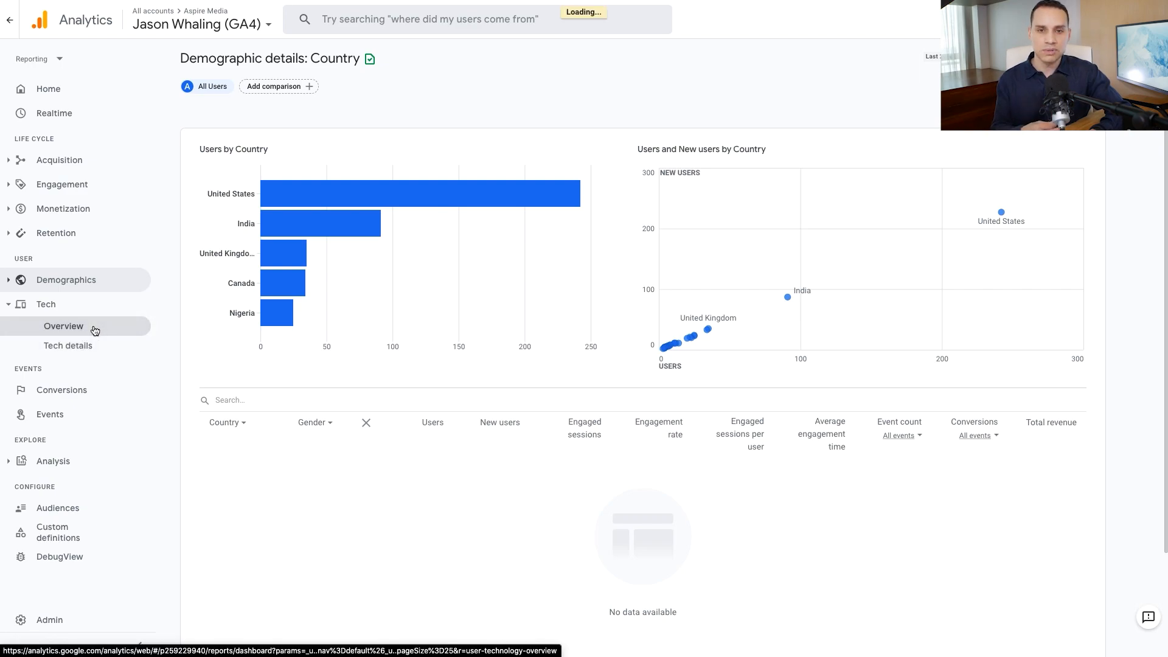
{"action": "left_click", "coordinate": [64, 326]}
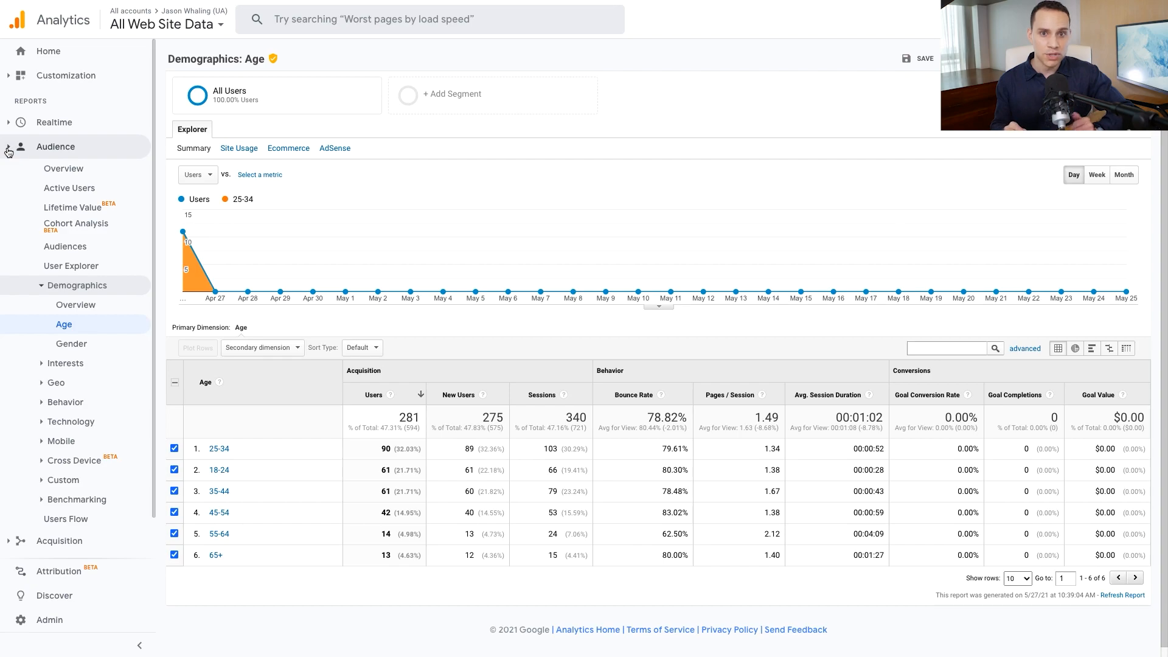
{"action": "left_click", "coordinate": [54, 146]}
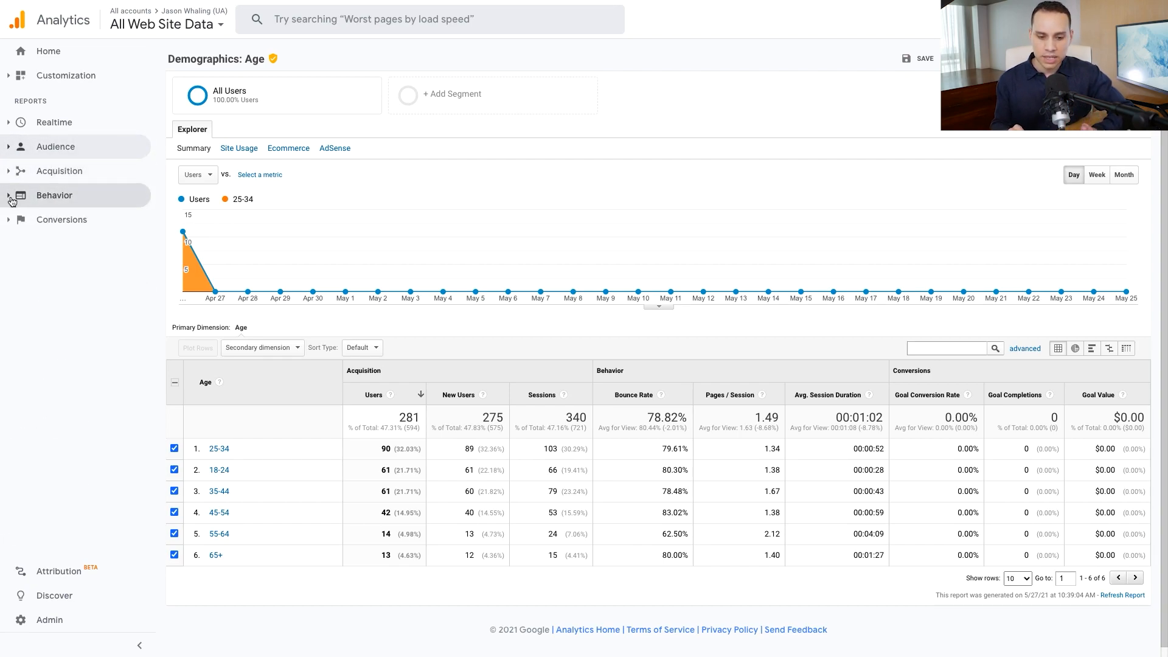
Step: Open Behavior > Behavior Flow to trace sessions from landing pages onward
{"action": "left_click", "coordinate": [54, 195]}
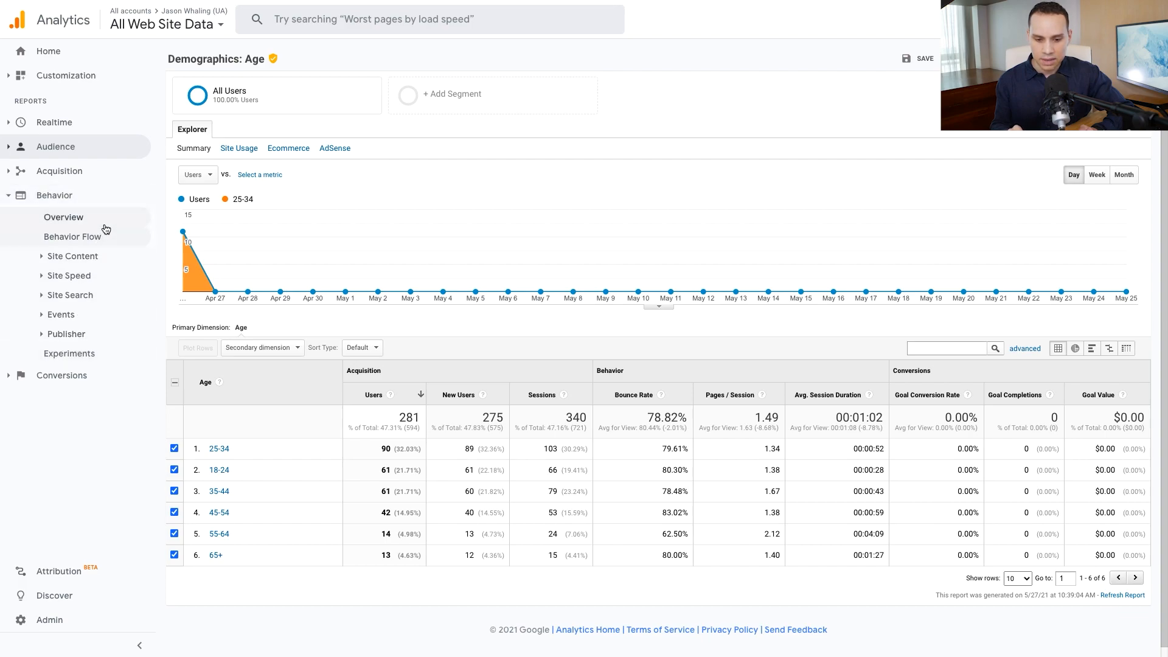
{"action": "left_click", "coordinate": [72, 236]}
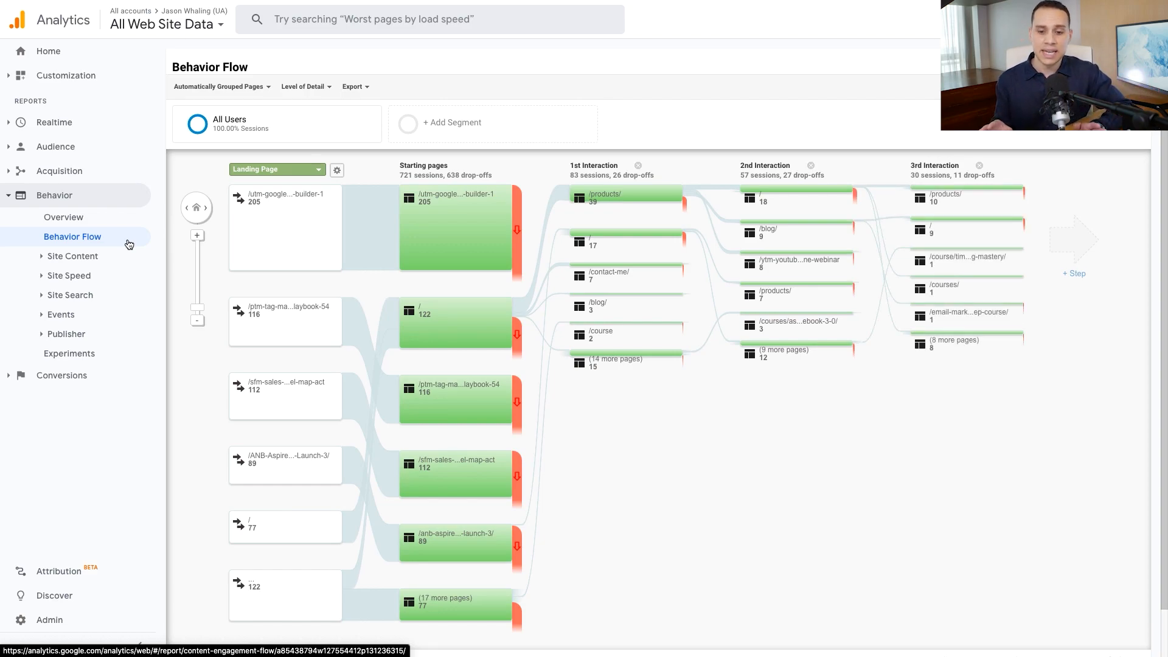
{"action": "mouse_move", "coordinate": [454, 231]}
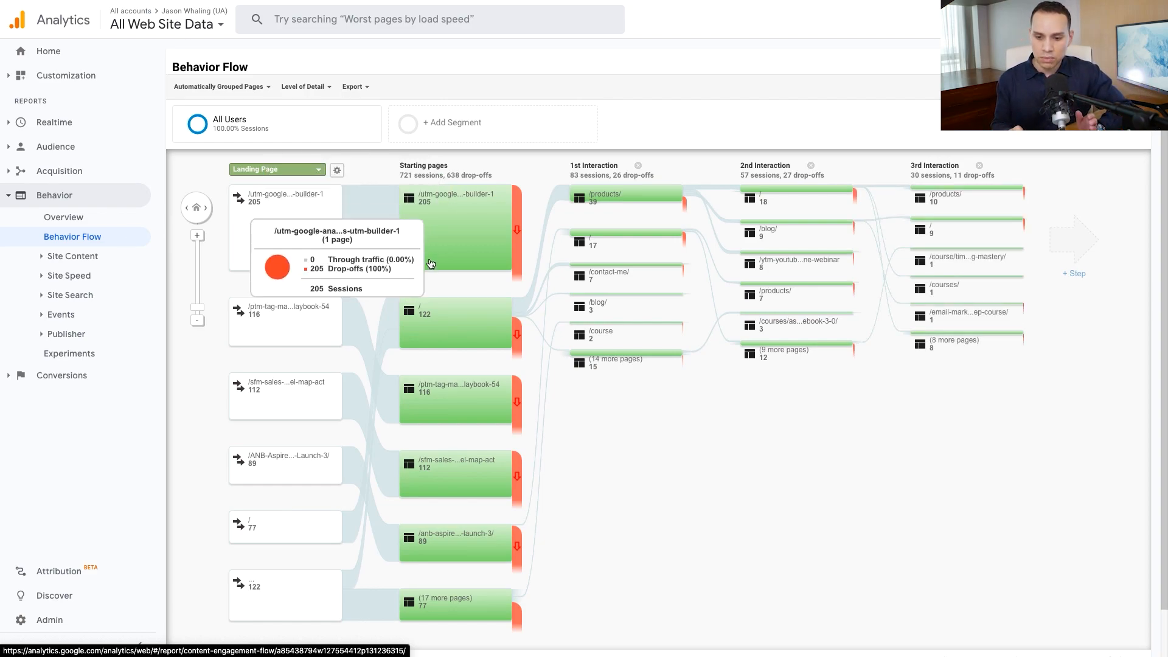
{"action": "mouse_move", "coordinate": [280, 586]}
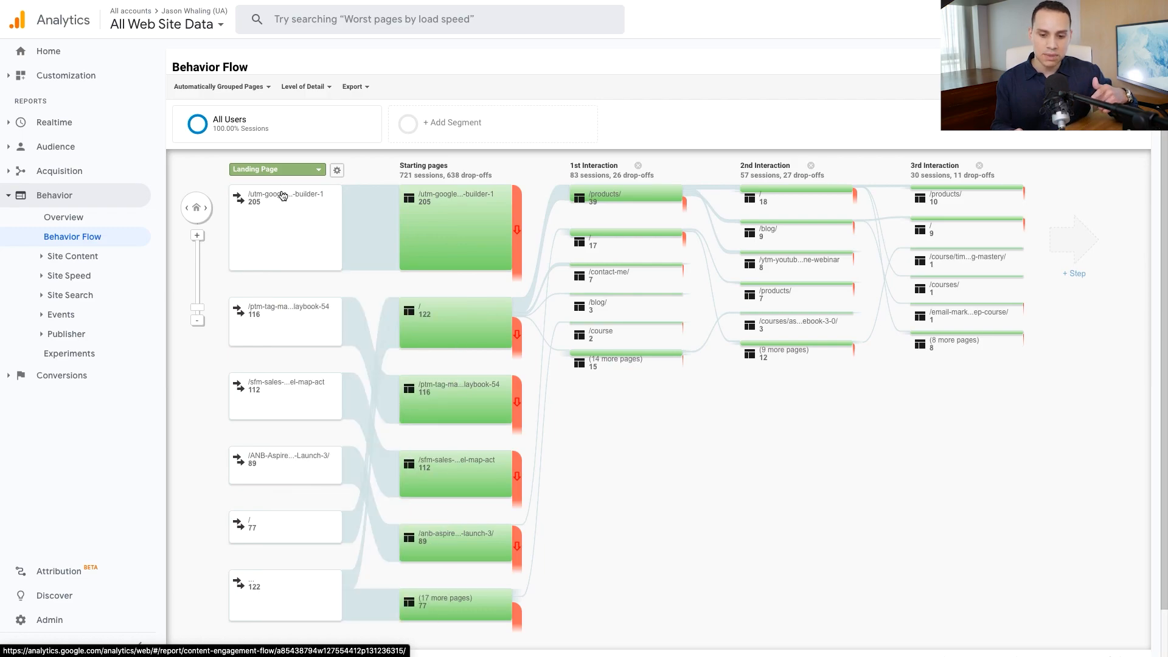
{"action": "mouse_move", "coordinate": [277, 231]}
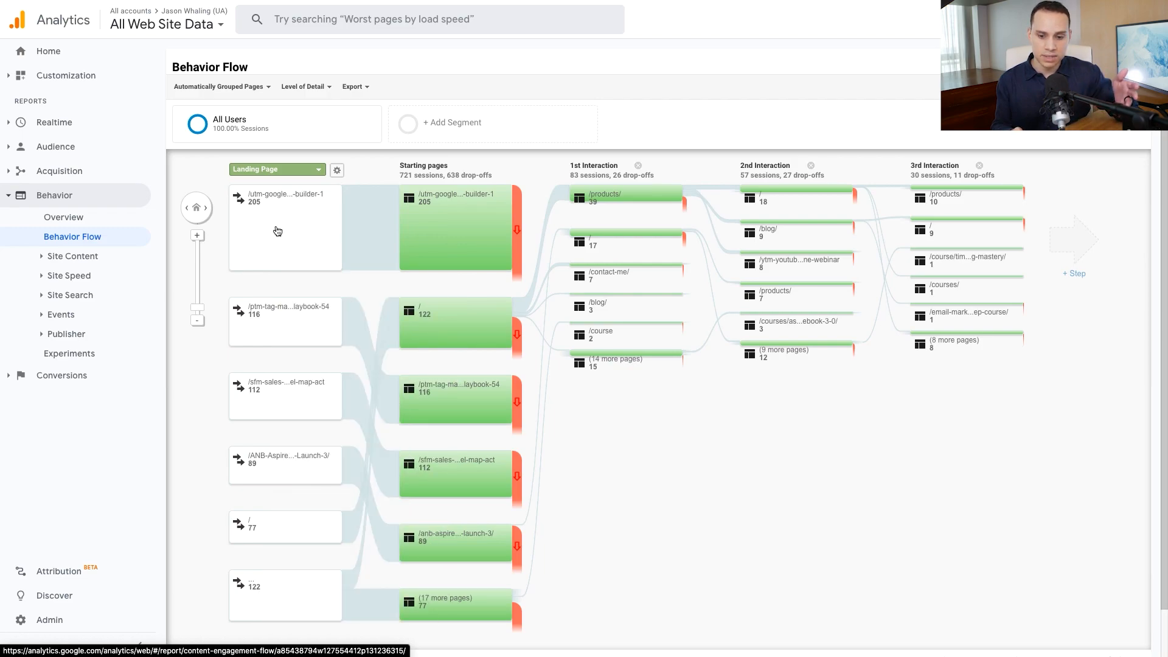
{"action": "mouse_move", "coordinate": [260, 242]}
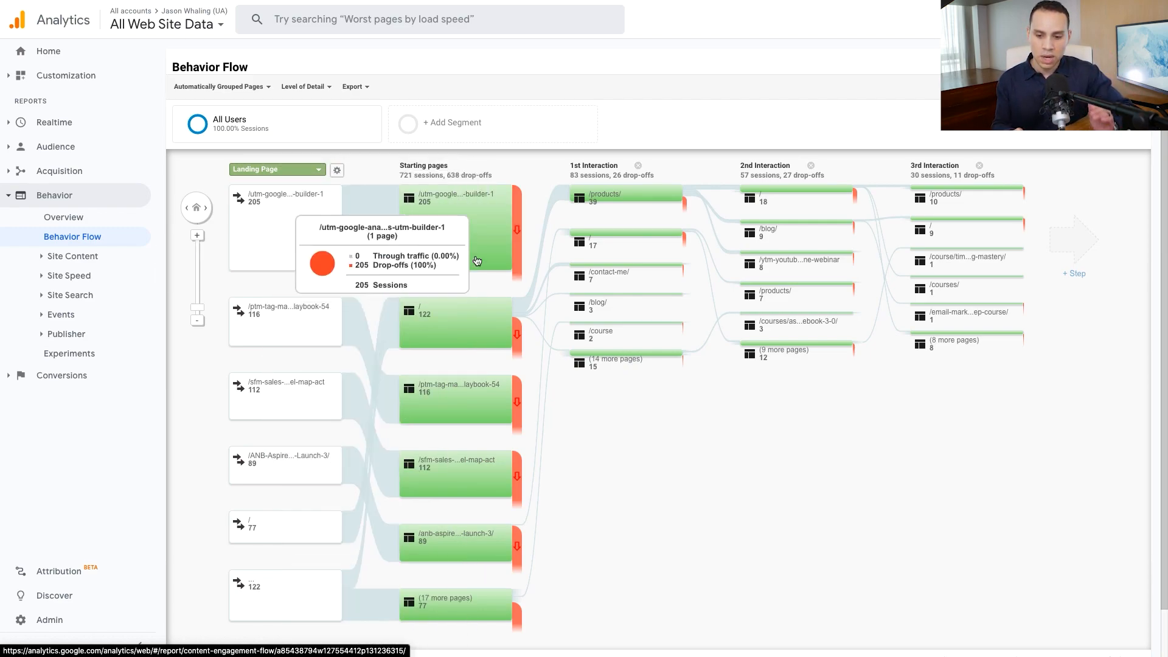
{"action": "mouse_move", "coordinate": [627, 446]}
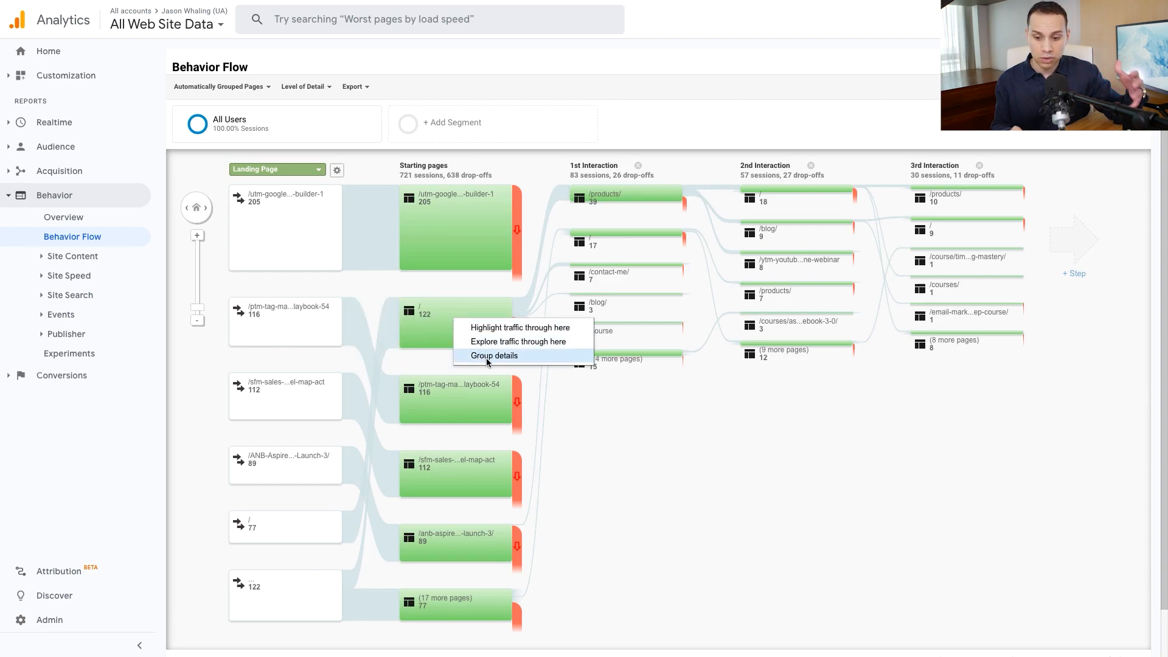
{"action": "left_click", "coordinate": [494, 355]}
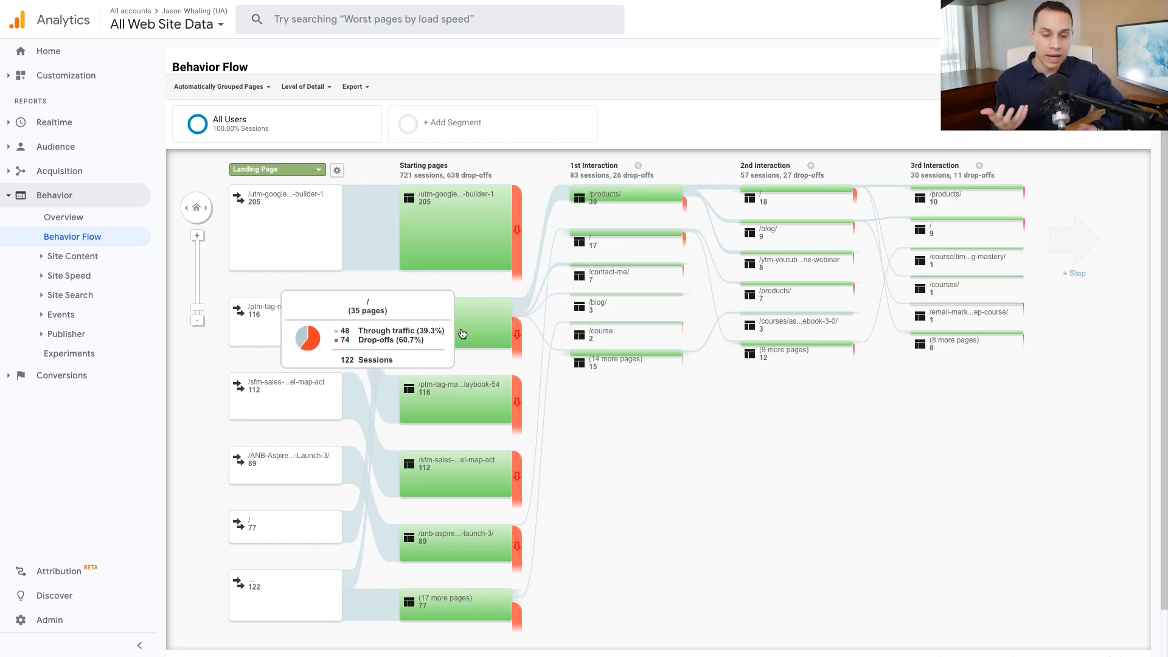
{"action": "mouse_move", "coordinate": [477, 330]}
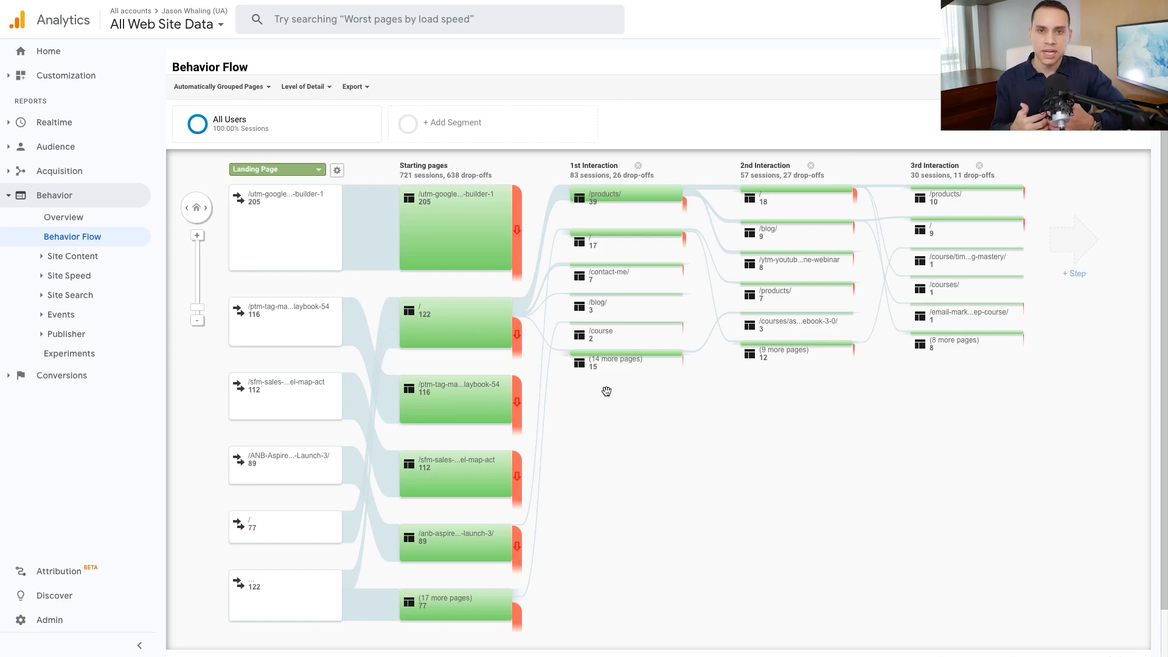
{"action": "mouse_move", "coordinate": [607, 197]}
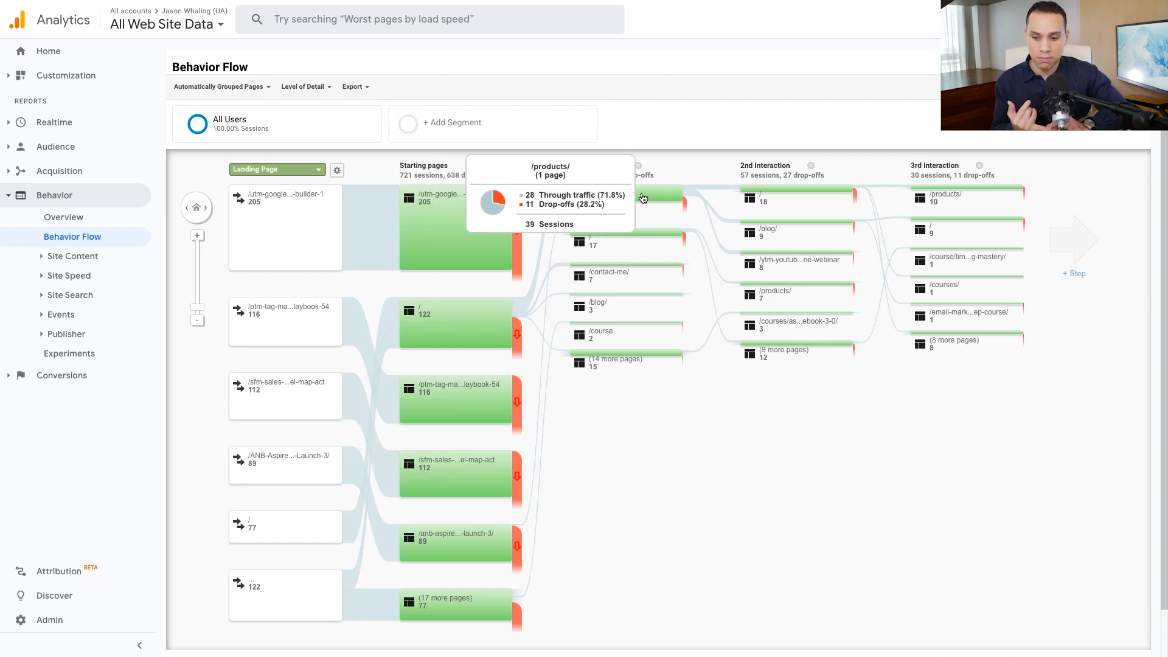
{"action": "mouse_move", "coordinate": [602, 279]}
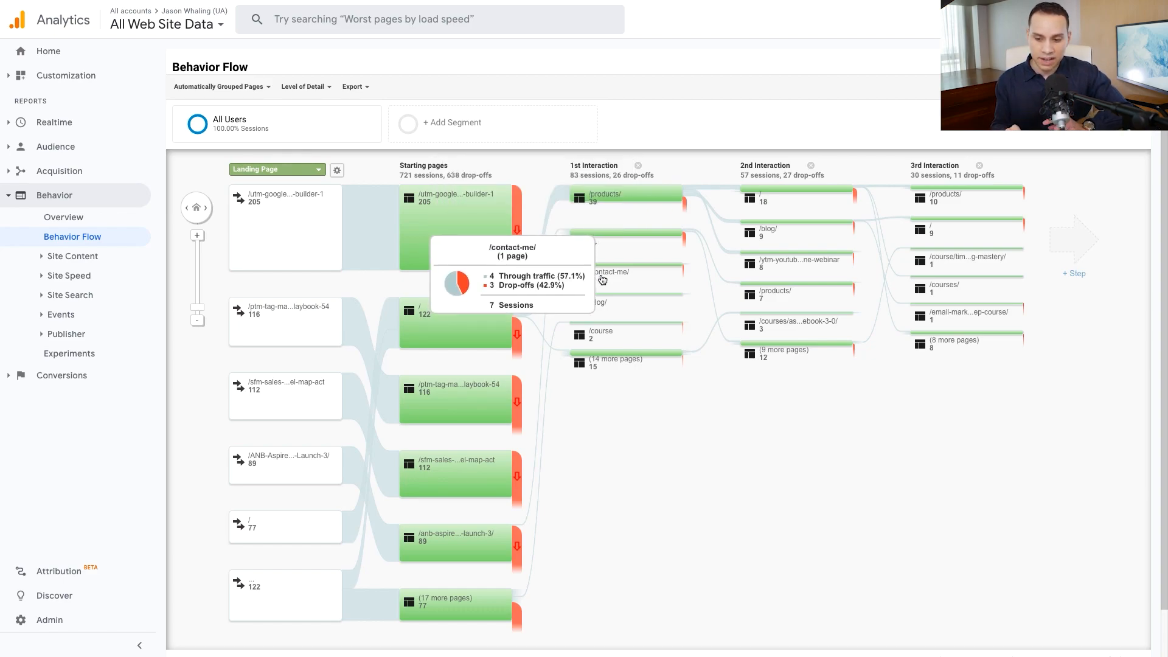
{"action": "mouse_move", "coordinate": [650, 262]}
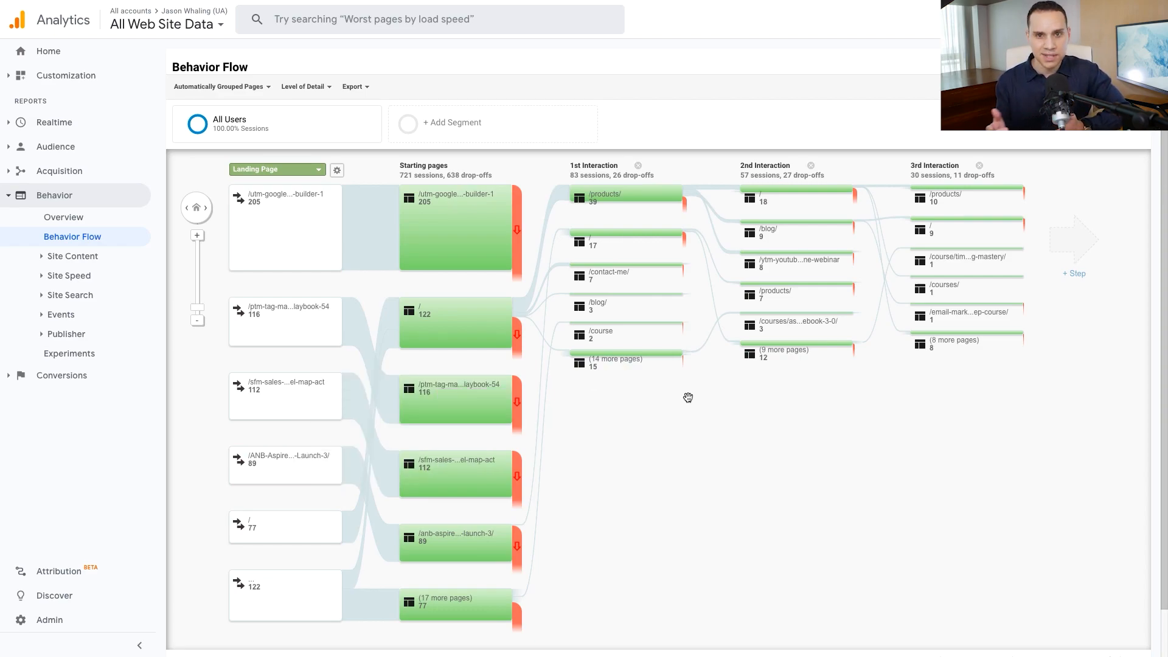
{"action": "mouse_move", "coordinate": [303, 402]}
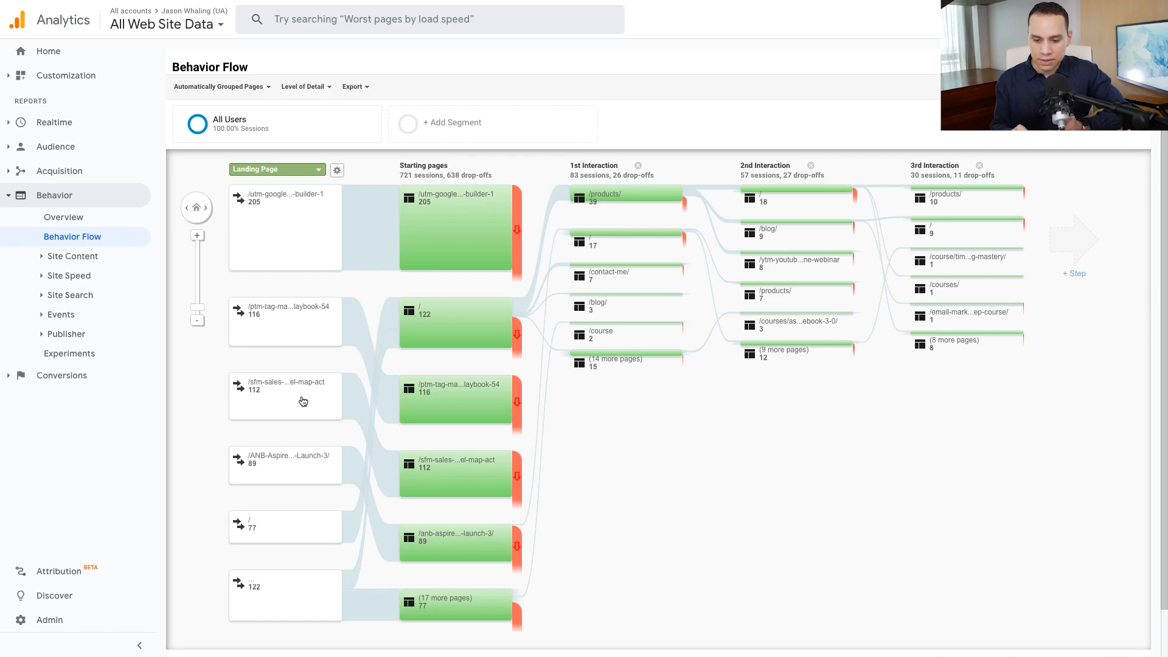
{"action": "mouse_move", "coordinate": [283, 338]}
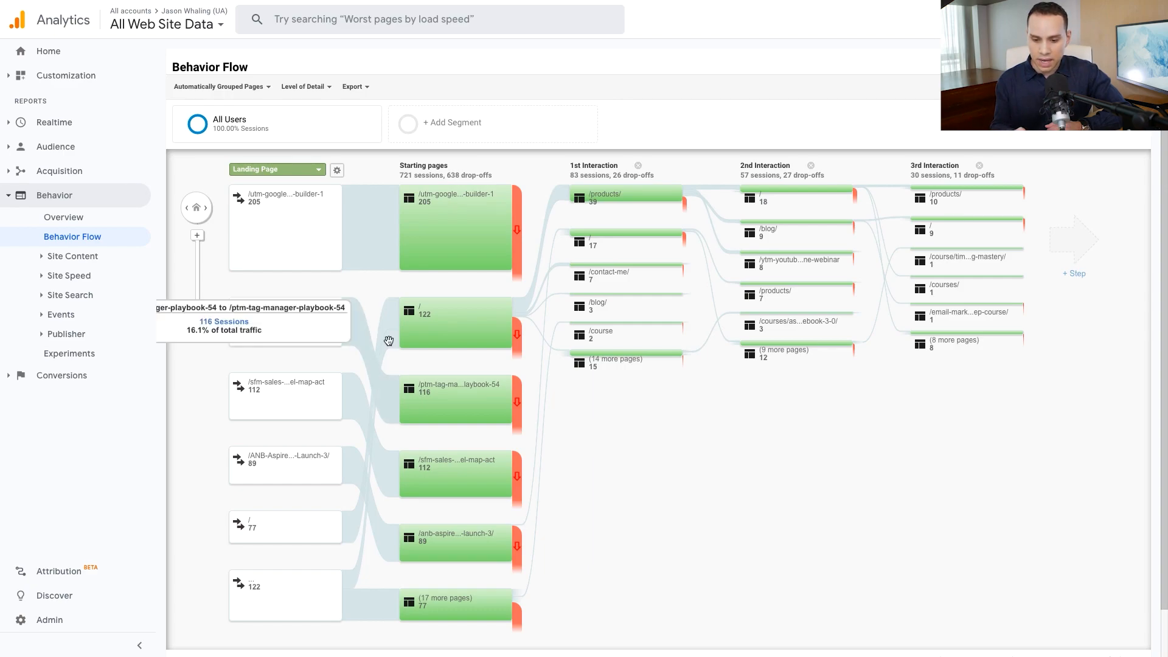
{"action": "mouse_move", "coordinate": [421, 387]}
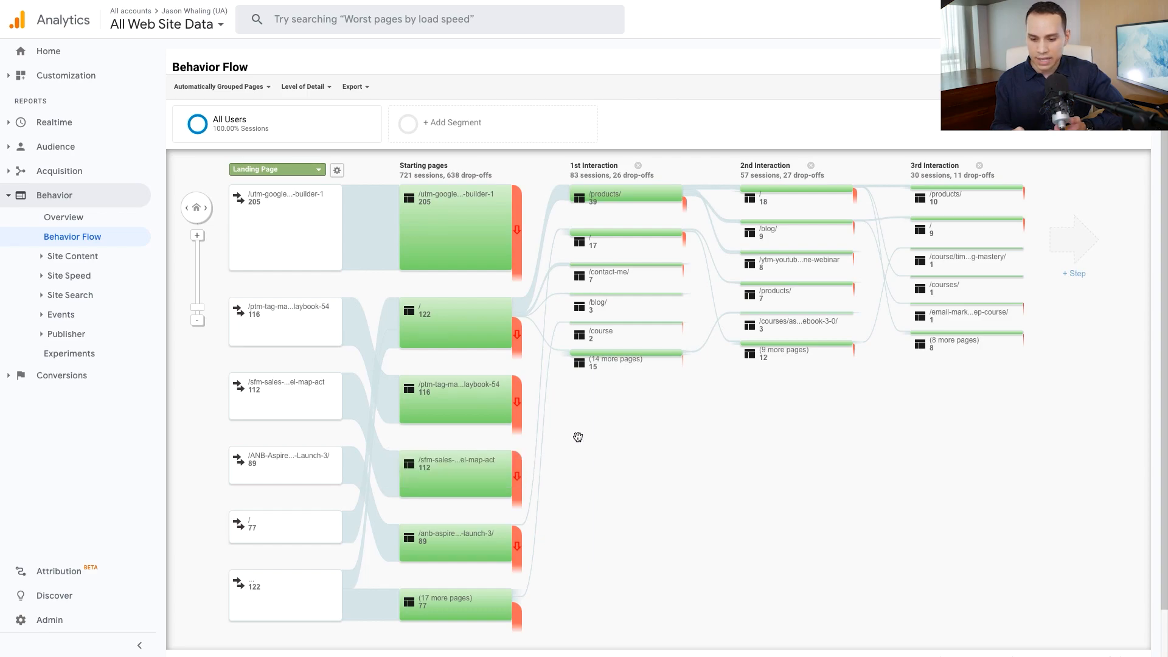
{"action": "mouse_move", "coordinate": [645, 440]}
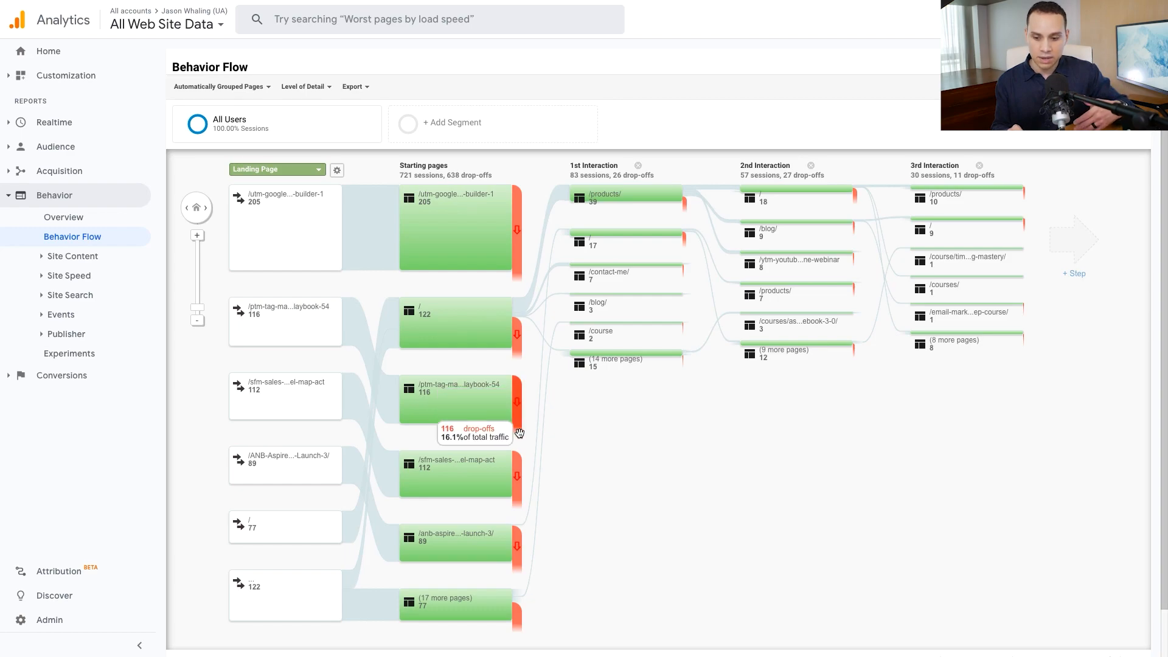
{"action": "mouse_move", "coordinate": [751, 401]}
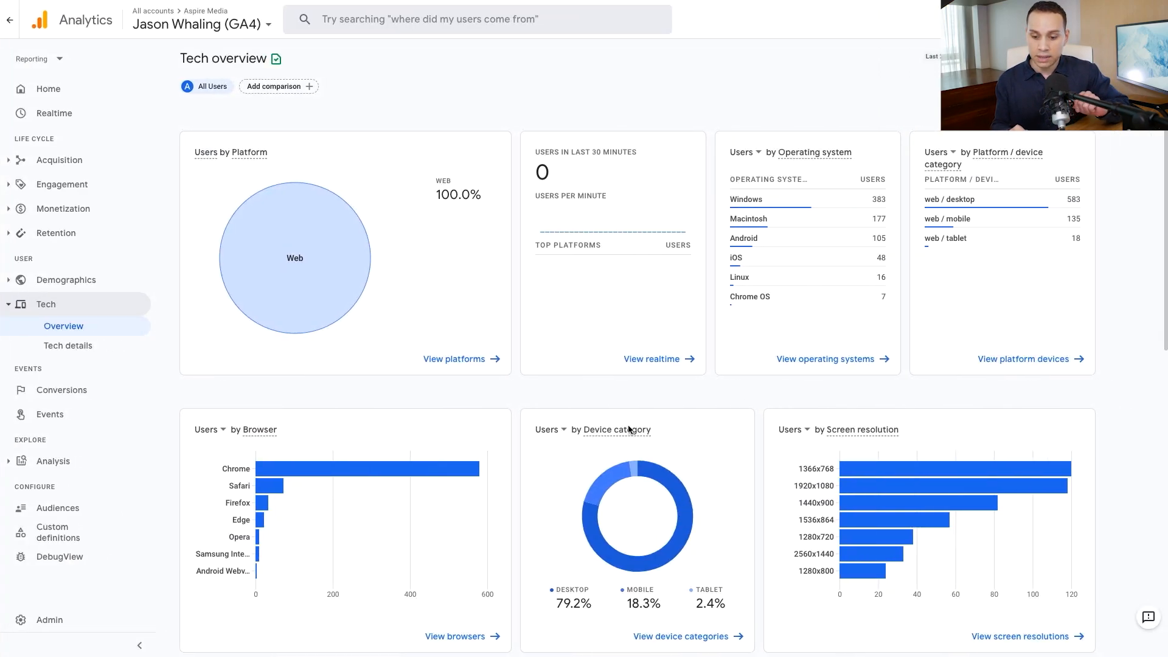
{"action": "mouse_move", "coordinate": [264, 403]}
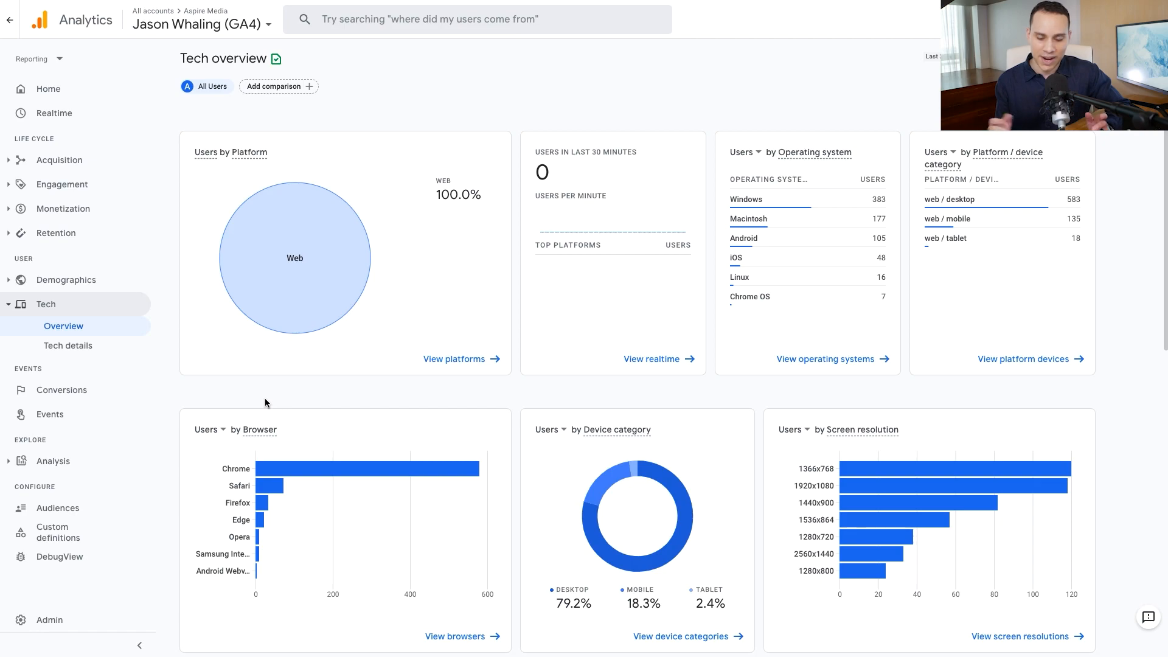
{"action": "mouse_move", "coordinate": [85, 476]}
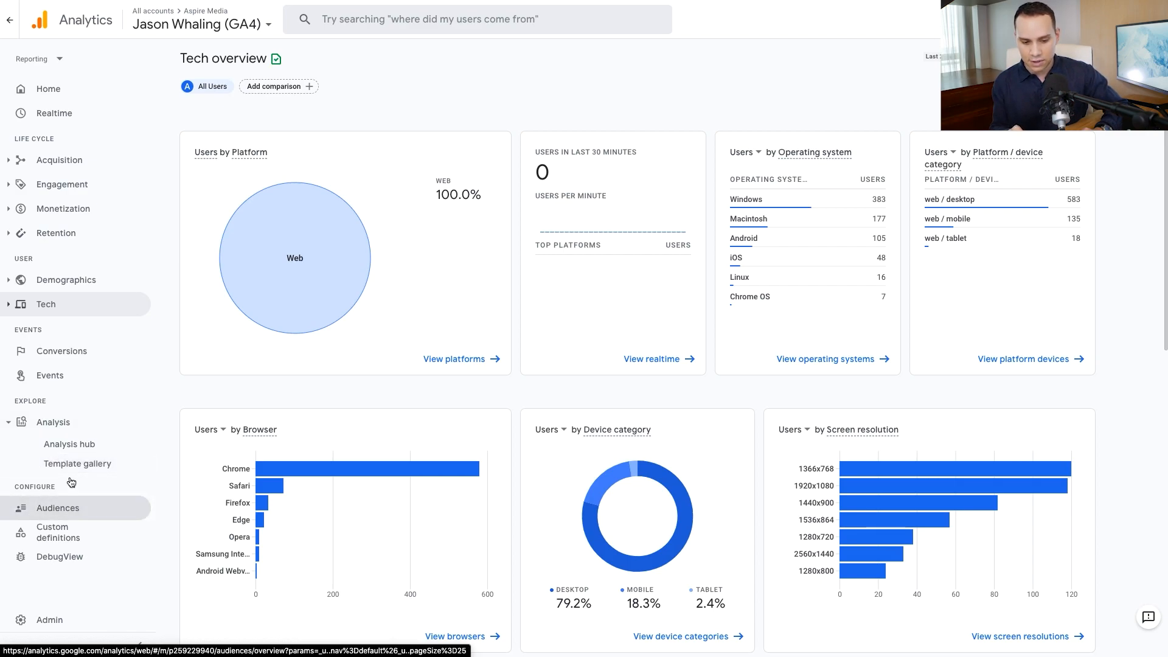
Step: Go to the GA4 Analysis hub from the Explore section
{"action": "left_click", "coordinate": [68, 444]}
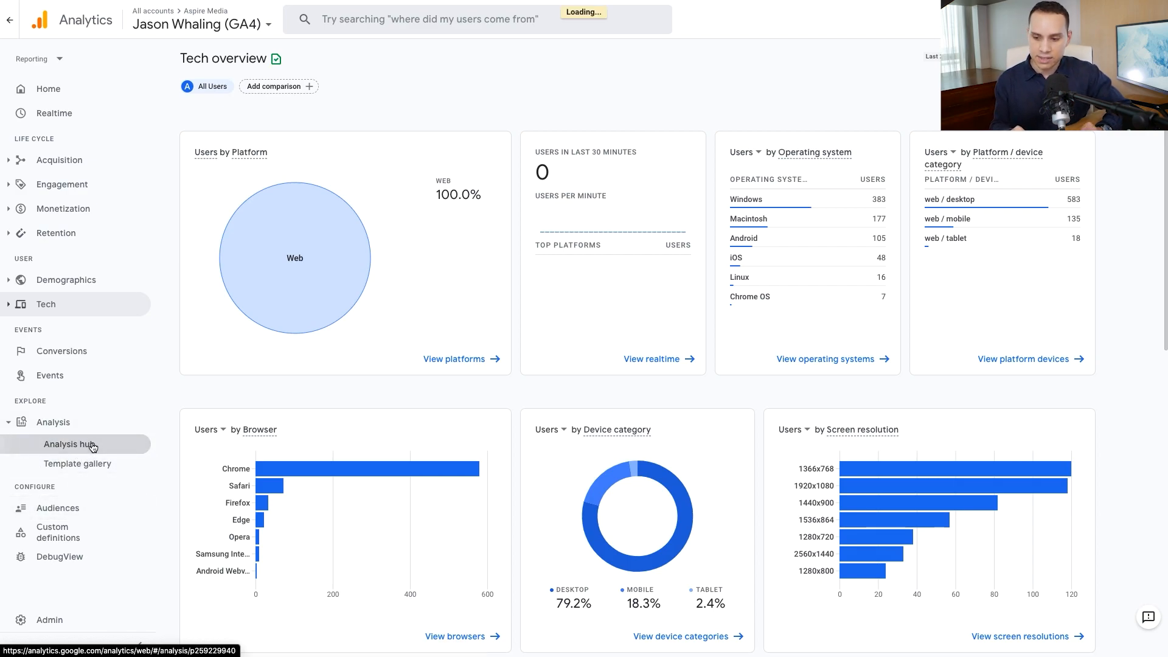
Step: Create a new Path analysis exploration from the Analysis hub template card
{"action": "left_click", "coordinate": [70, 444]}
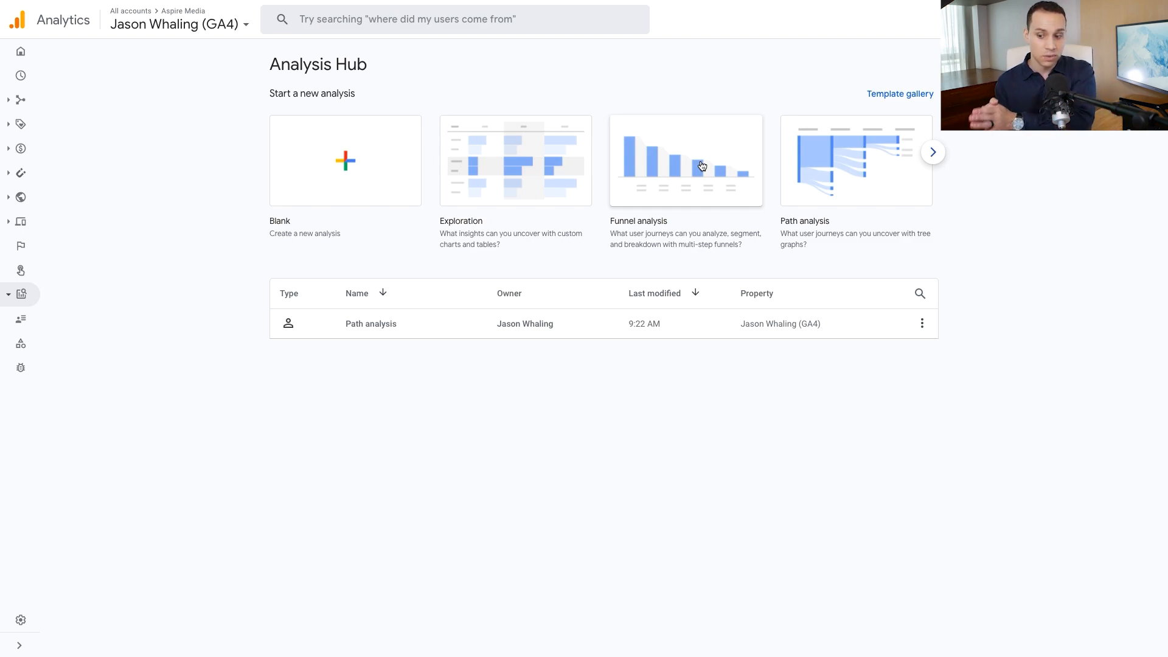
{"action": "mouse_move", "coordinate": [837, 174]}
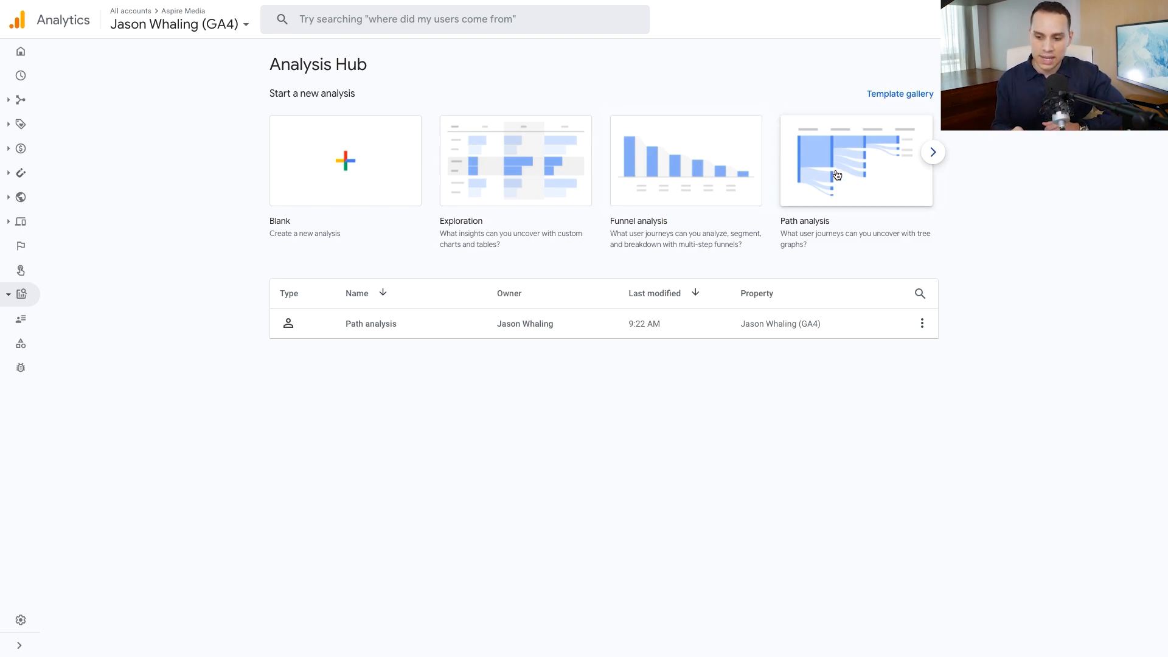
{"action": "left_click", "coordinate": [855, 161]}
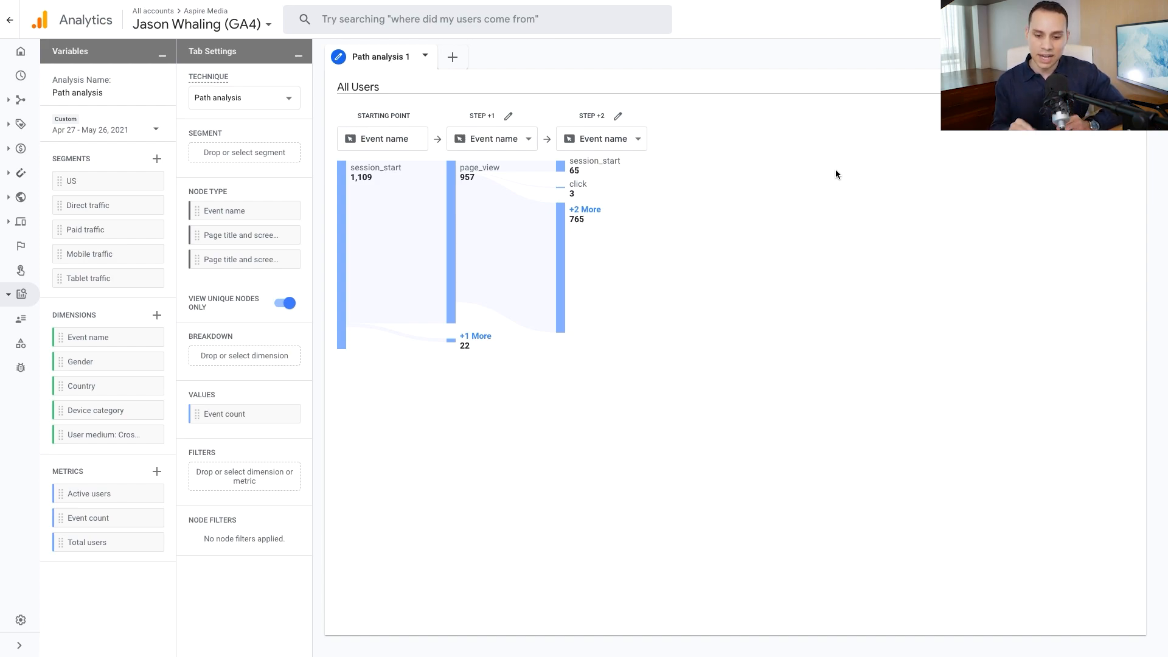
{"action": "mouse_move", "coordinate": [87, 204]}
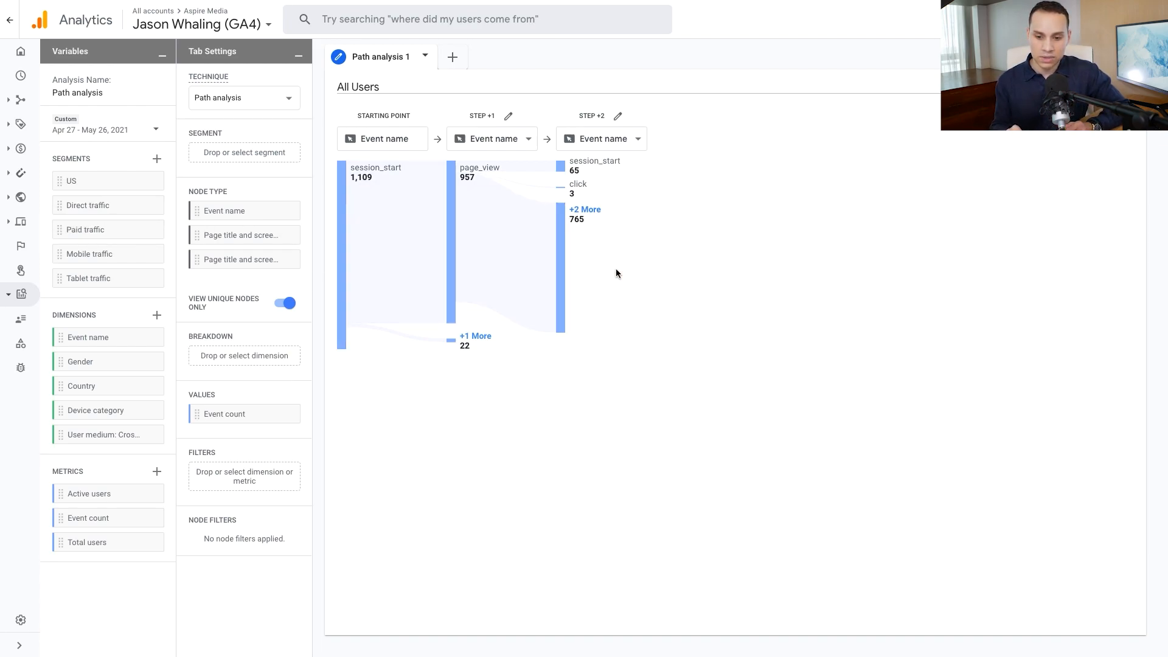
{"action": "mouse_move", "coordinate": [624, 260]}
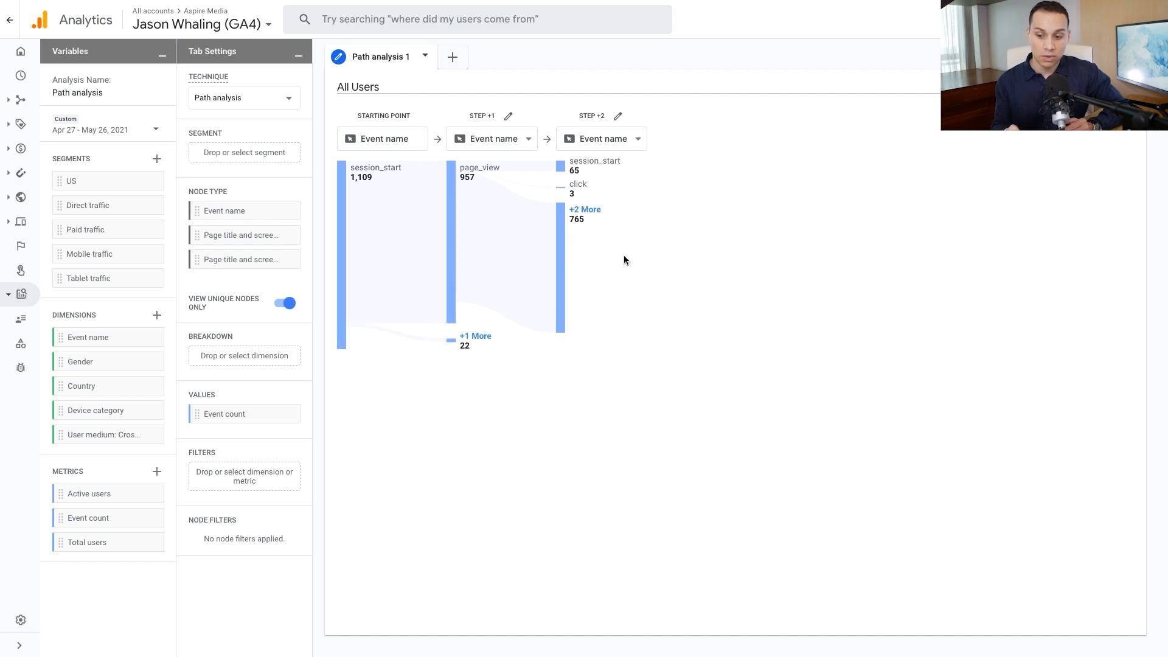
{"action": "mouse_move", "coordinate": [665, 256]}
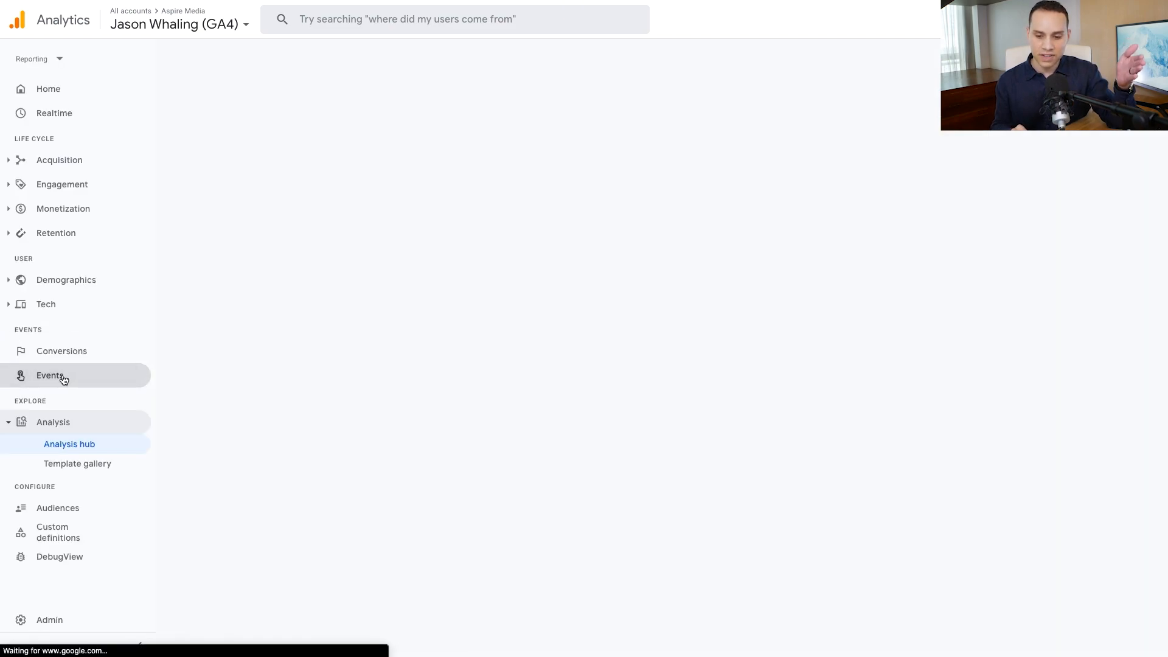
Step: View the GA4 Events list, then the Conversions list showing purchase at zero
{"action": "left_click", "coordinate": [50, 375]}
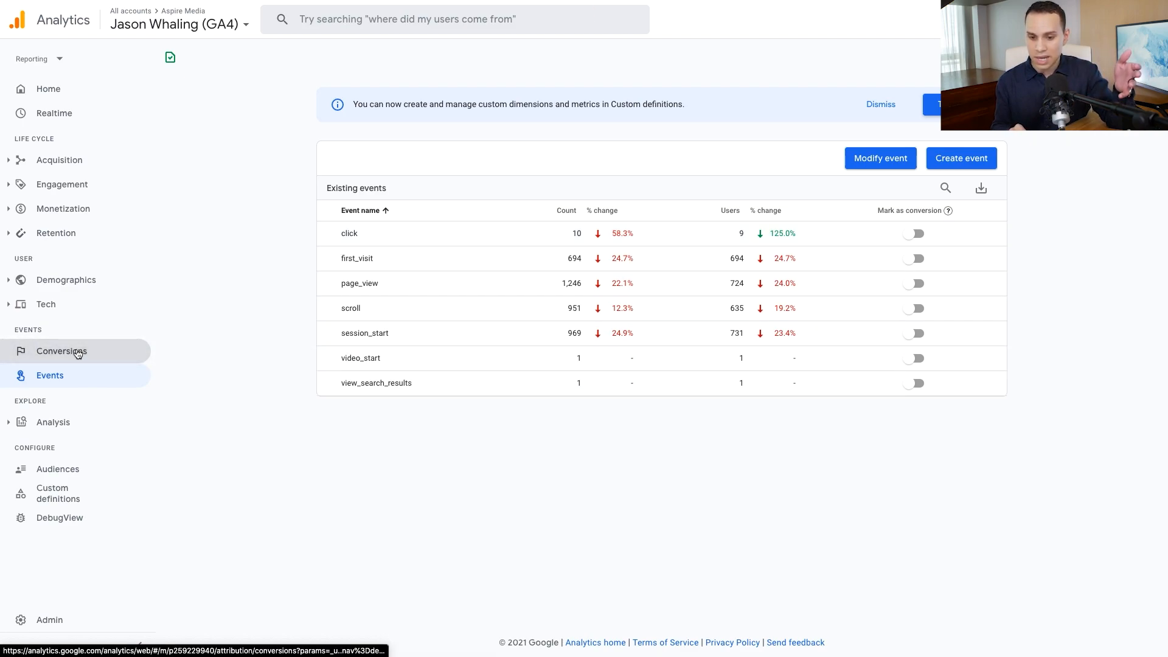
{"action": "left_click", "coordinate": [61, 351]}
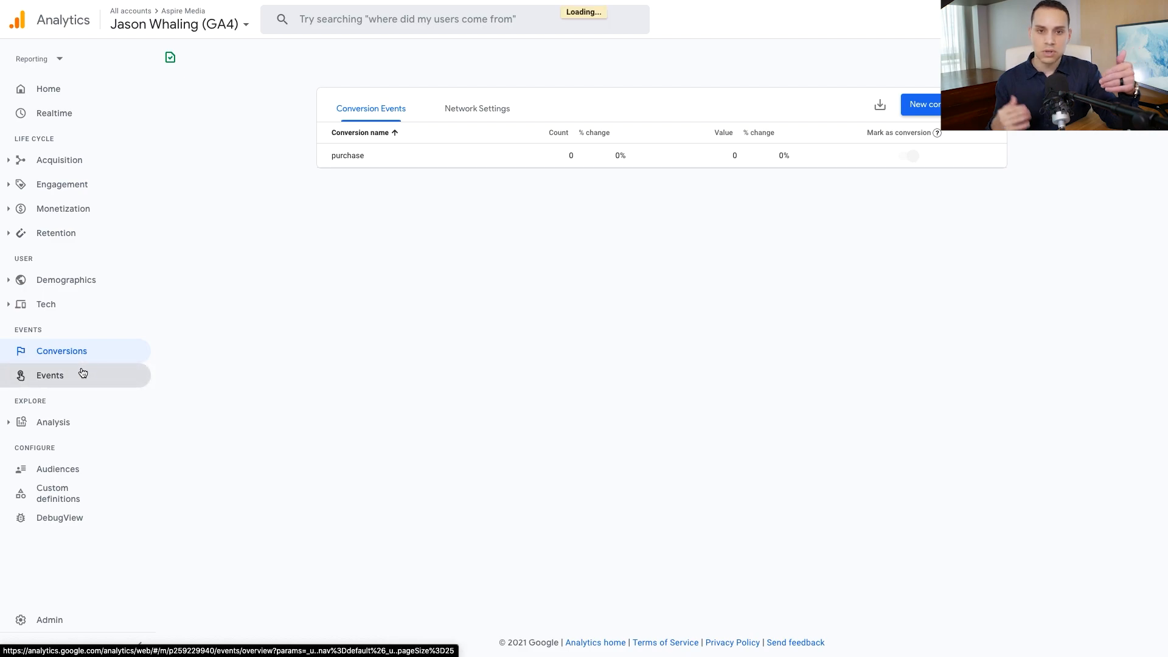